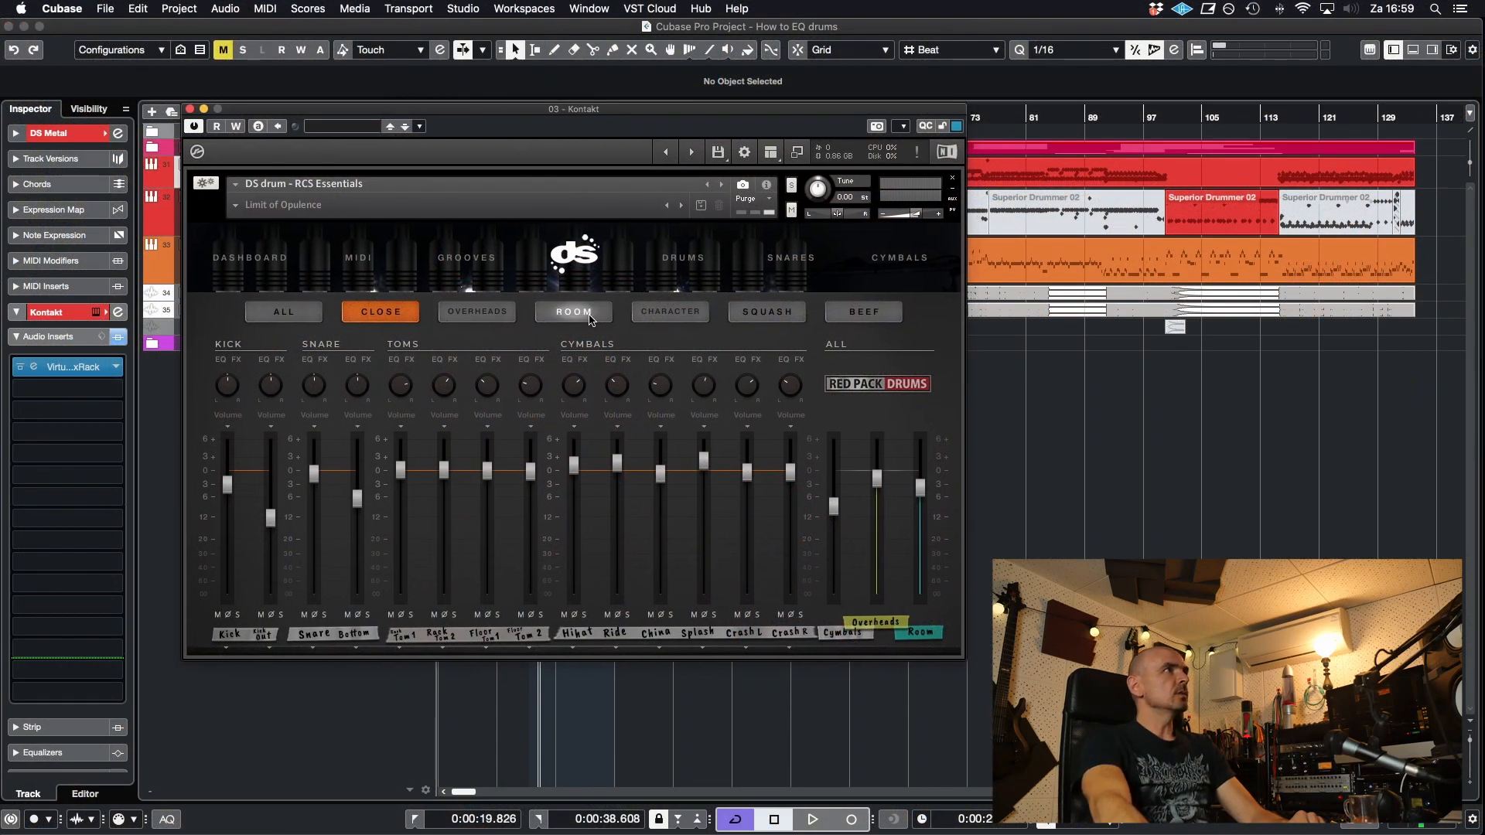
Audition the Squash, All, Close and Beef mic groups in the DS Drum mixer.
left_click(768, 313)
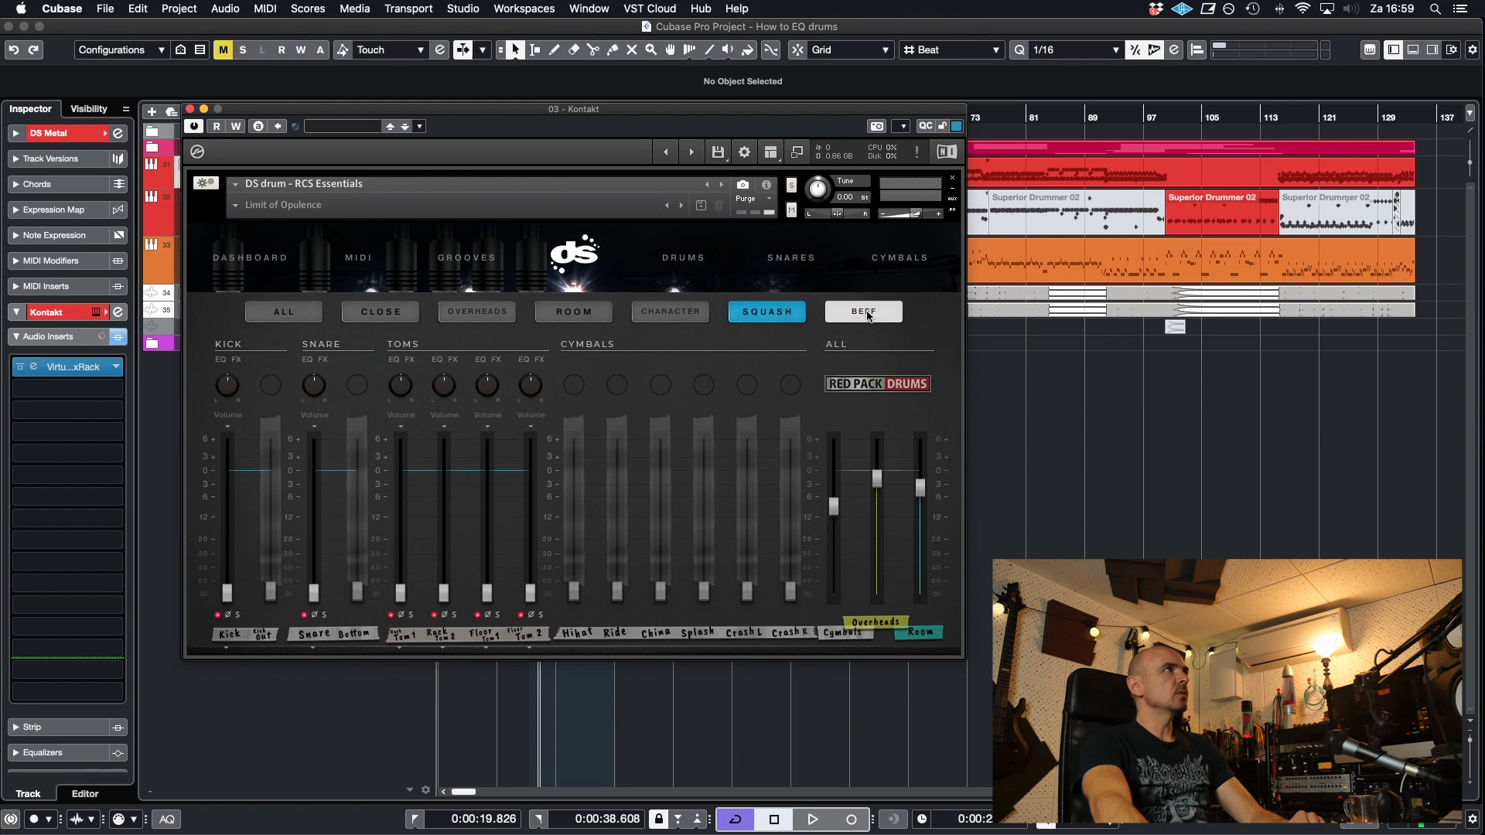
left_click(283, 312)
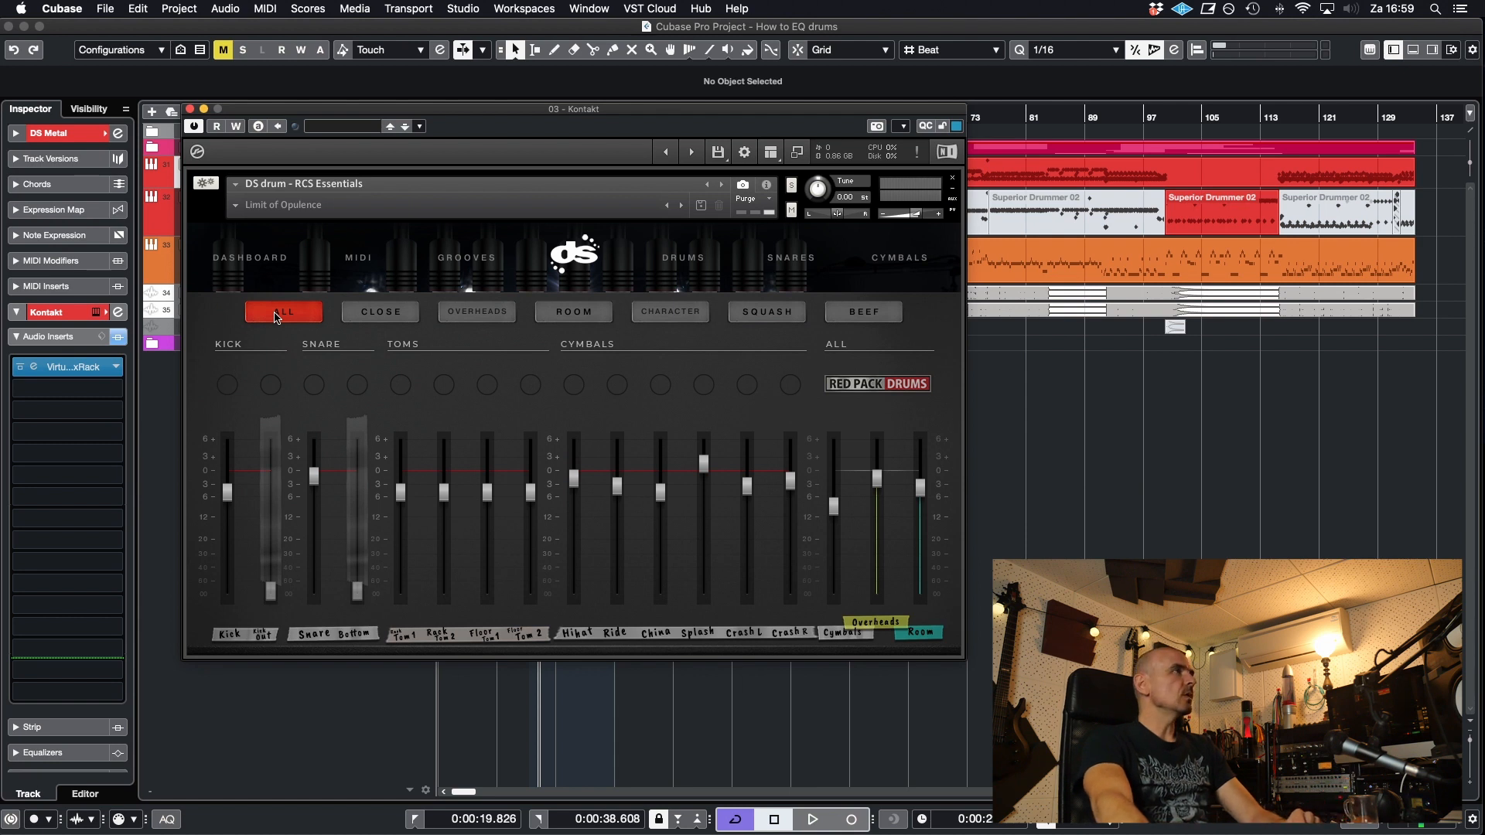
left_click(380, 312)
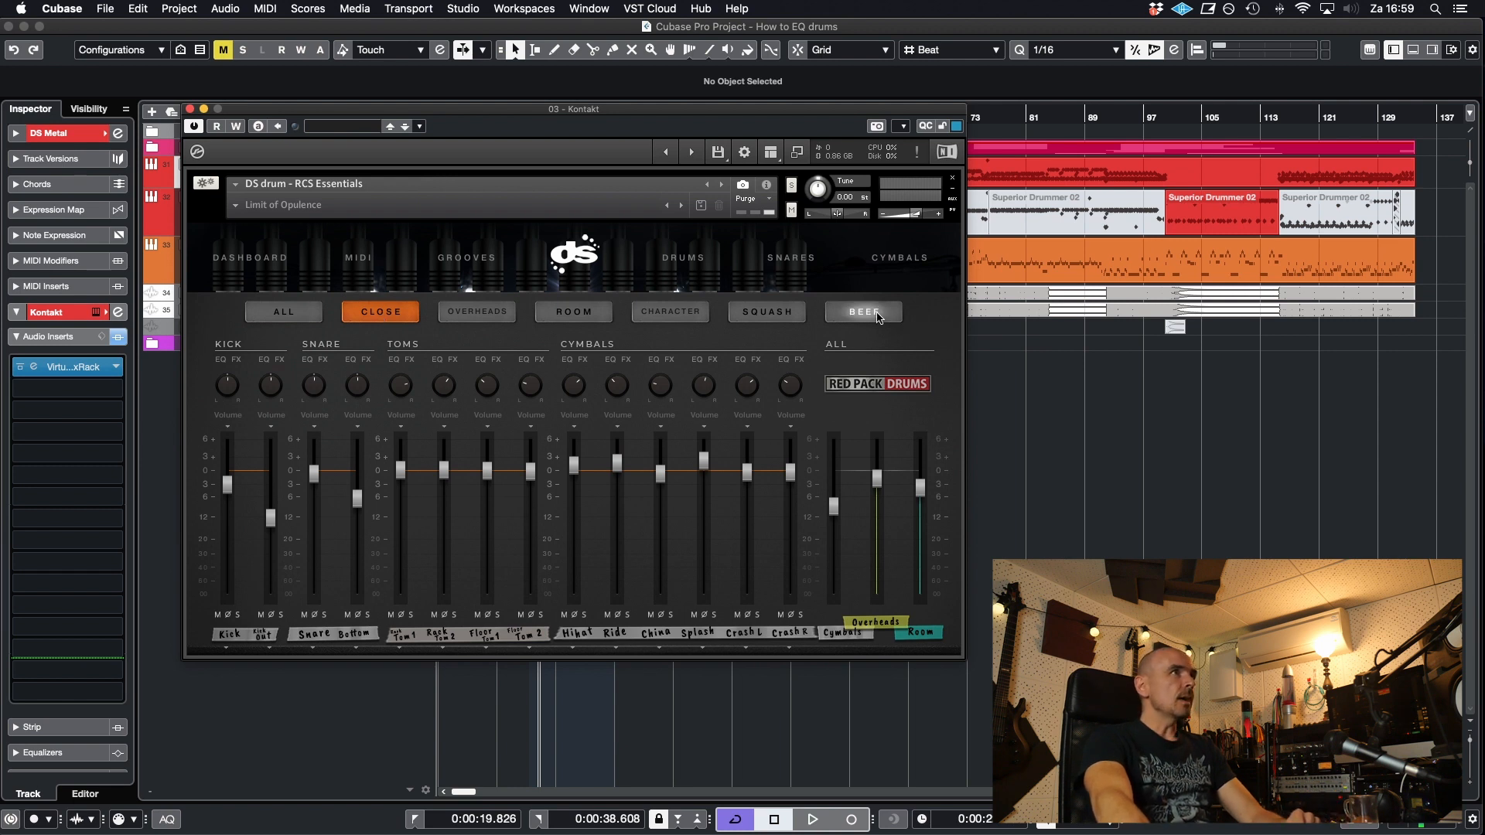
left_click(863, 313)
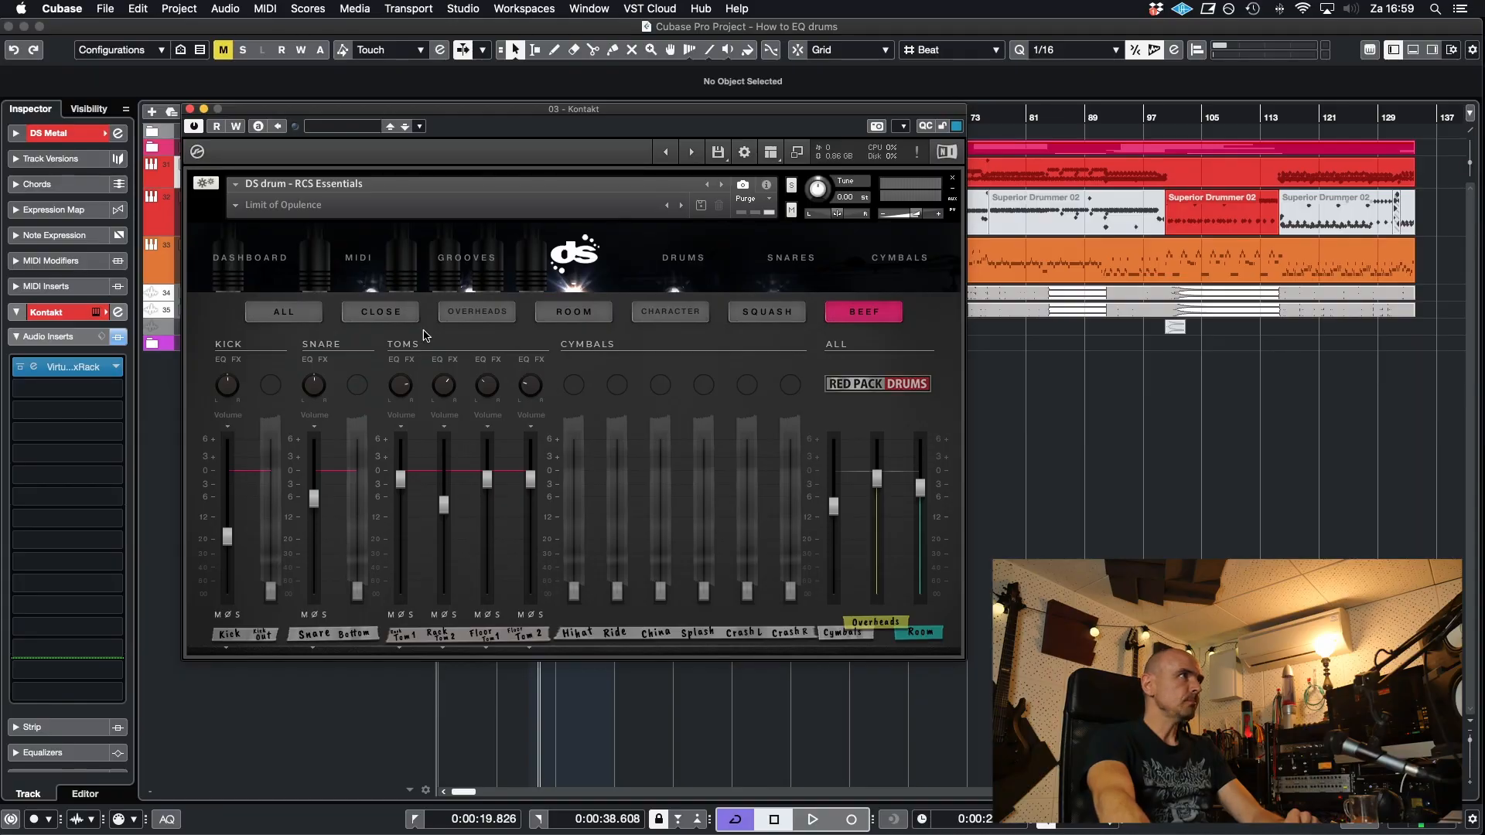
Audition the Room and Squash groups, then settle on the Overheads mix.
left_click(573, 311)
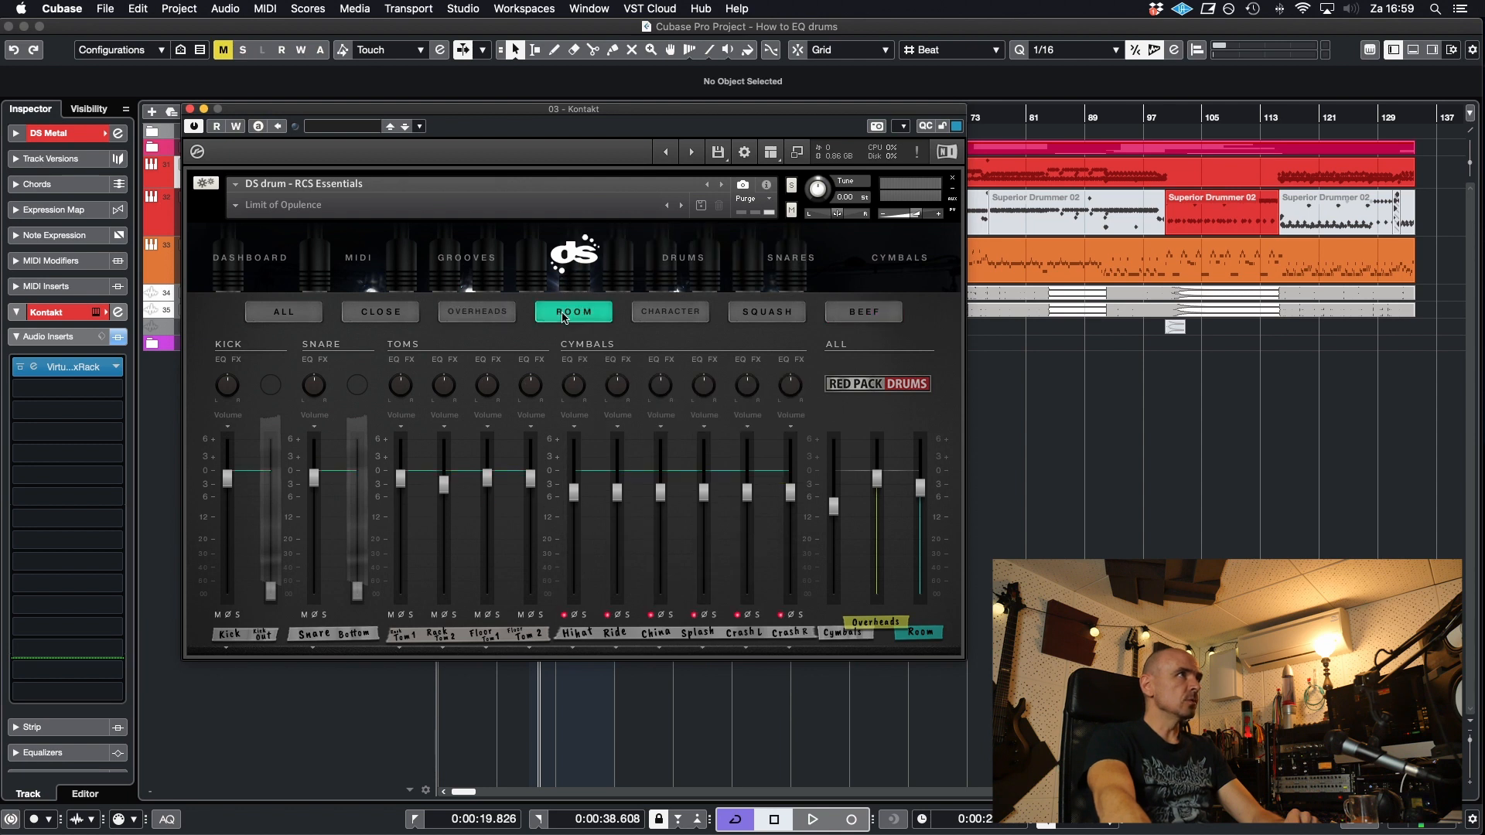
left_click(767, 312)
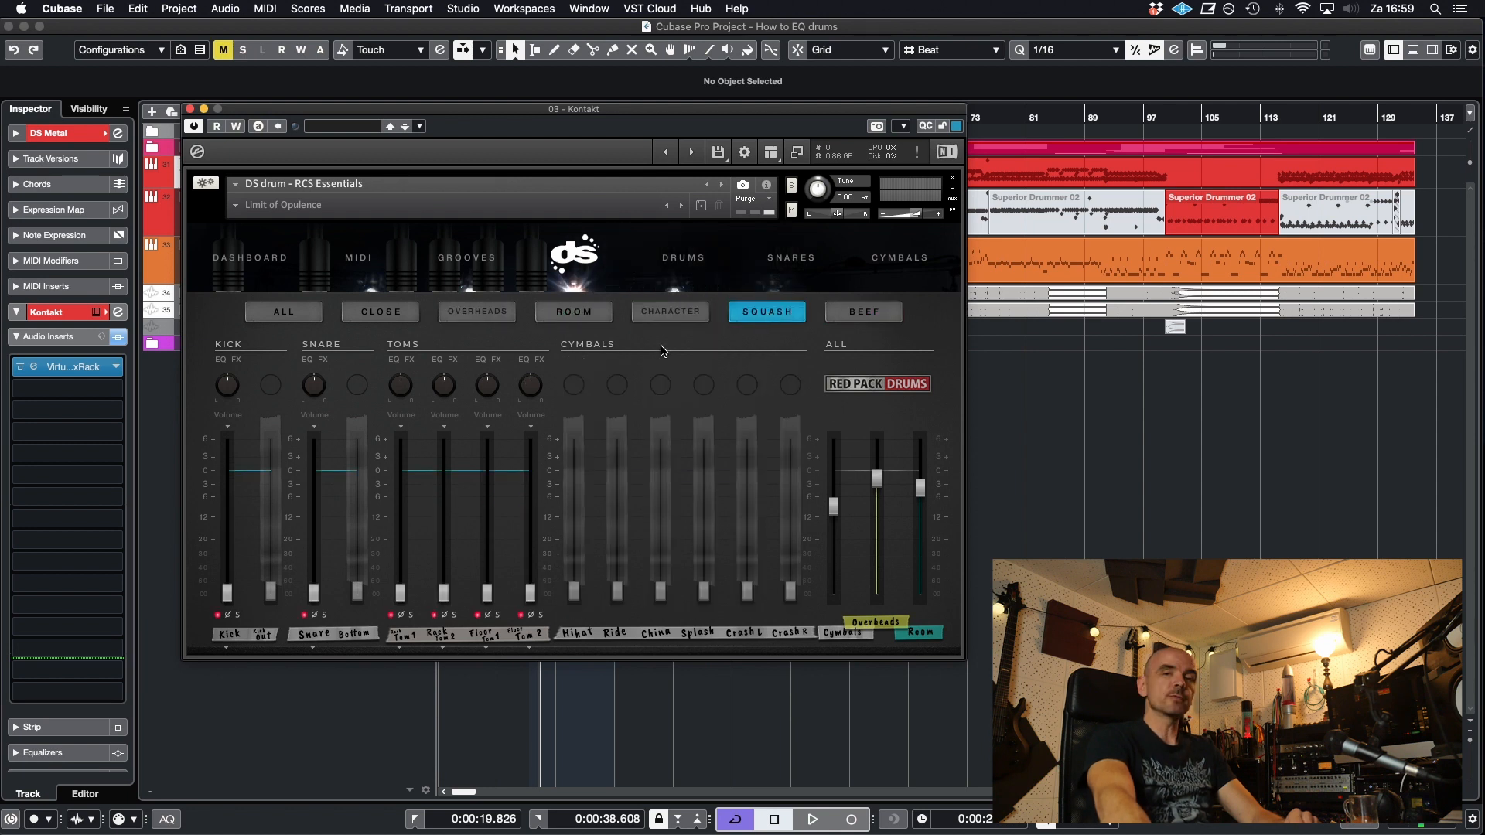
mouse_move(656, 353)
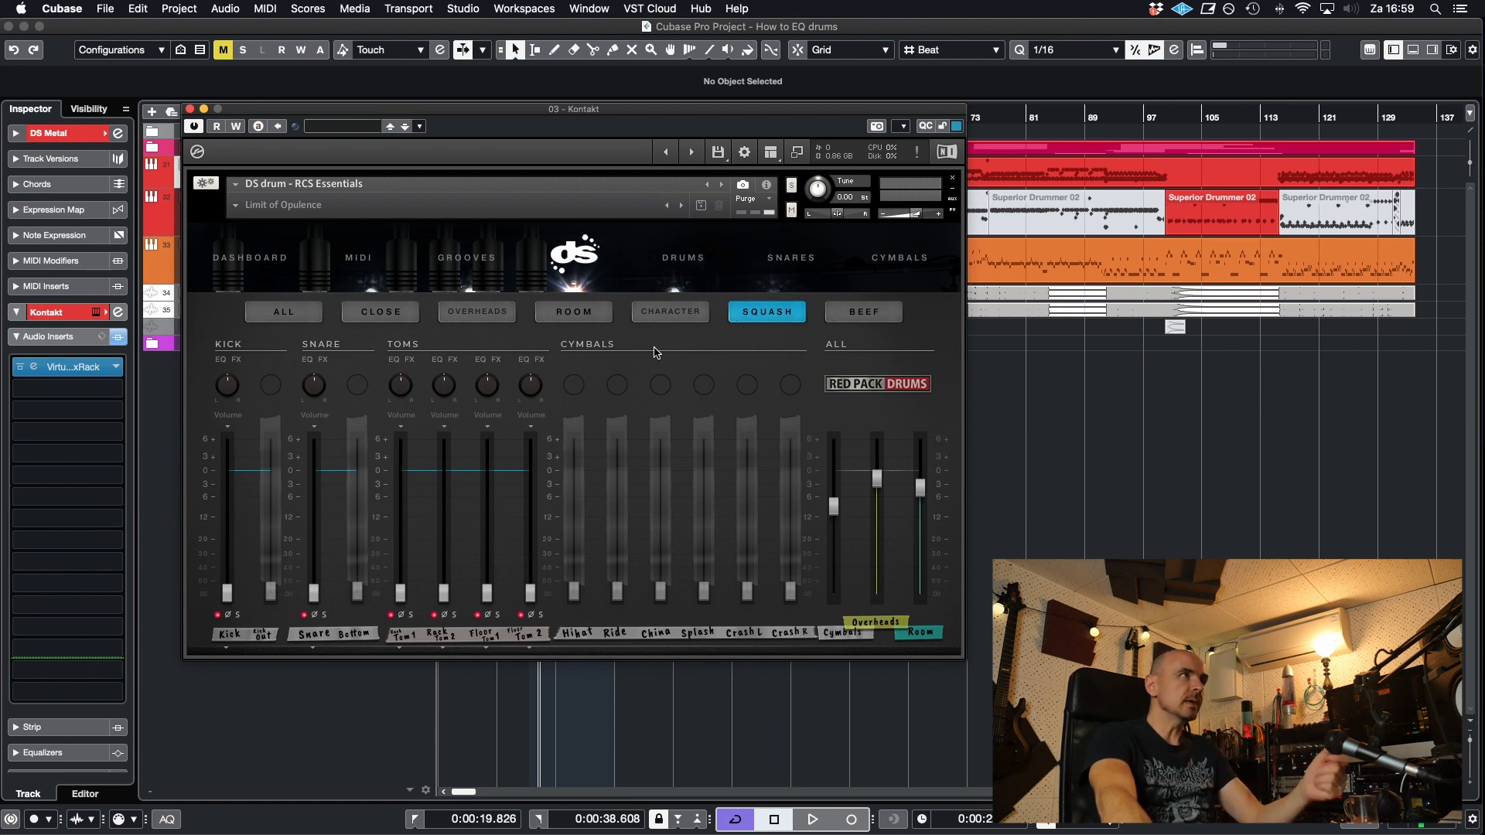
left_click(477, 311)
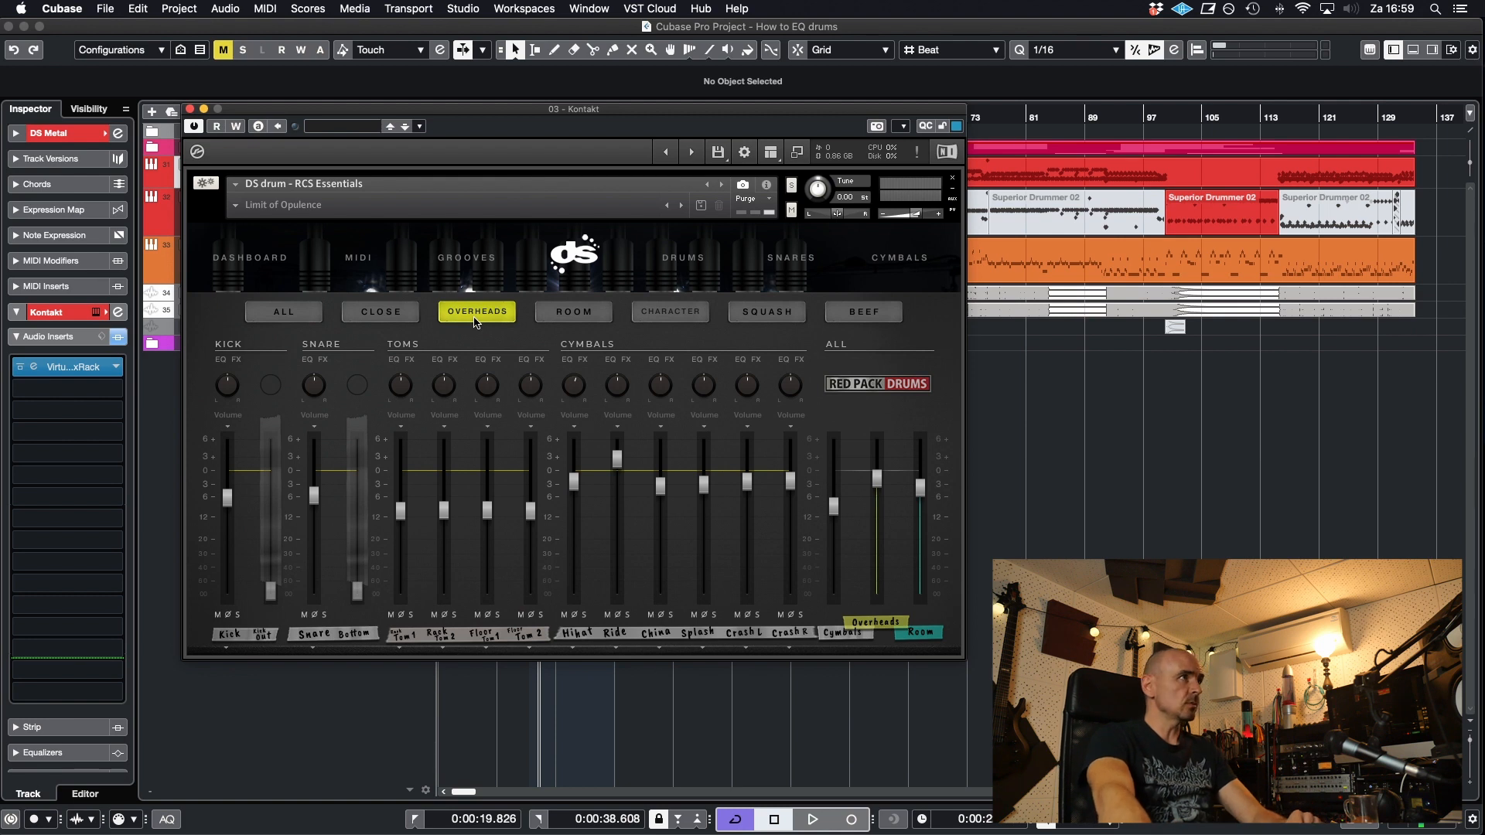
mouse_move(602, 318)
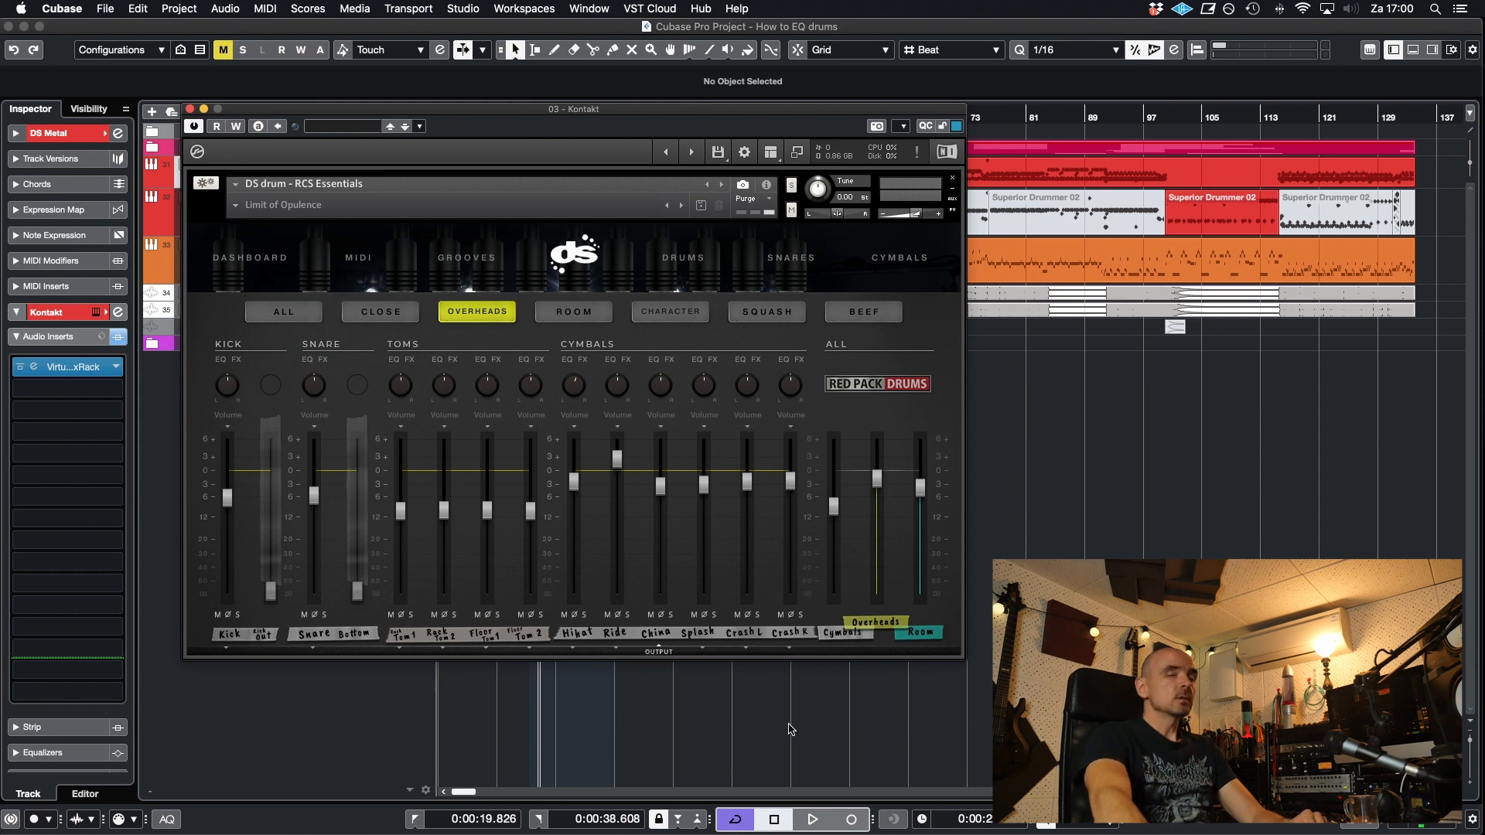
mouse_move(813, 751)
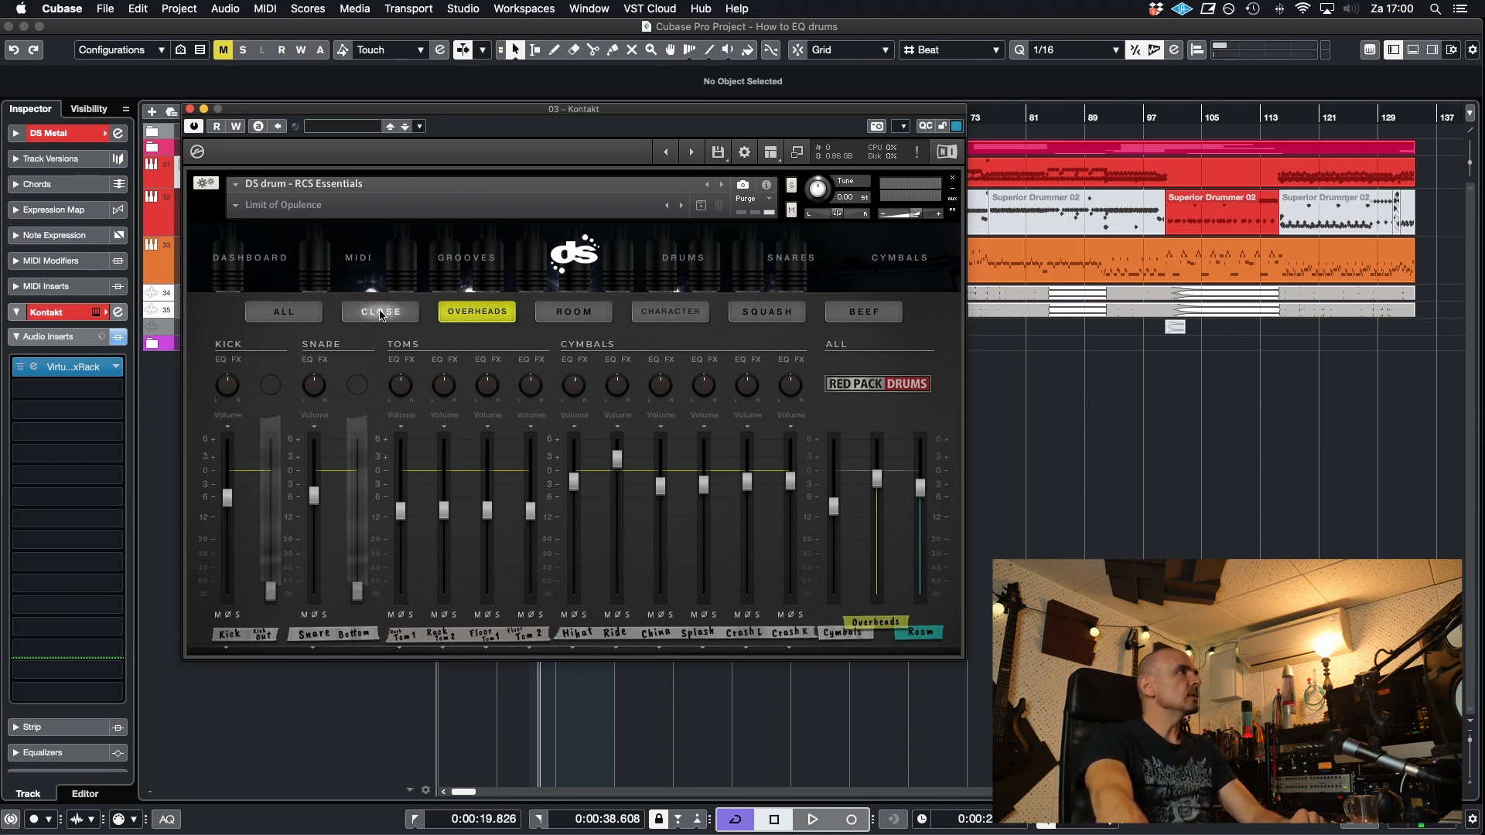
Compare Close and Overheads, then solo the snare top channel and start playback.
left_click(381, 311)
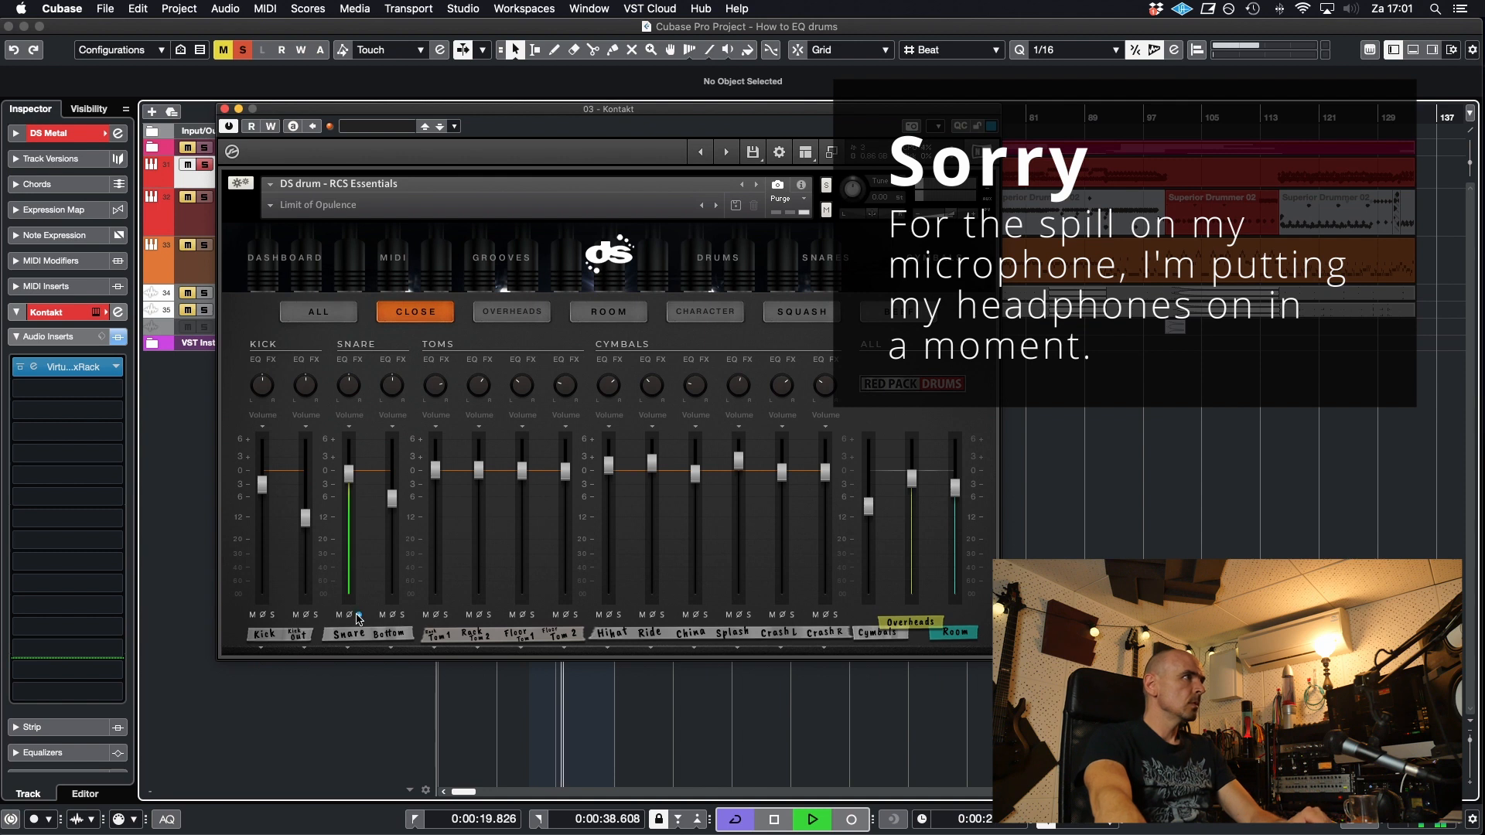
left_click(510, 311)
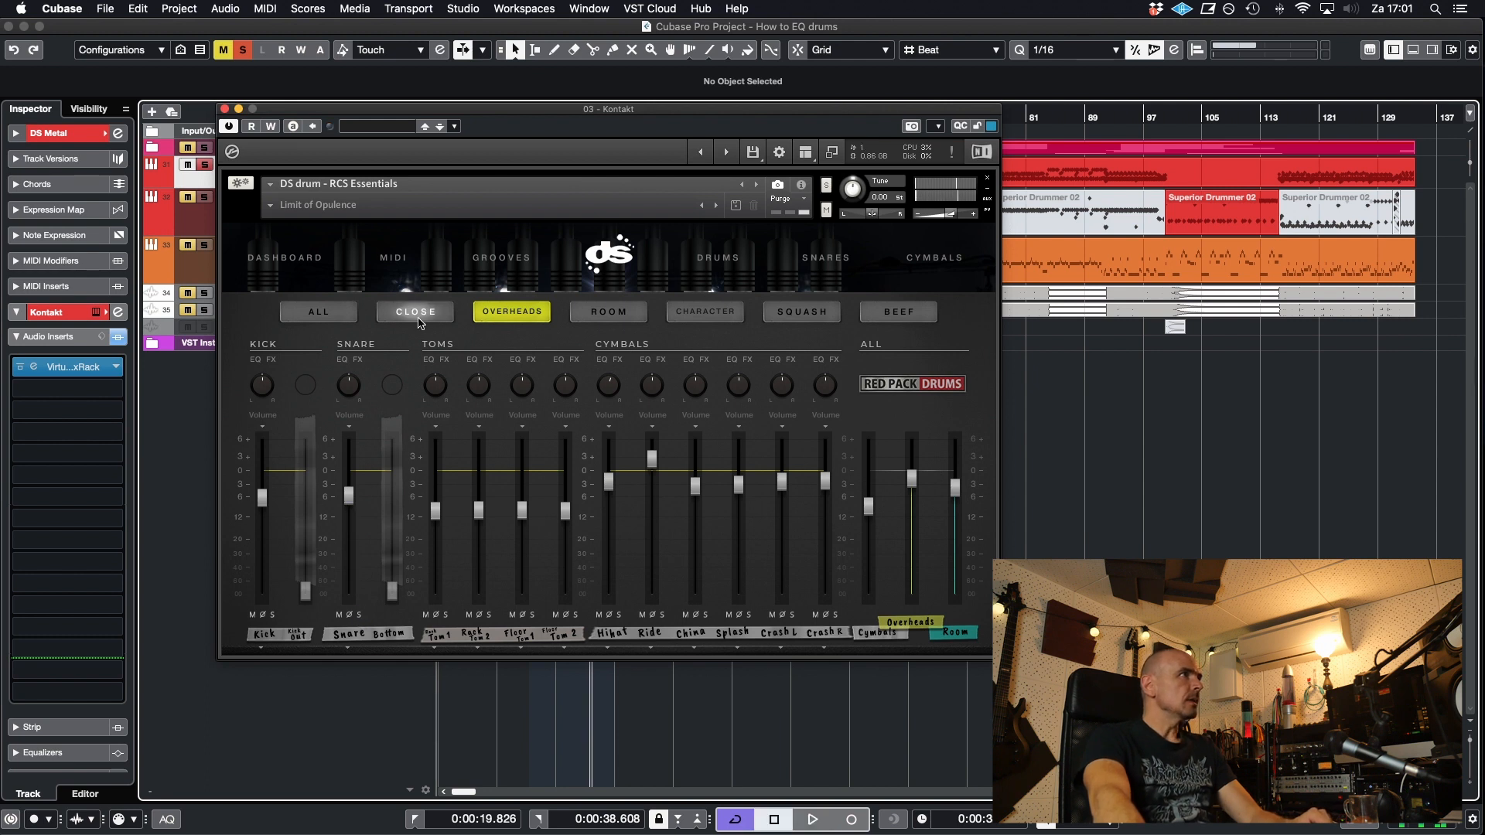
left_click(414, 311)
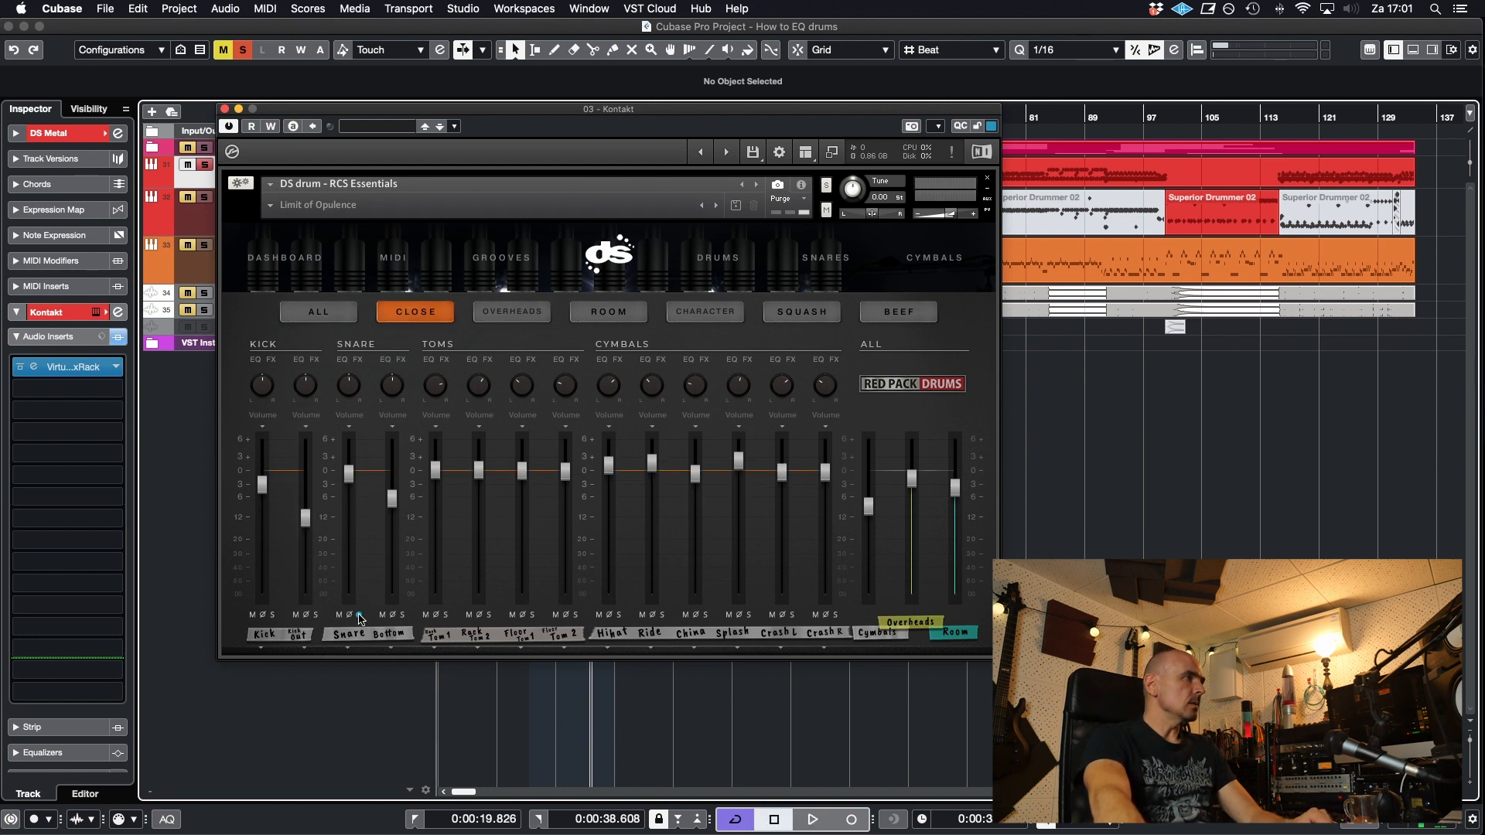
left_click(358, 614)
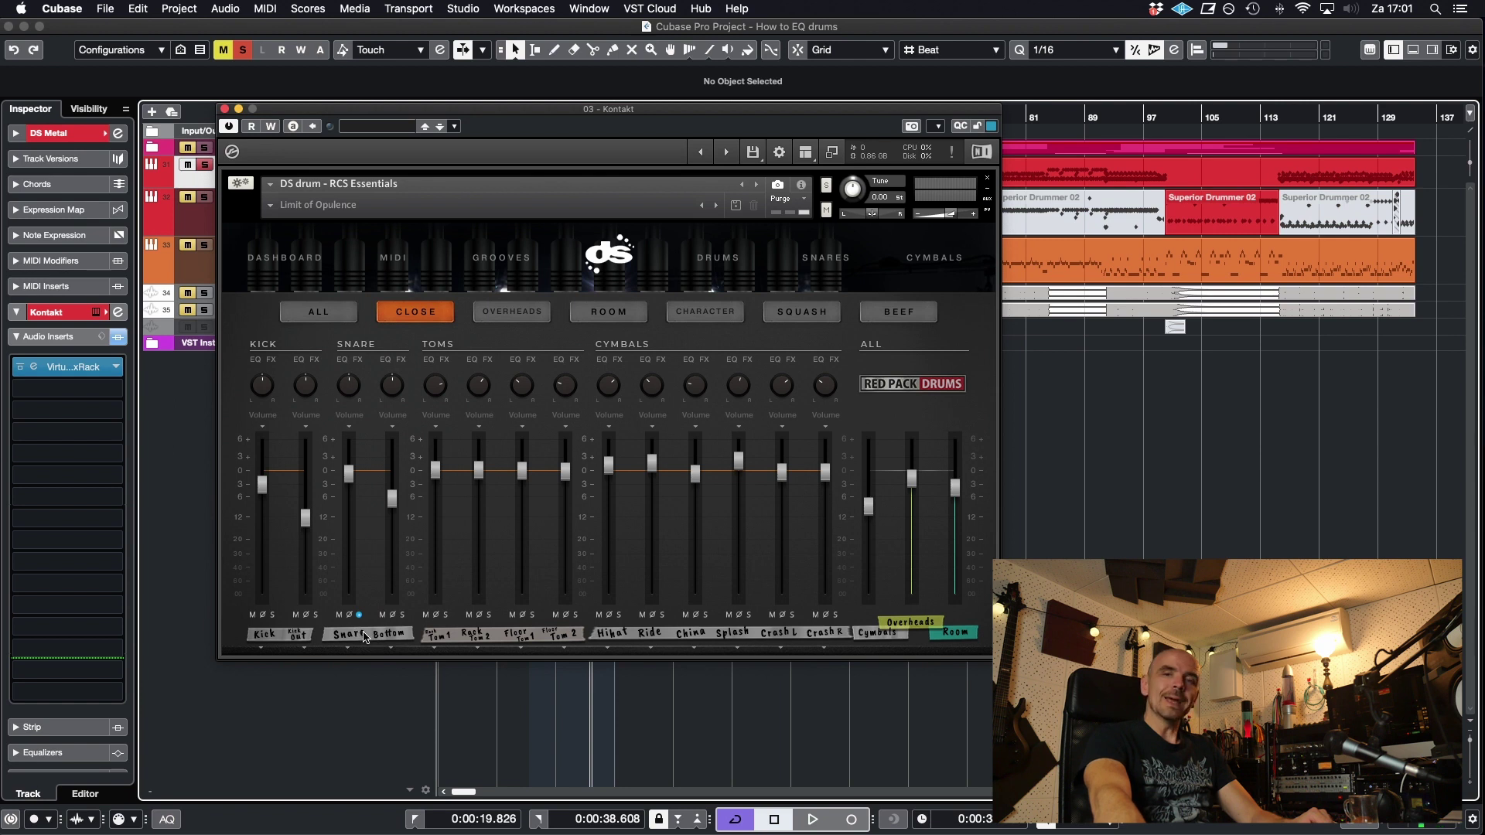
left_click(817, 818)
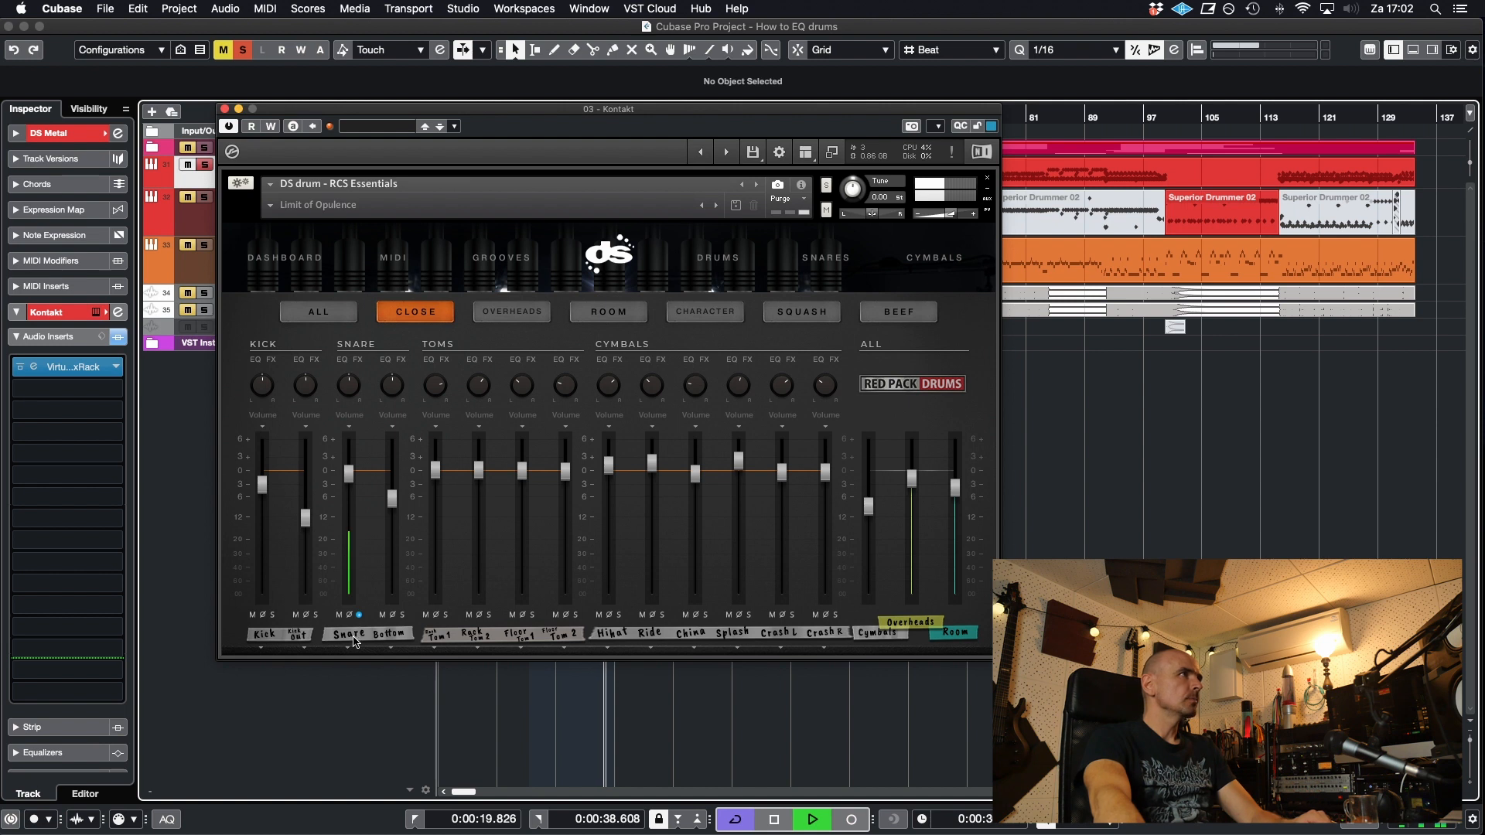
Audition the soloed snare through Overheads and Close, then lower its level in Overheads.
left_click(511, 311)
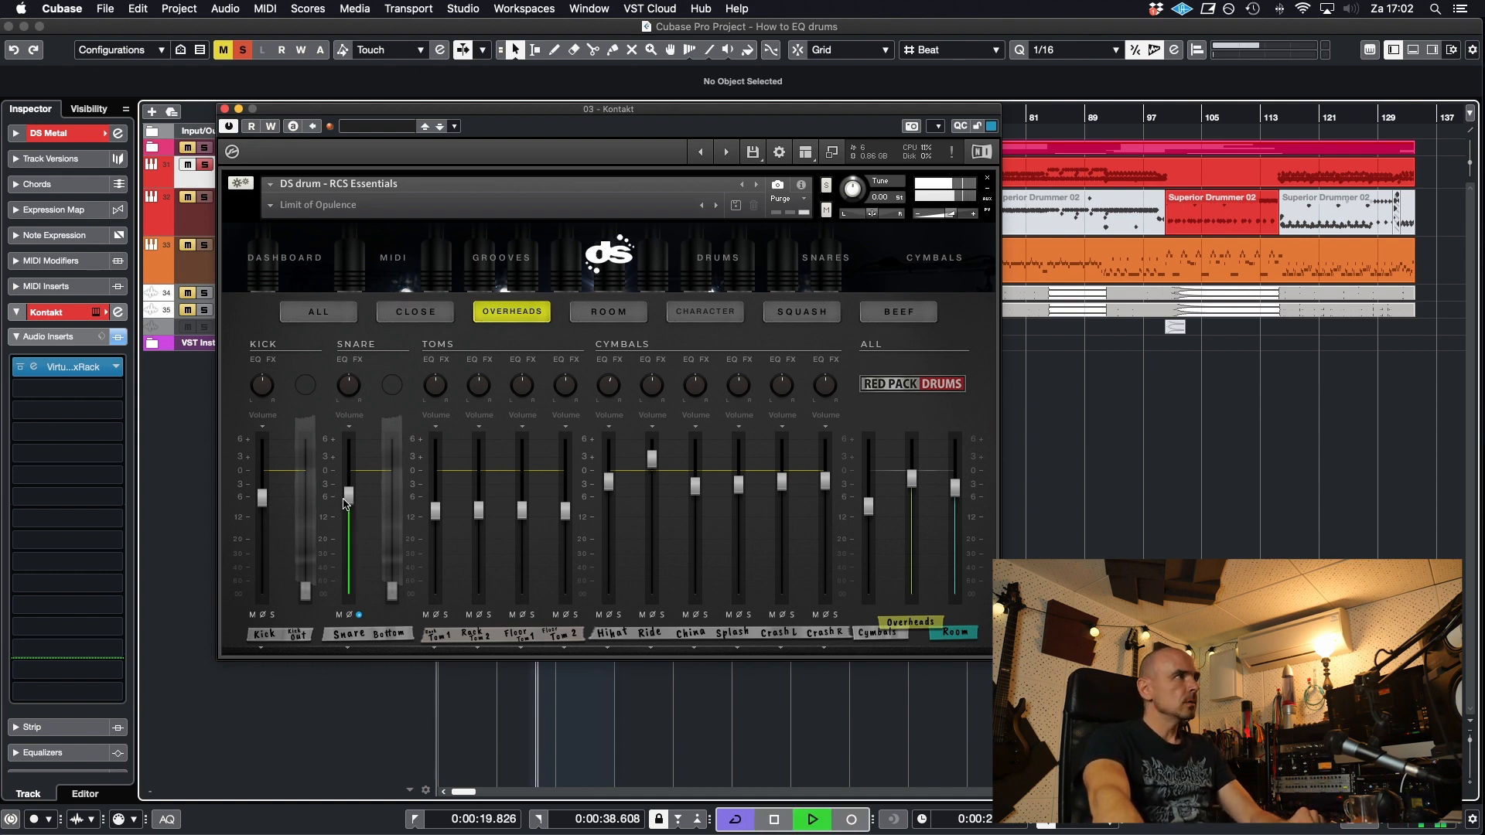
left_click(415, 311)
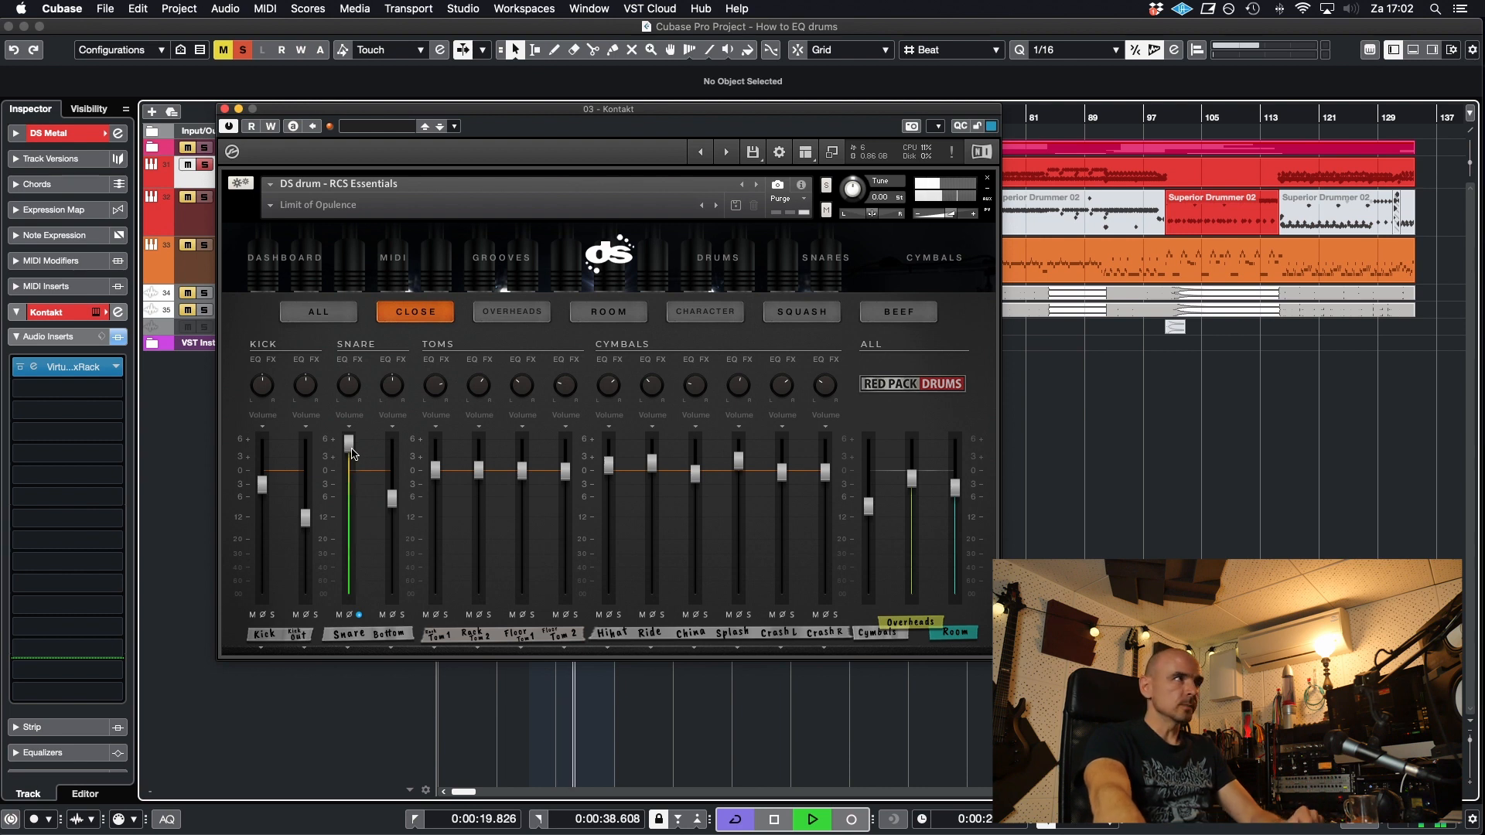
left_click(510, 312)
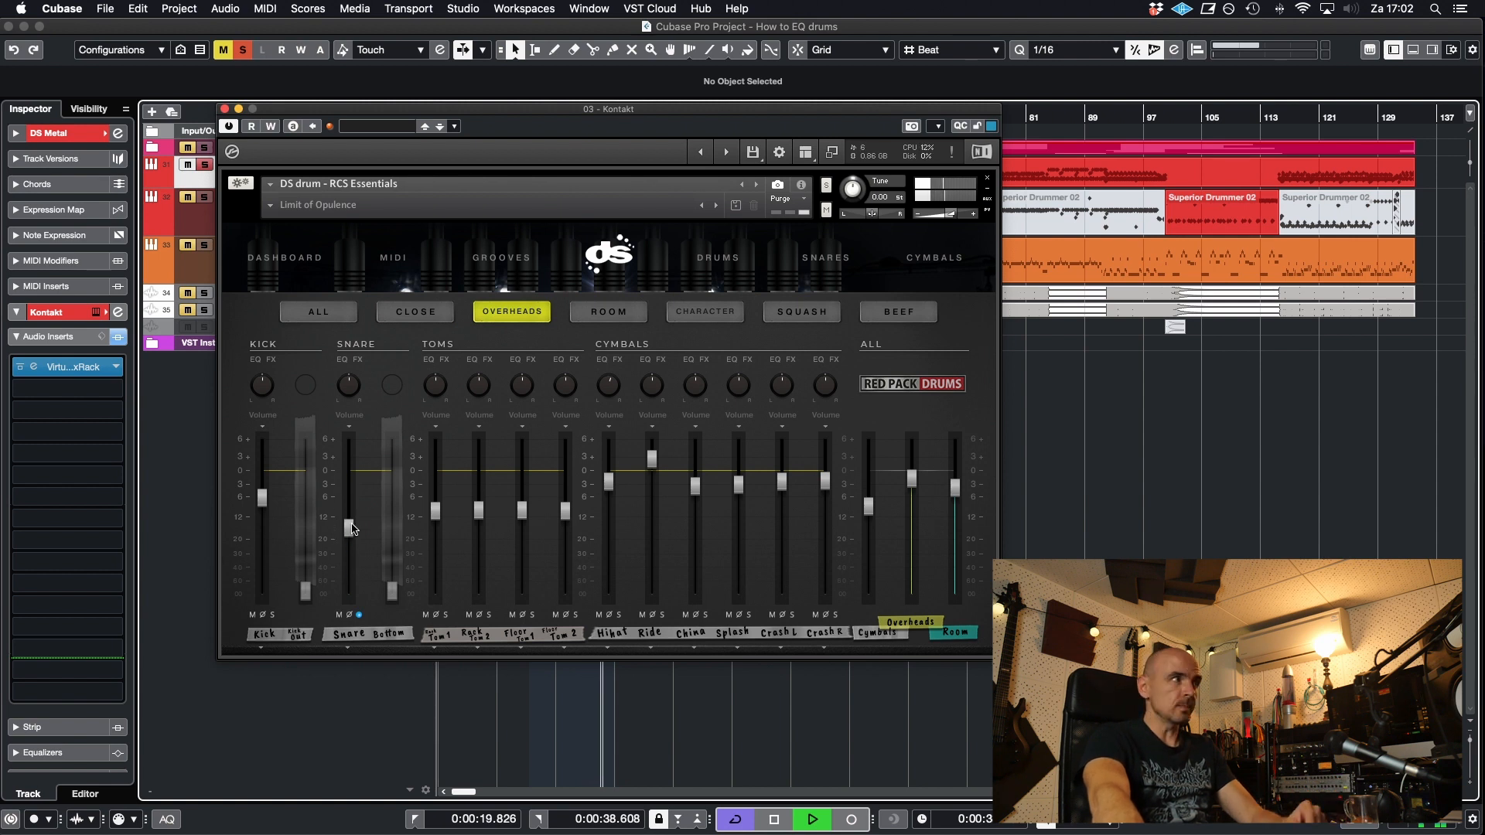
left_click_drag(350, 528, 349, 518)
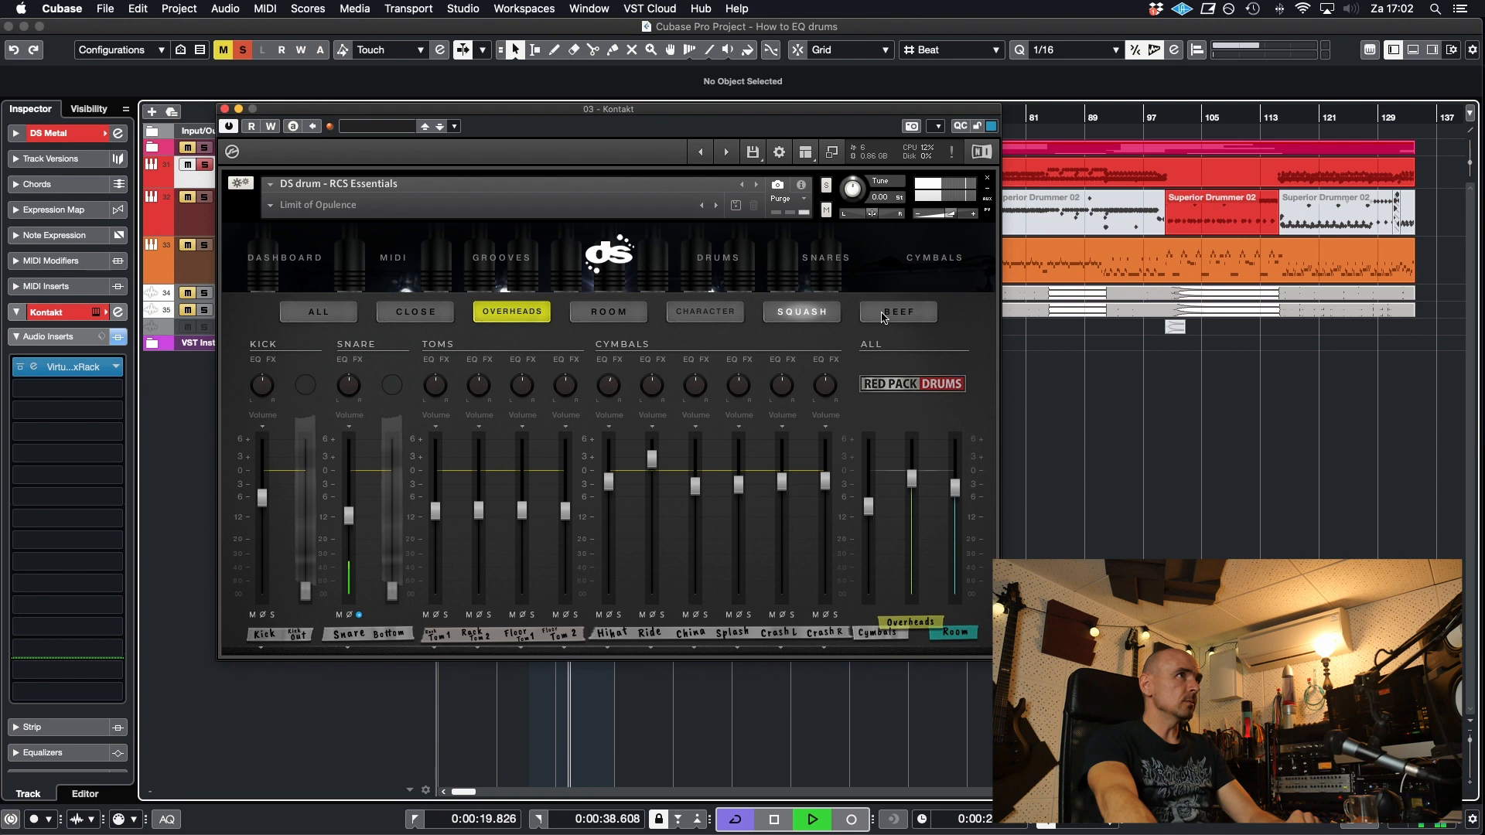
Switch to the Beef mix and raise the snare fader there.
left_click(898, 312)
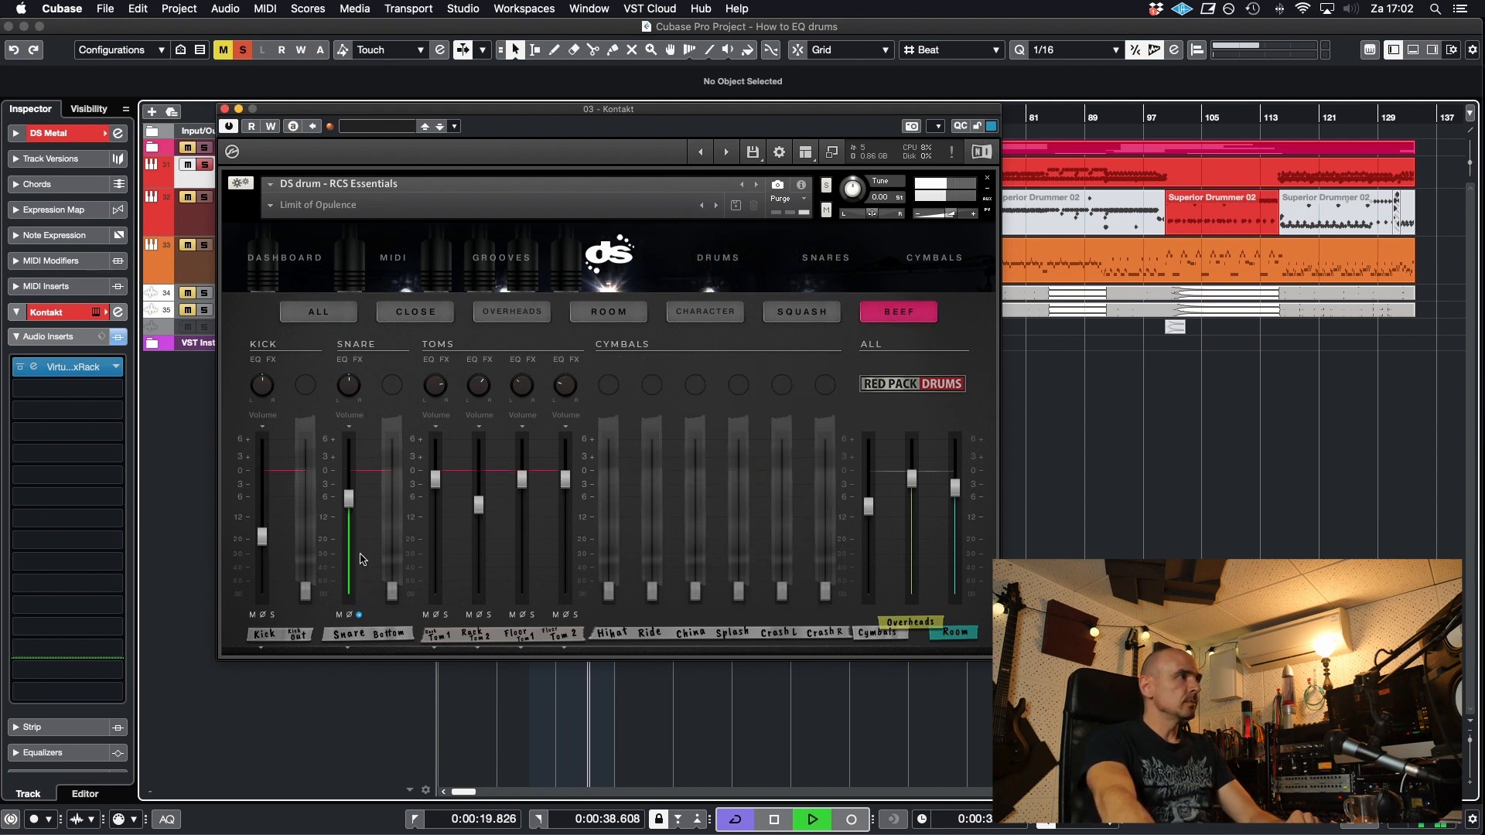
left_click_drag(348, 497, 348, 455)
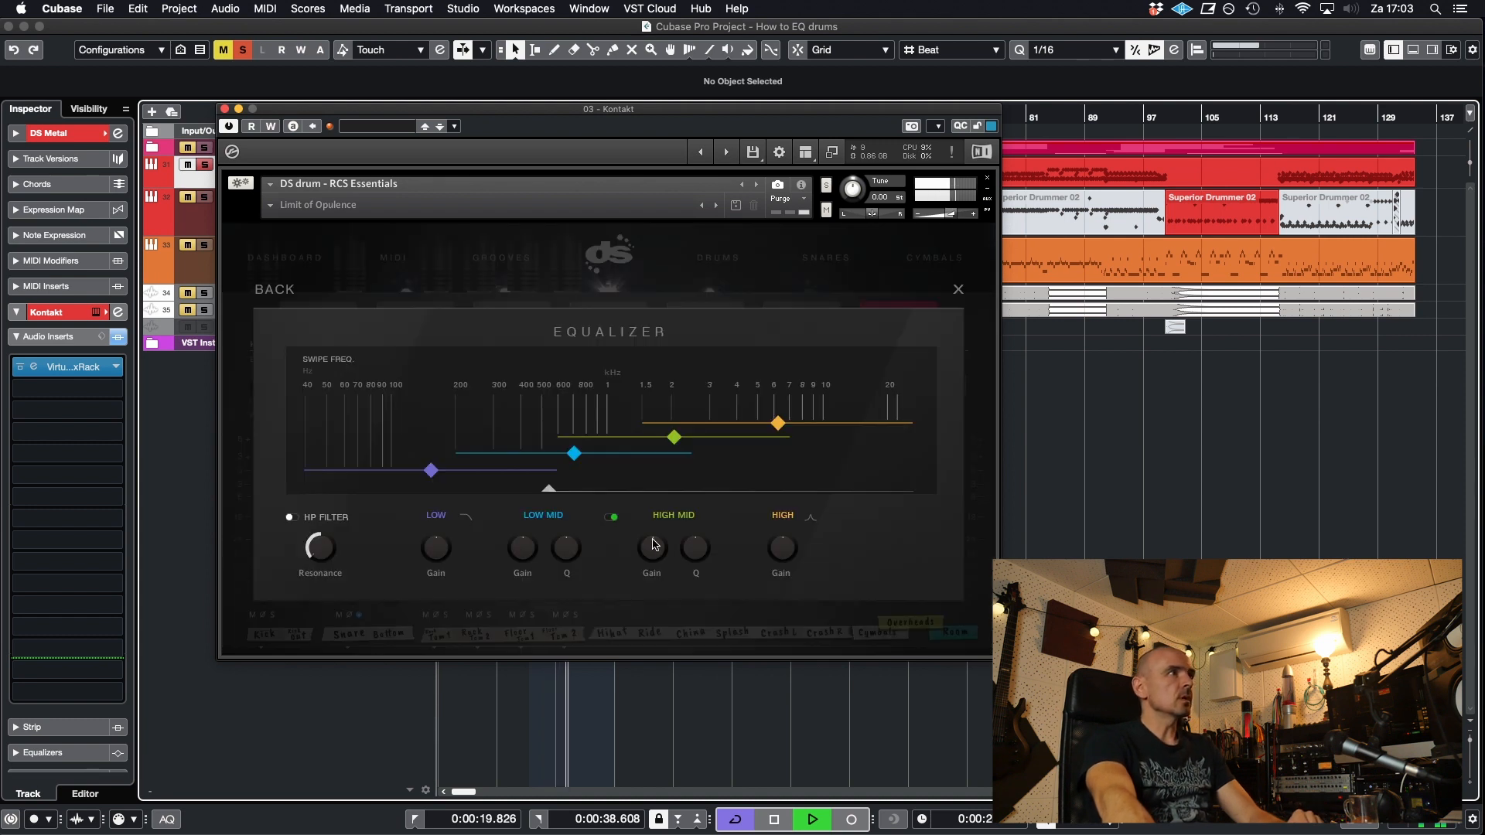
mouse_move(801, 381)
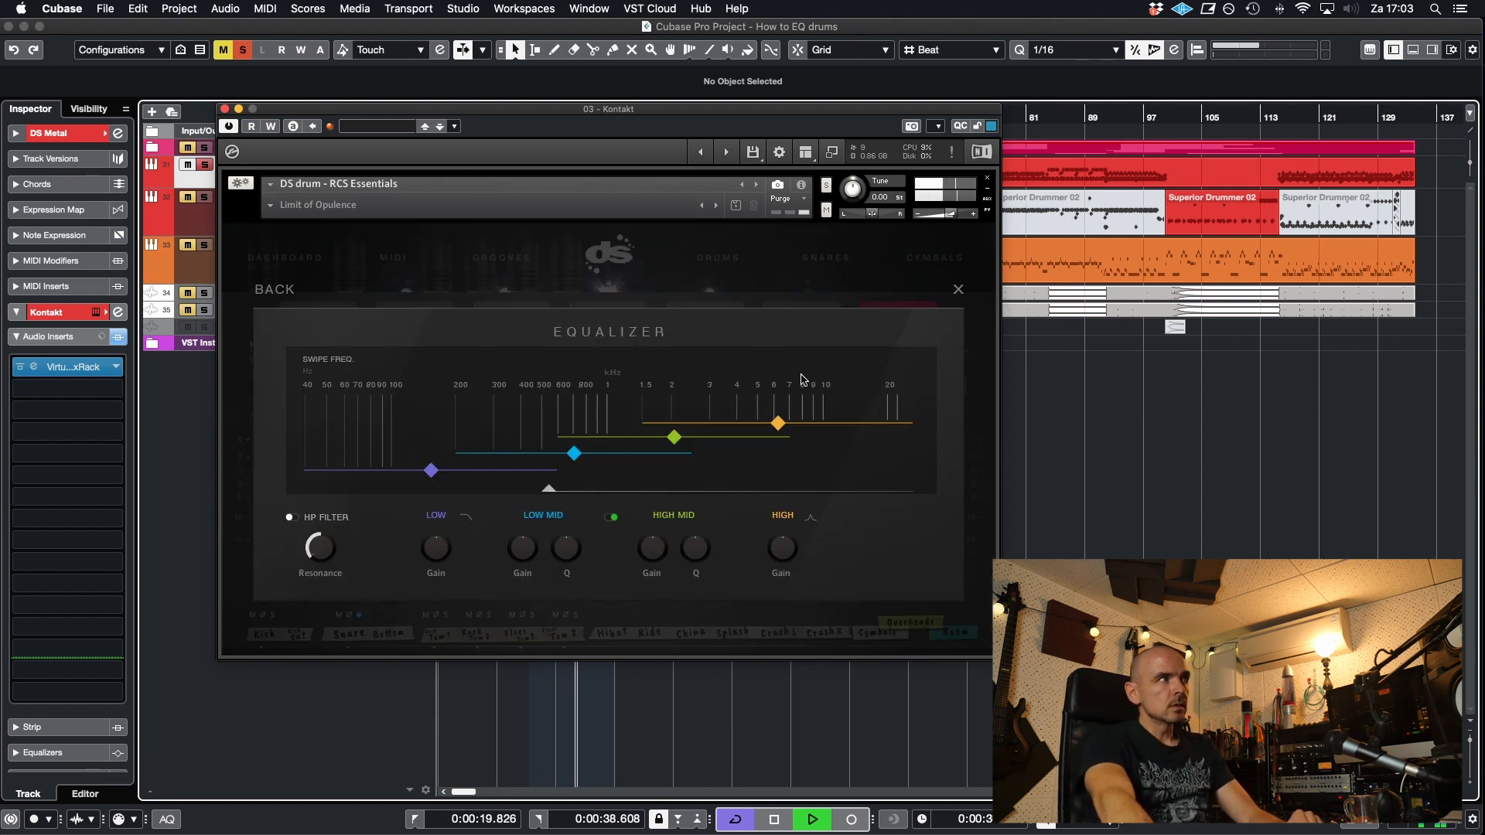
mouse_move(820, 323)
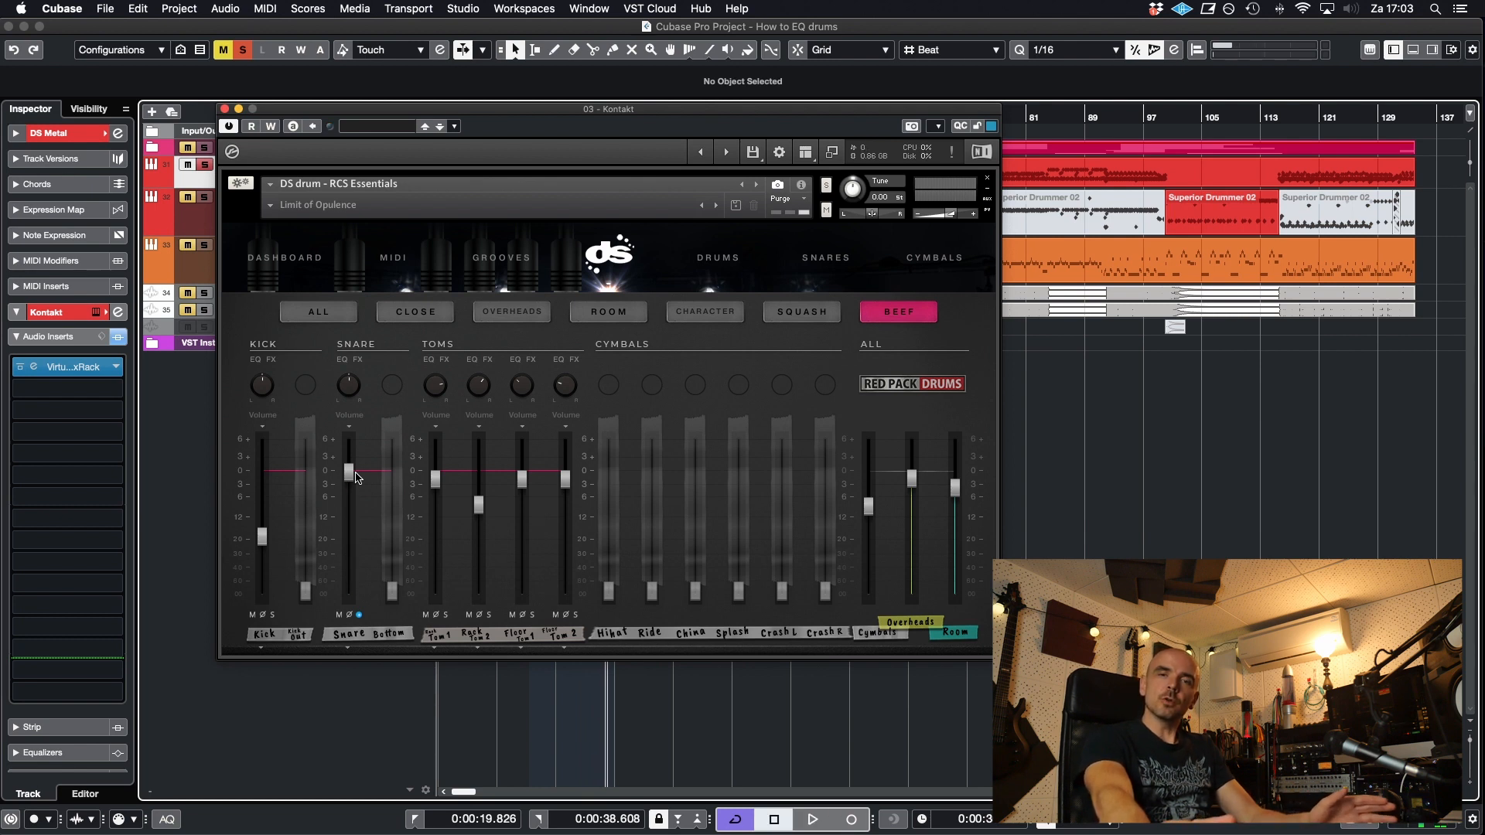
Return the DS Drum mixer to the Close mic channels.
left_click(416, 311)
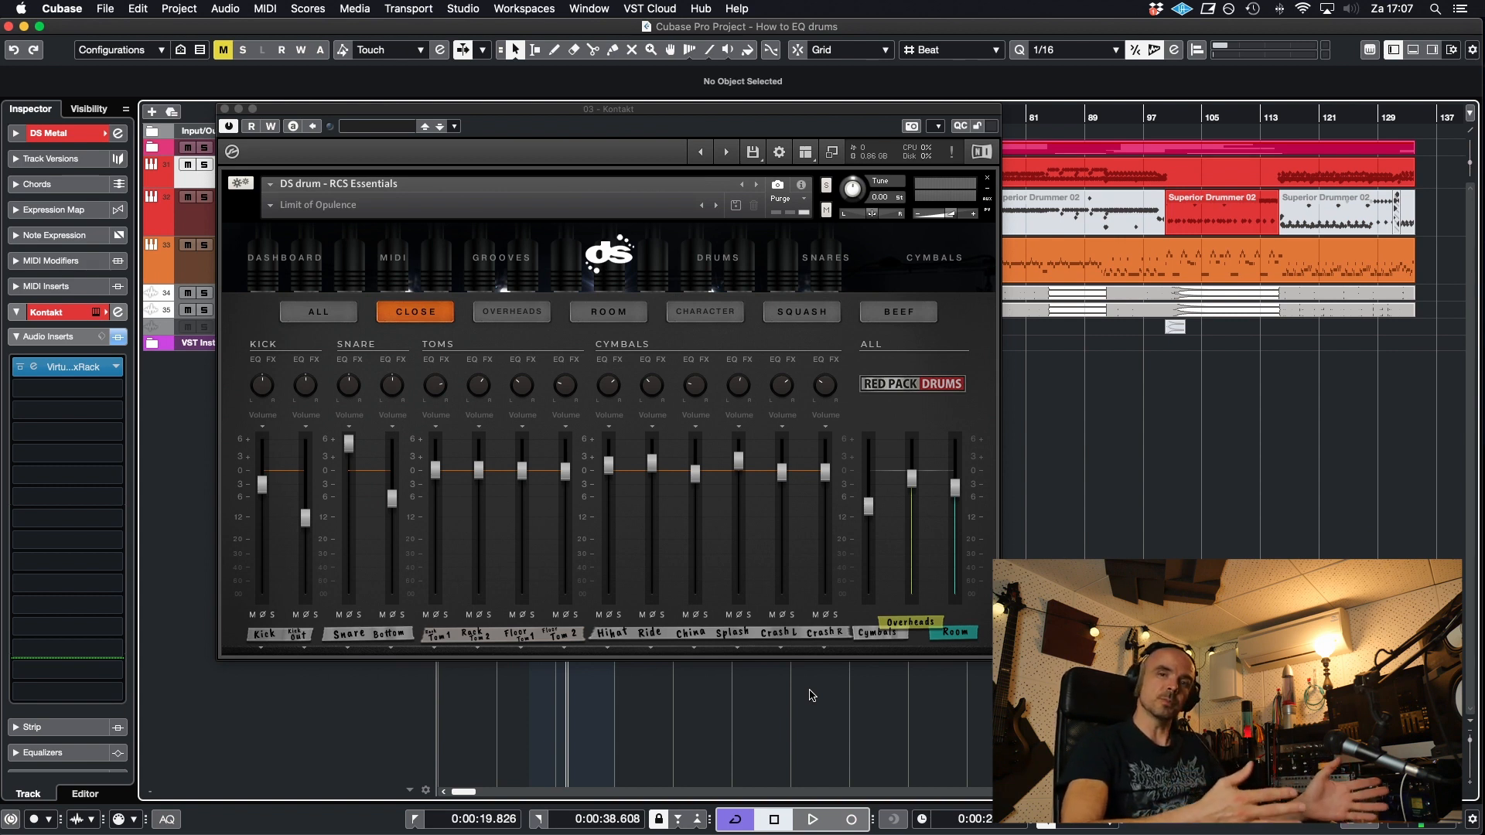
With the song playing, raise the snare level in the Beef mix, then return to Close.
left_click(817, 820)
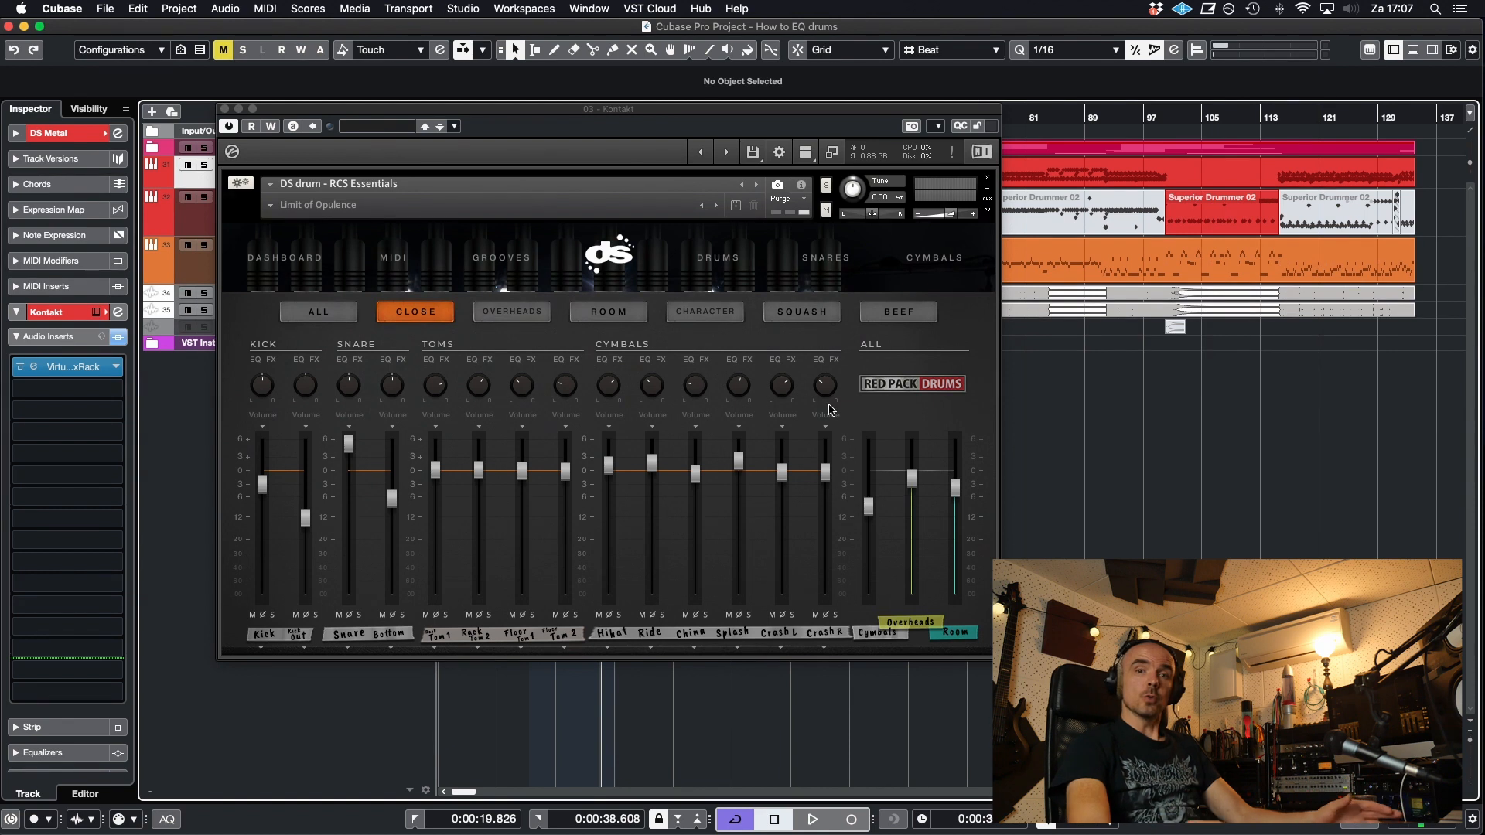
left_click(897, 312)
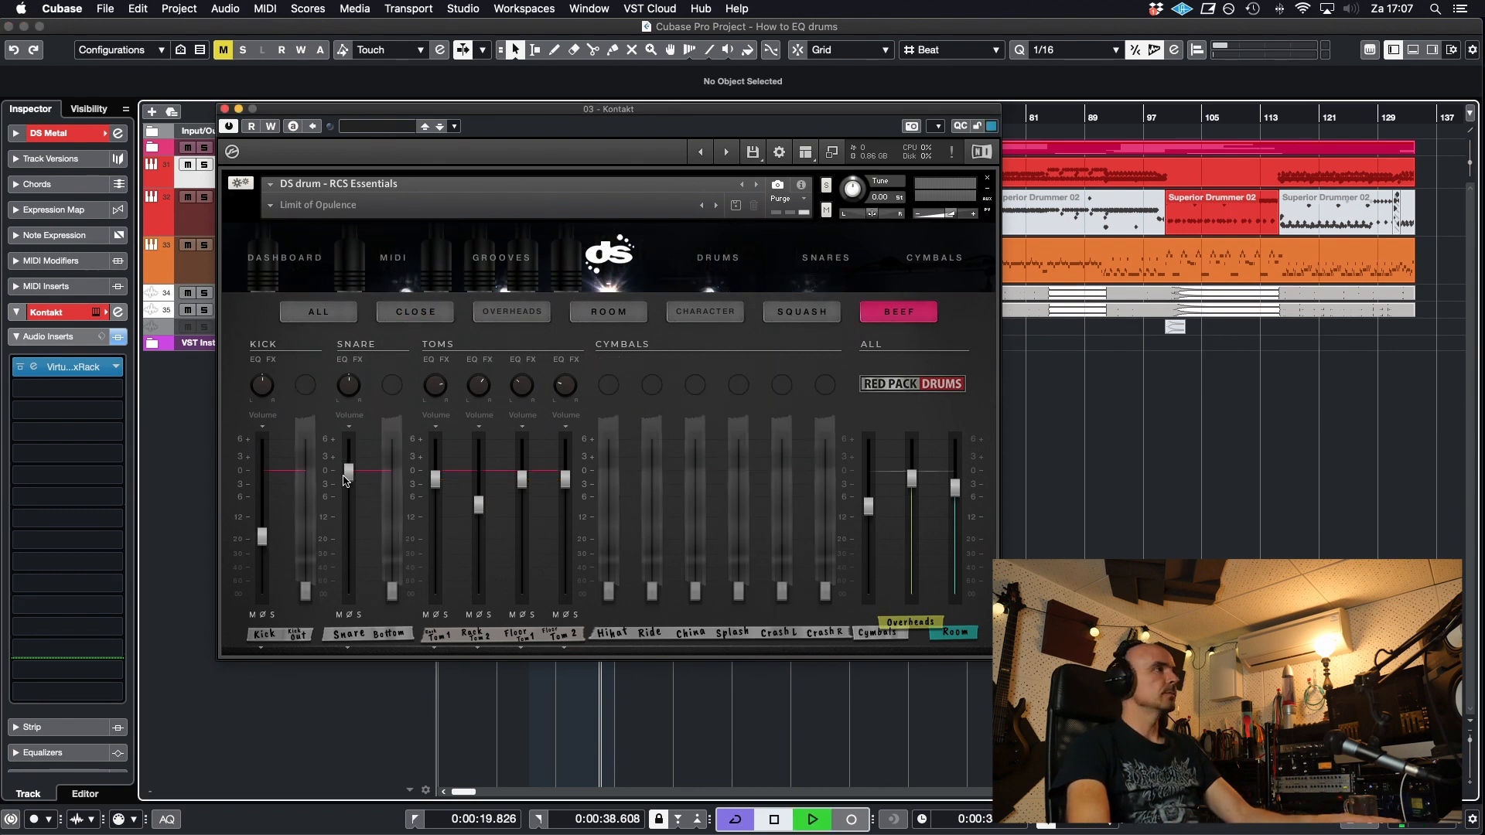
left_click_drag(348, 470, 348, 438)
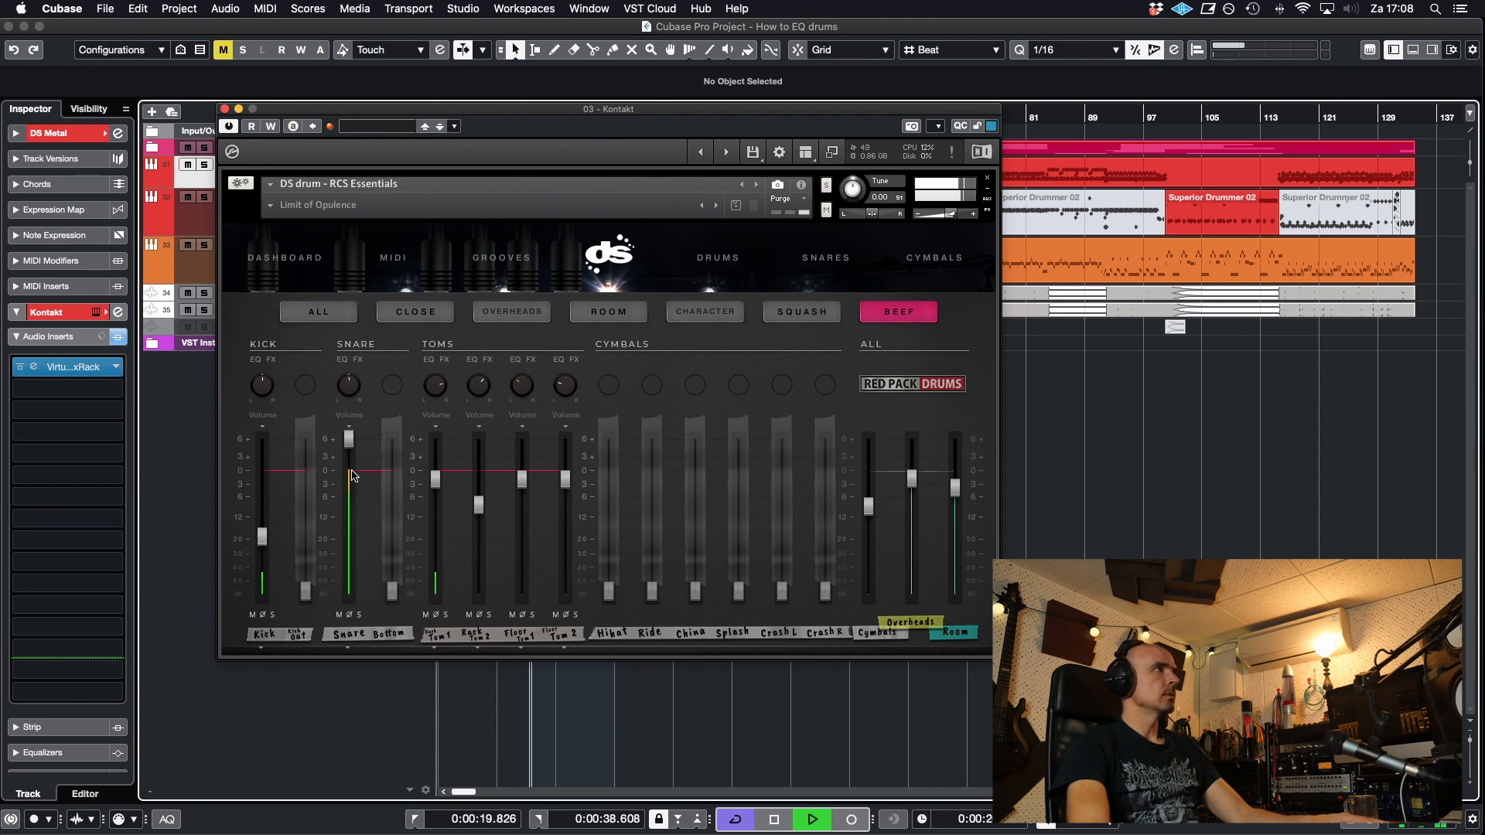
left_click(416, 312)
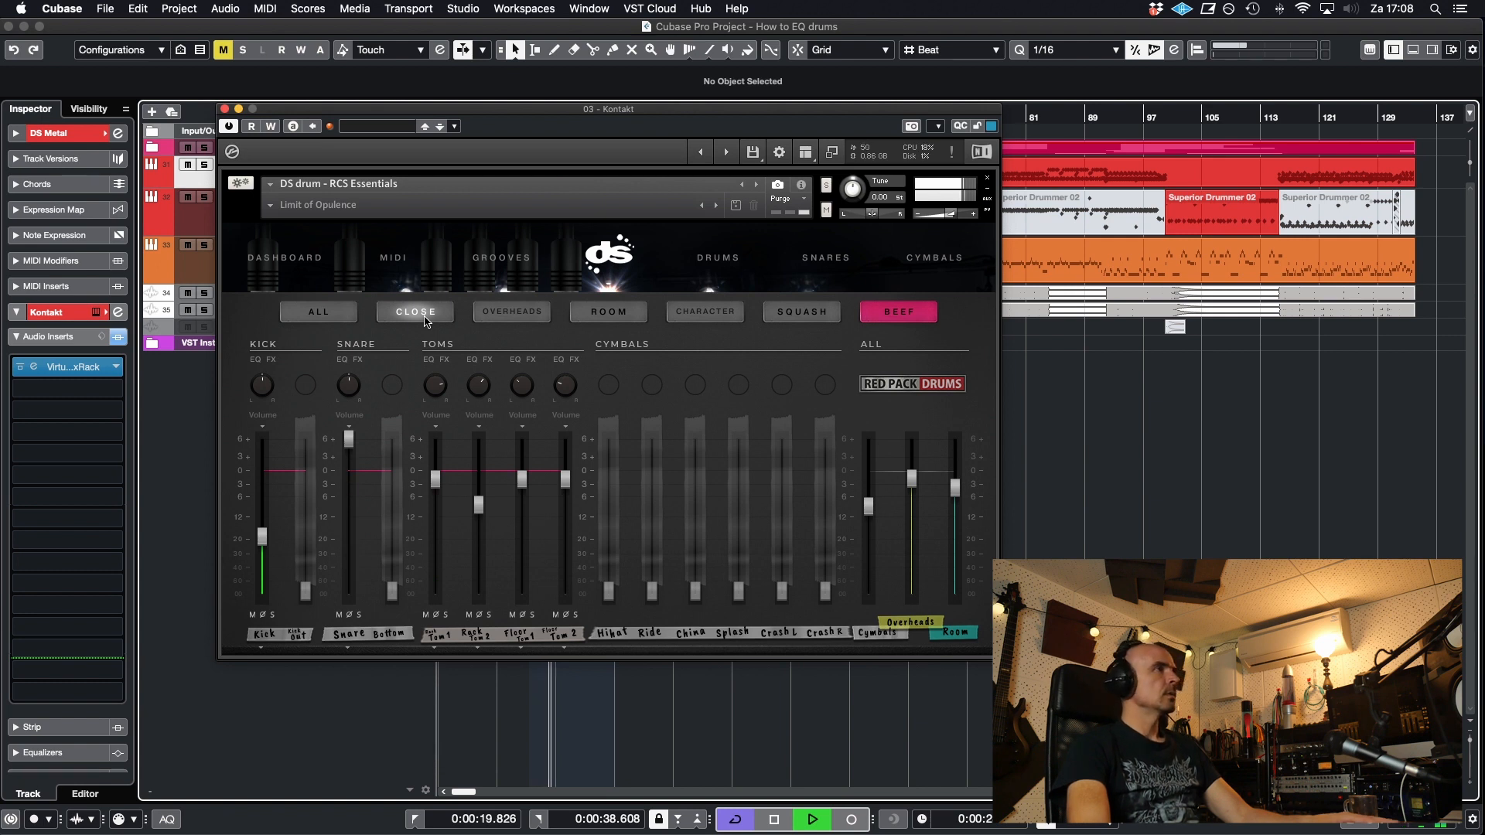
left_click(416, 312)
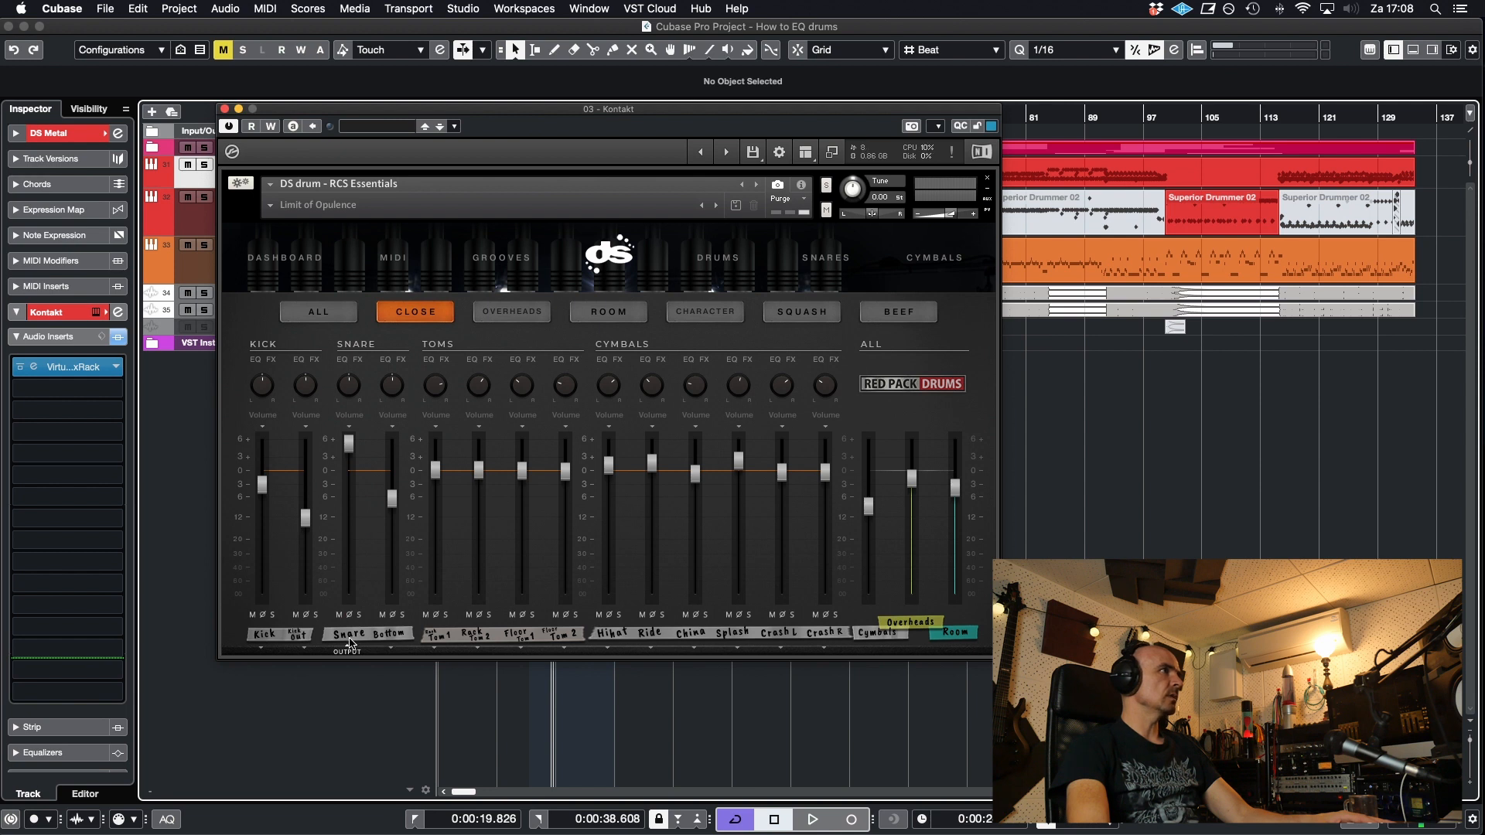
mouse_move(346, 371)
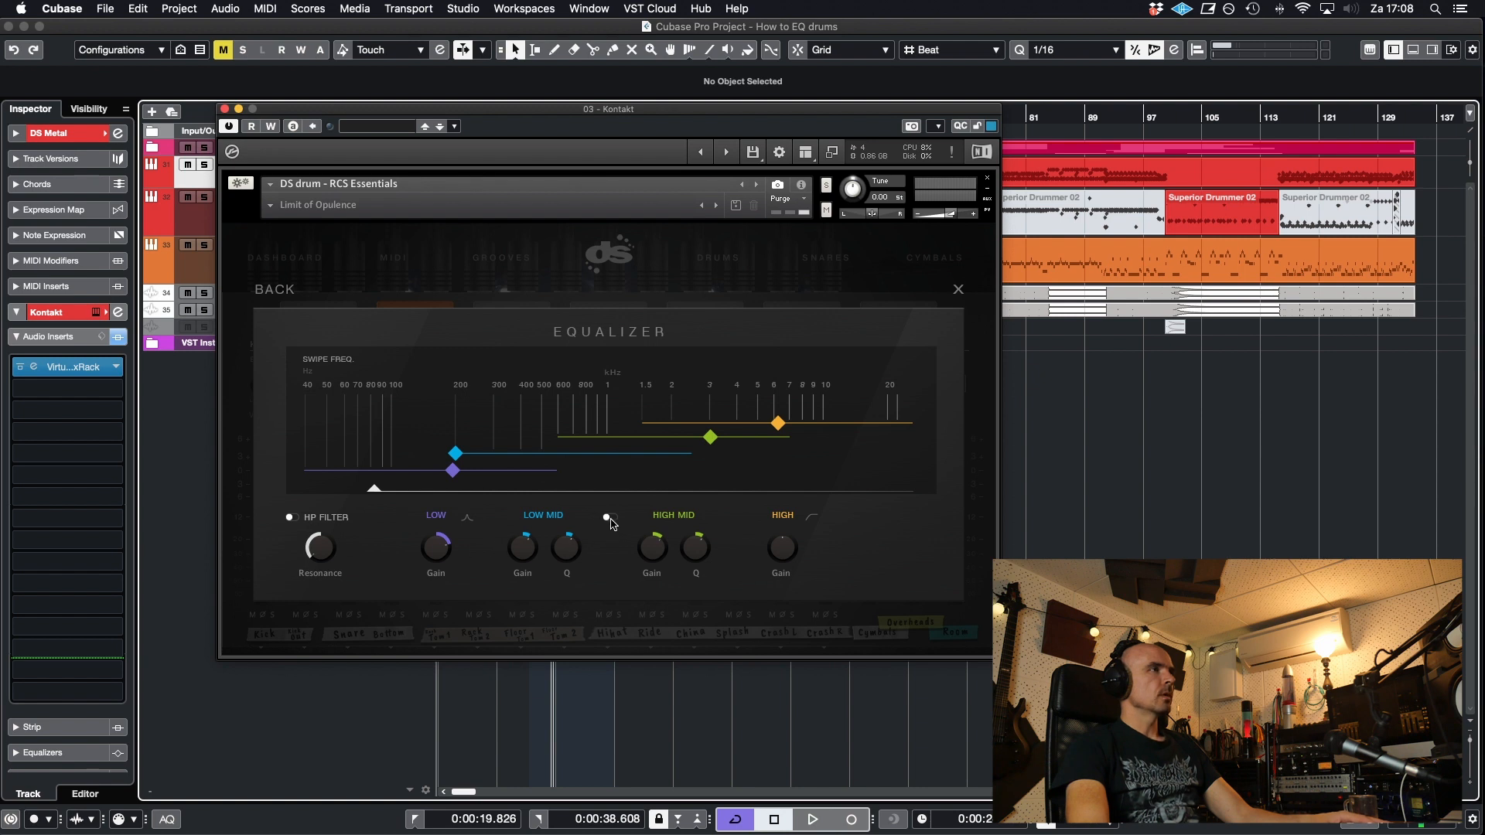
Switch on the low-mid band and set the low band slightly lower in frequency.
left_click(610, 517)
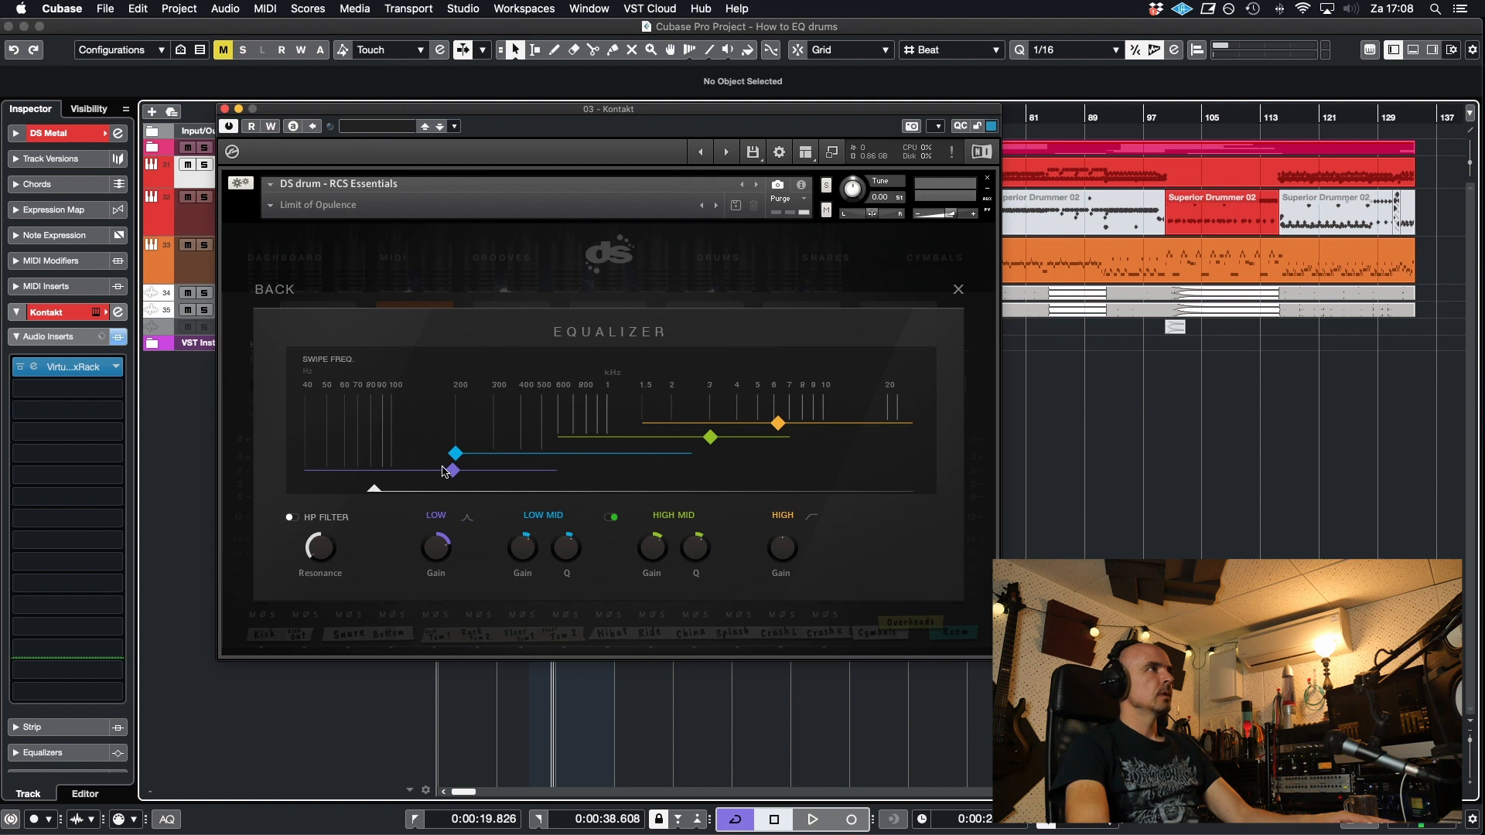
left_click_drag(452, 470, 395, 471)
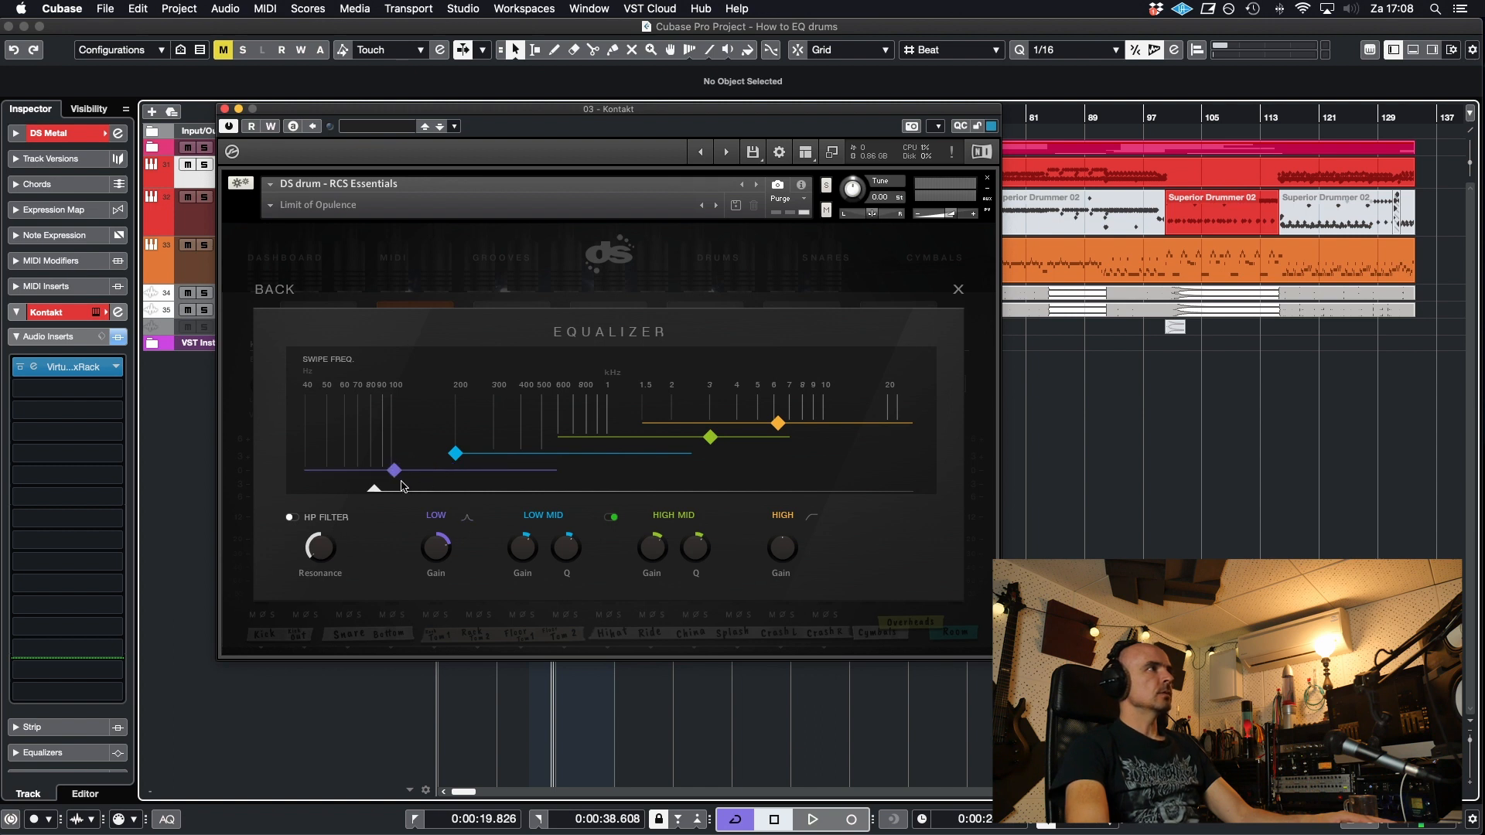
left_click_drag(395, 470, 453, 471)
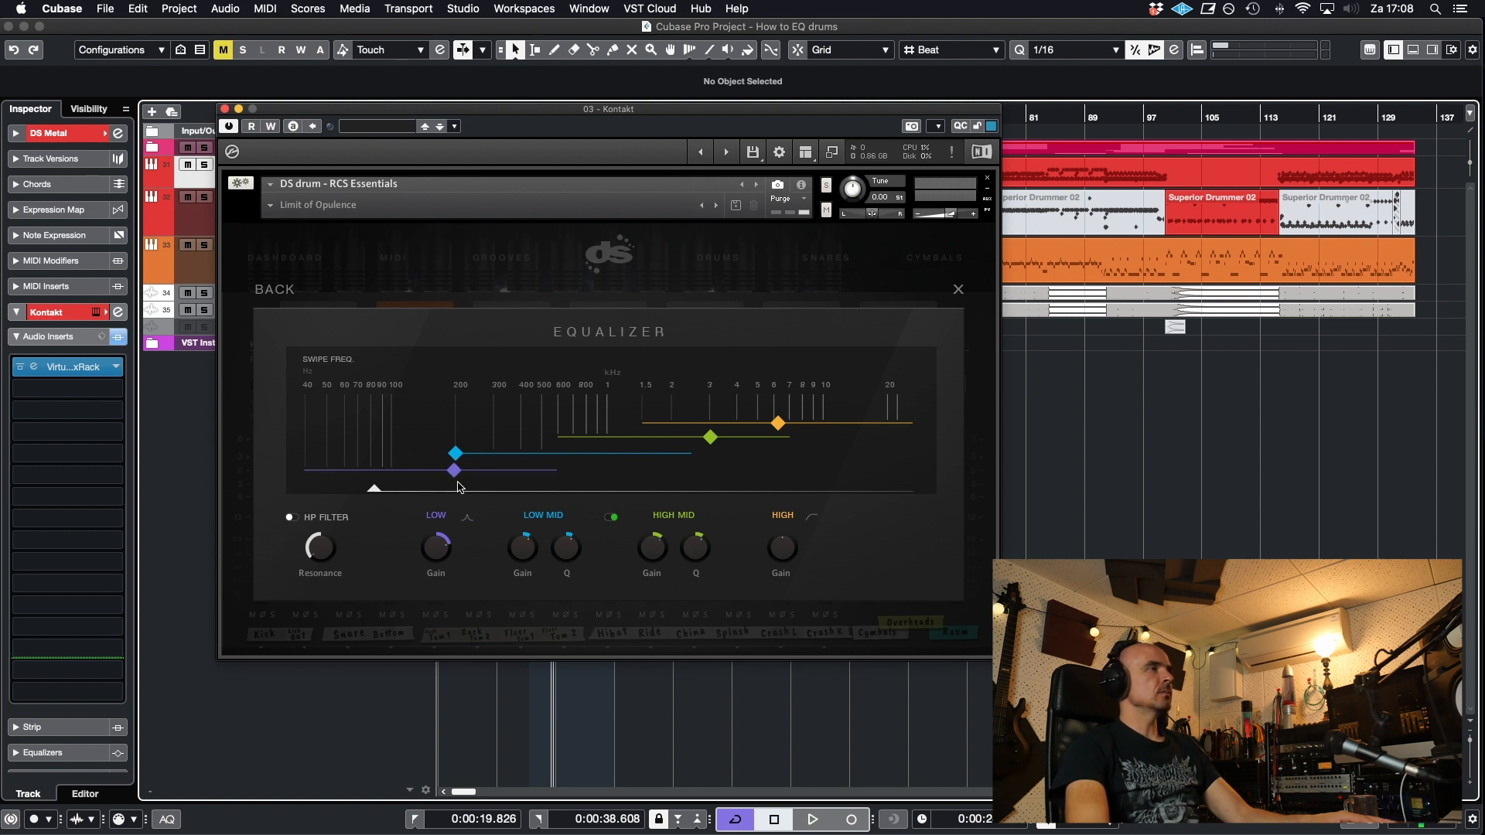
left_click_drag(453, 470, 427, 471)
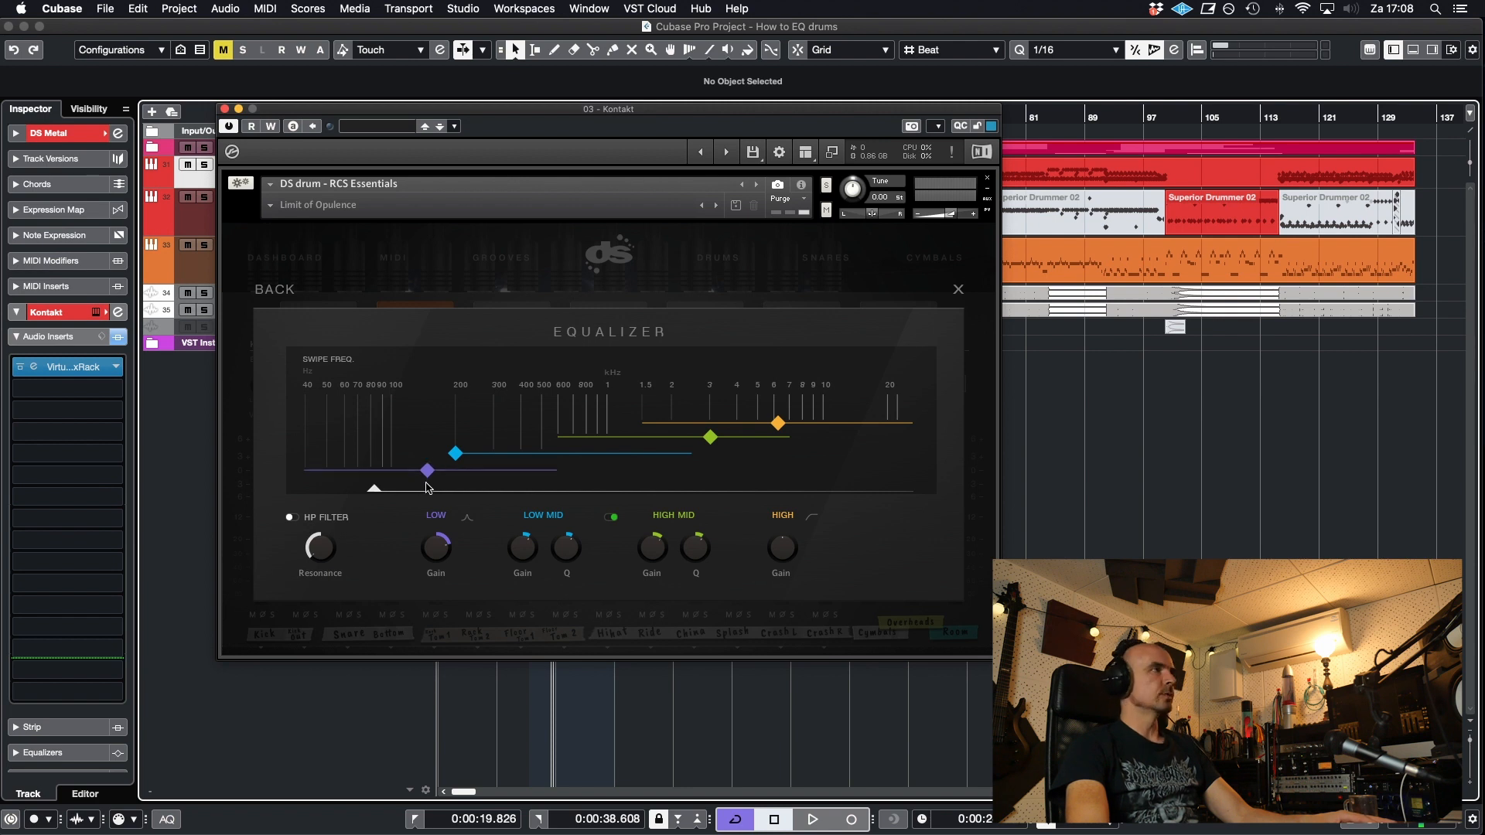
mouse_move(444, 474)
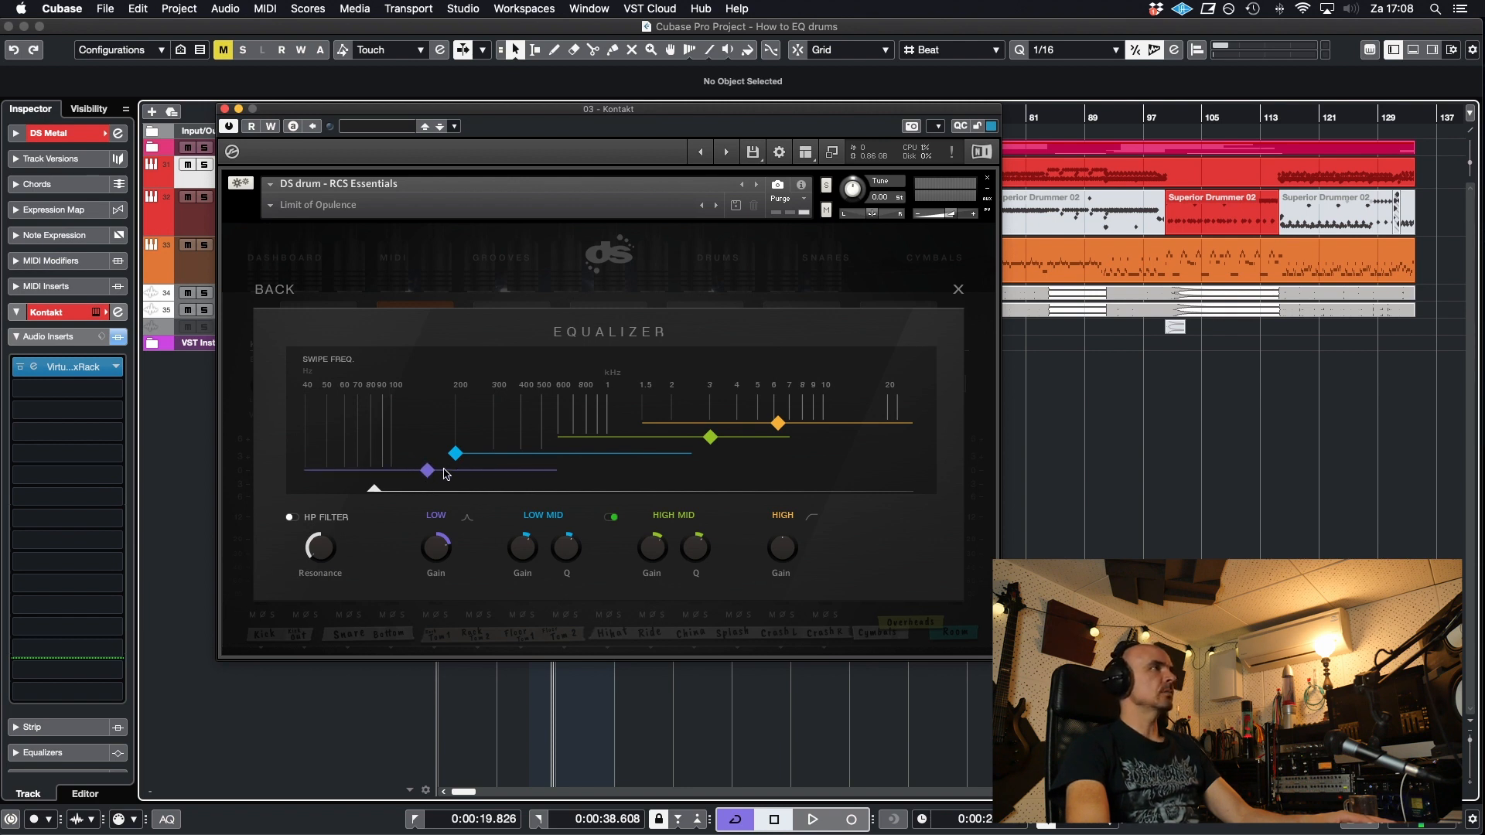
Nudge the low-mid band a little higher in frequency.
left_click_drag(455, 454, 493, 453)
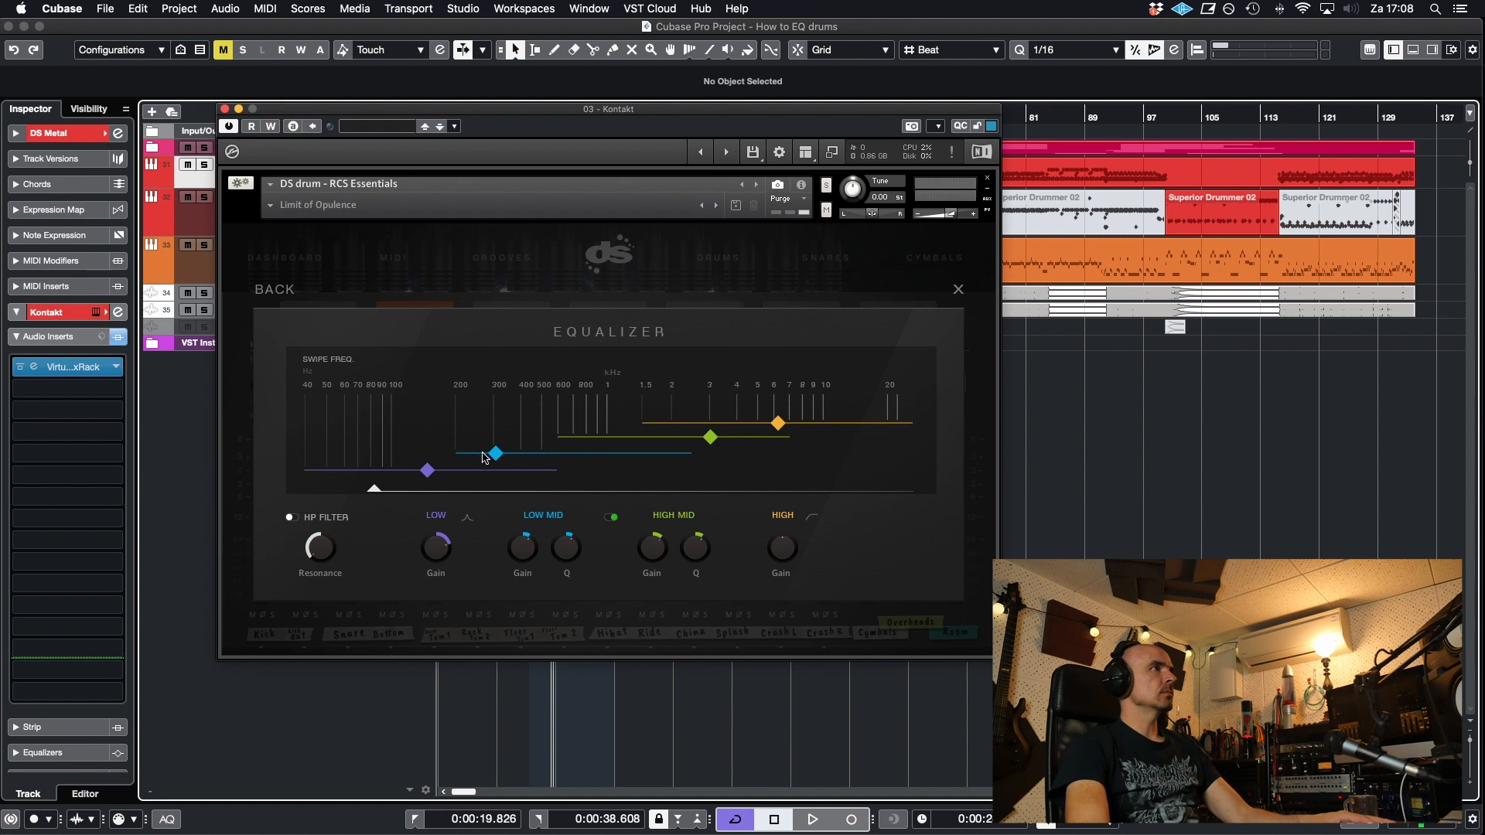
left_click_drag(495, 454, 470, 453)
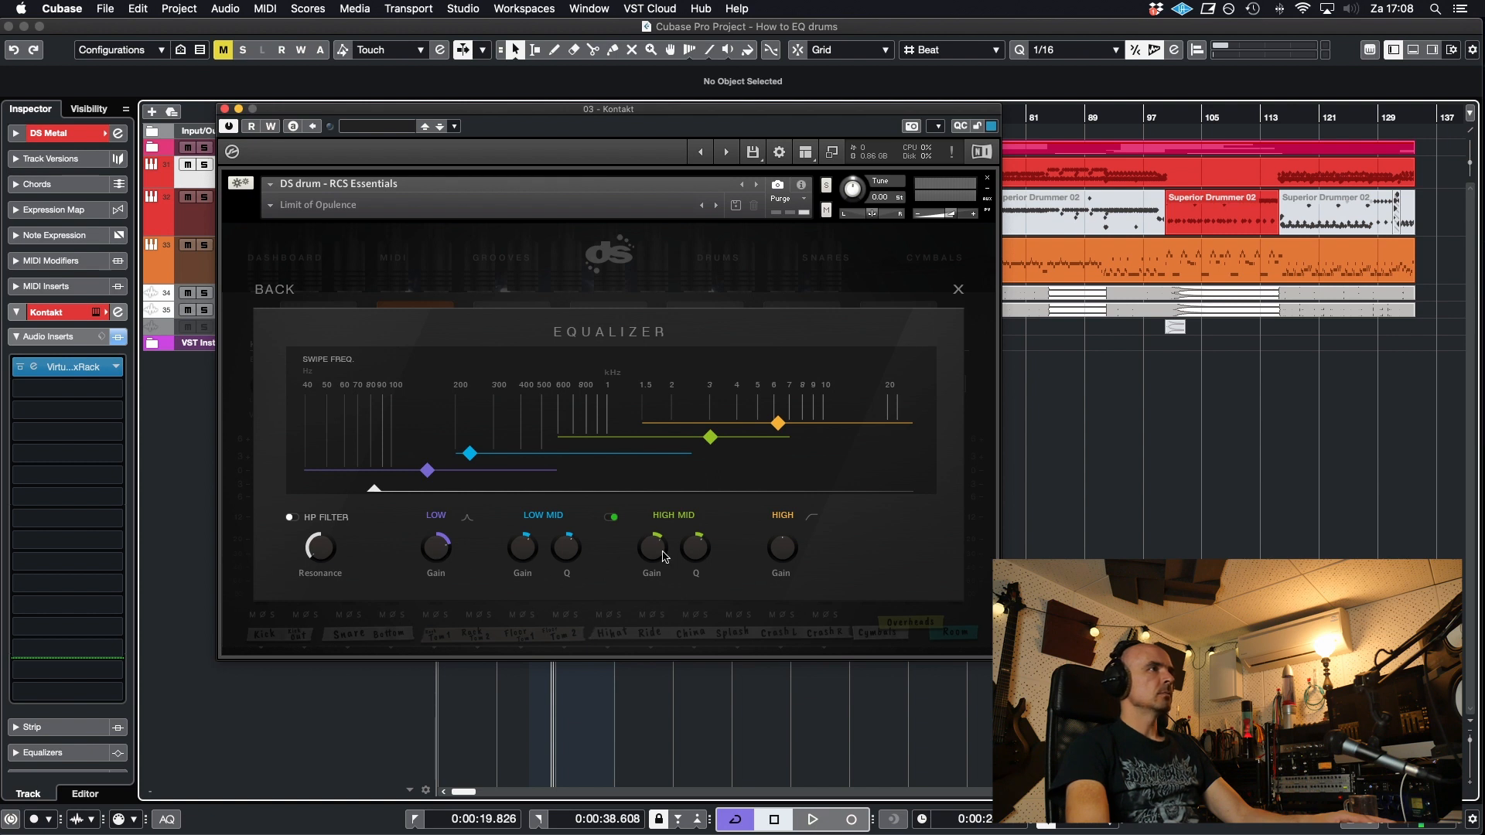
mouse_move(646, 543)
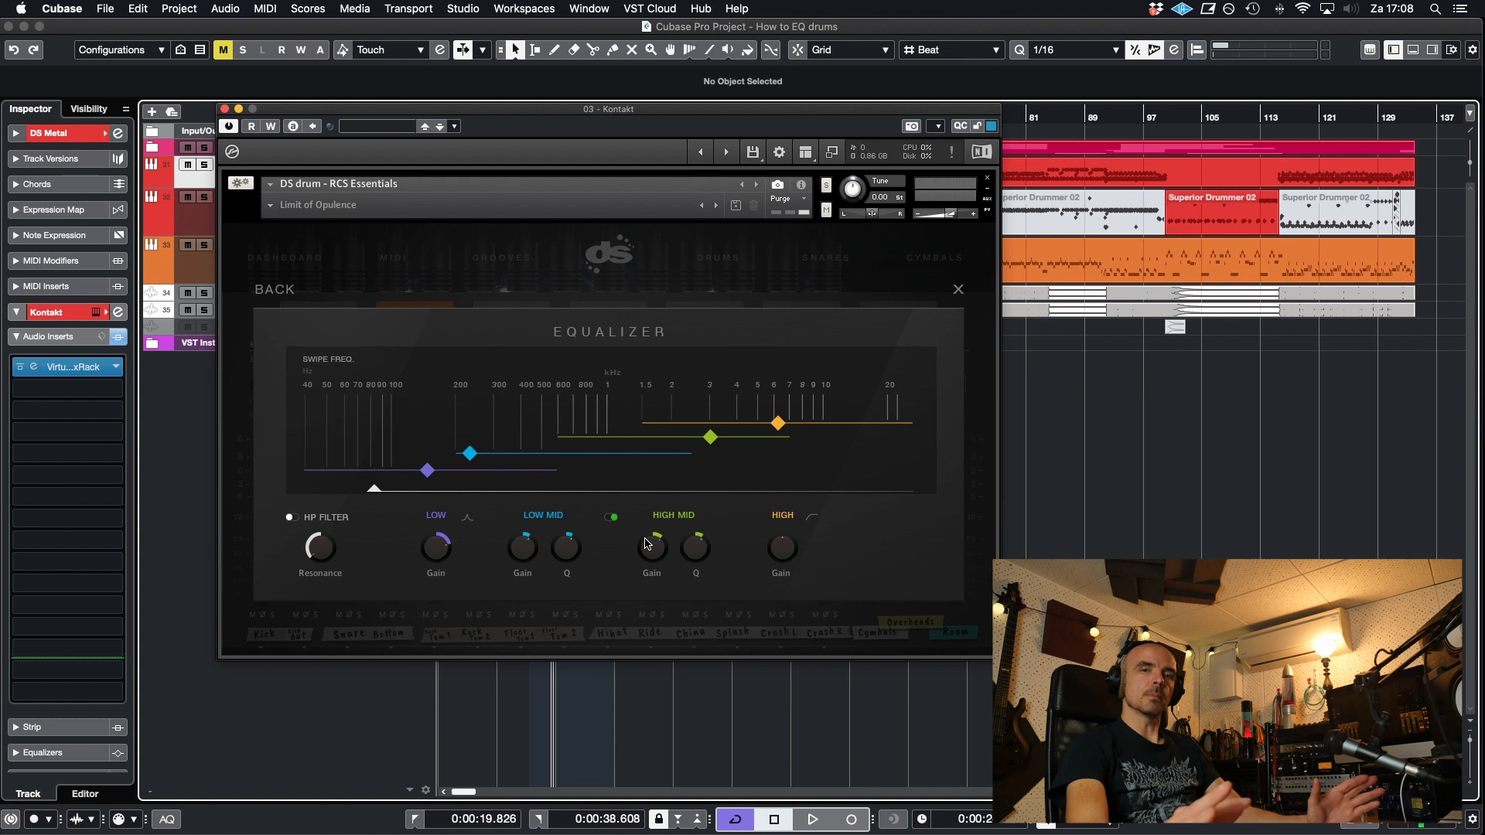
mouse_move(785, 538)
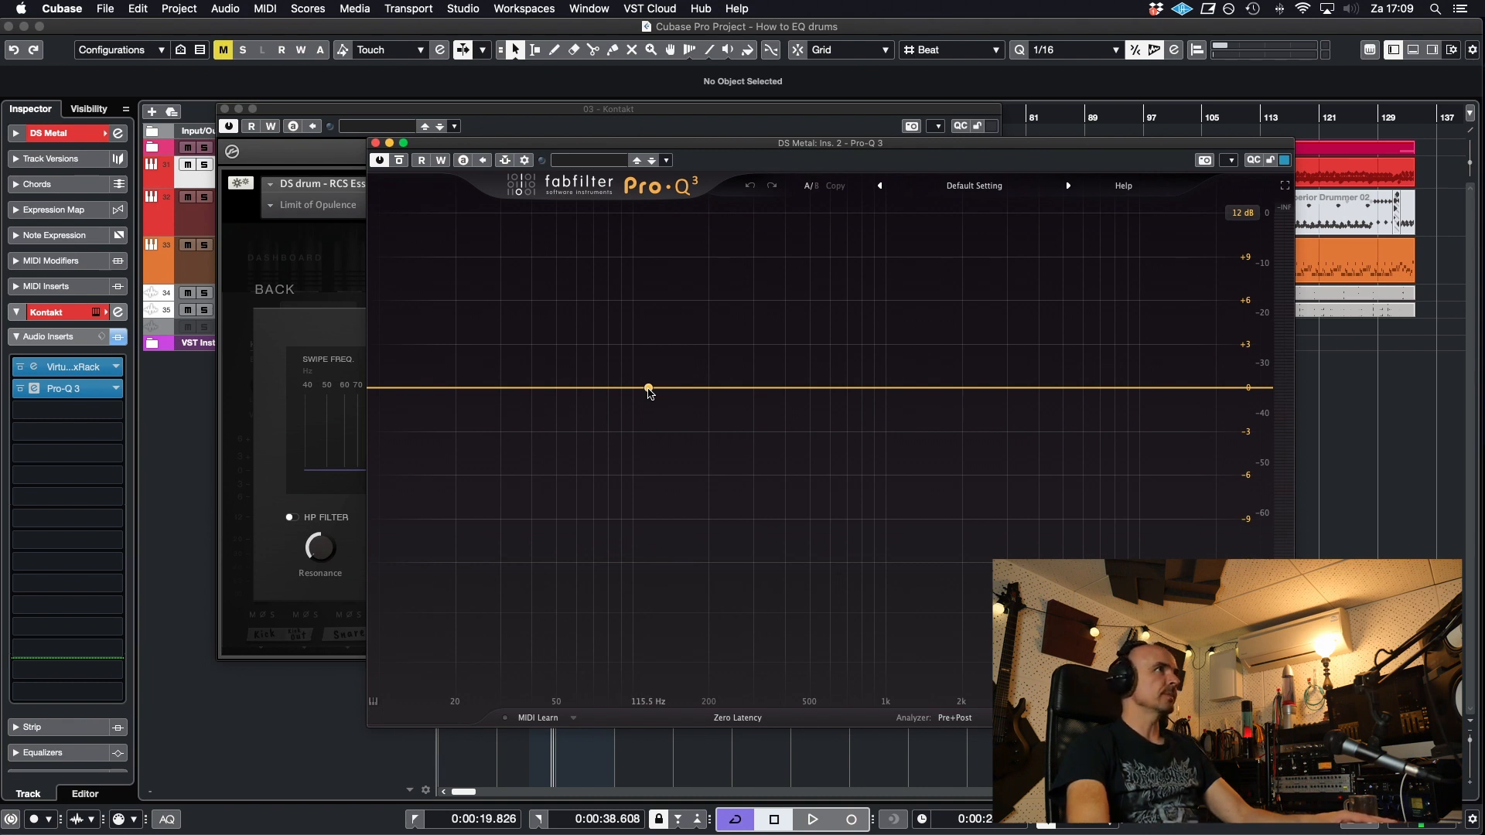
Add a bell boost near 80 Hz and a high-shelf boost around 7 kHz at about +9 dB.
left_click_drag(648, 388, 619, 294)
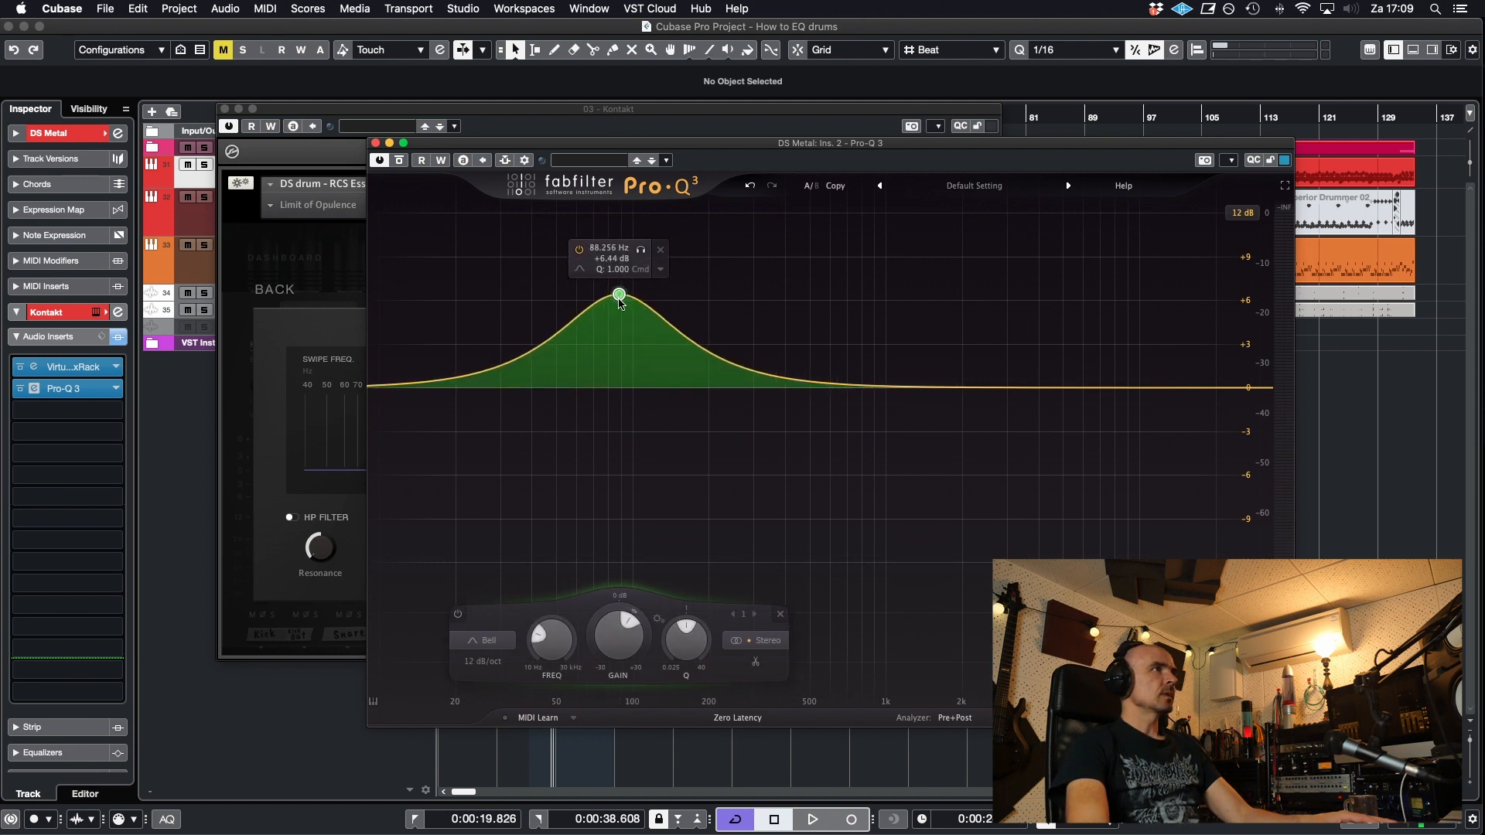
left_click(1109, 326)
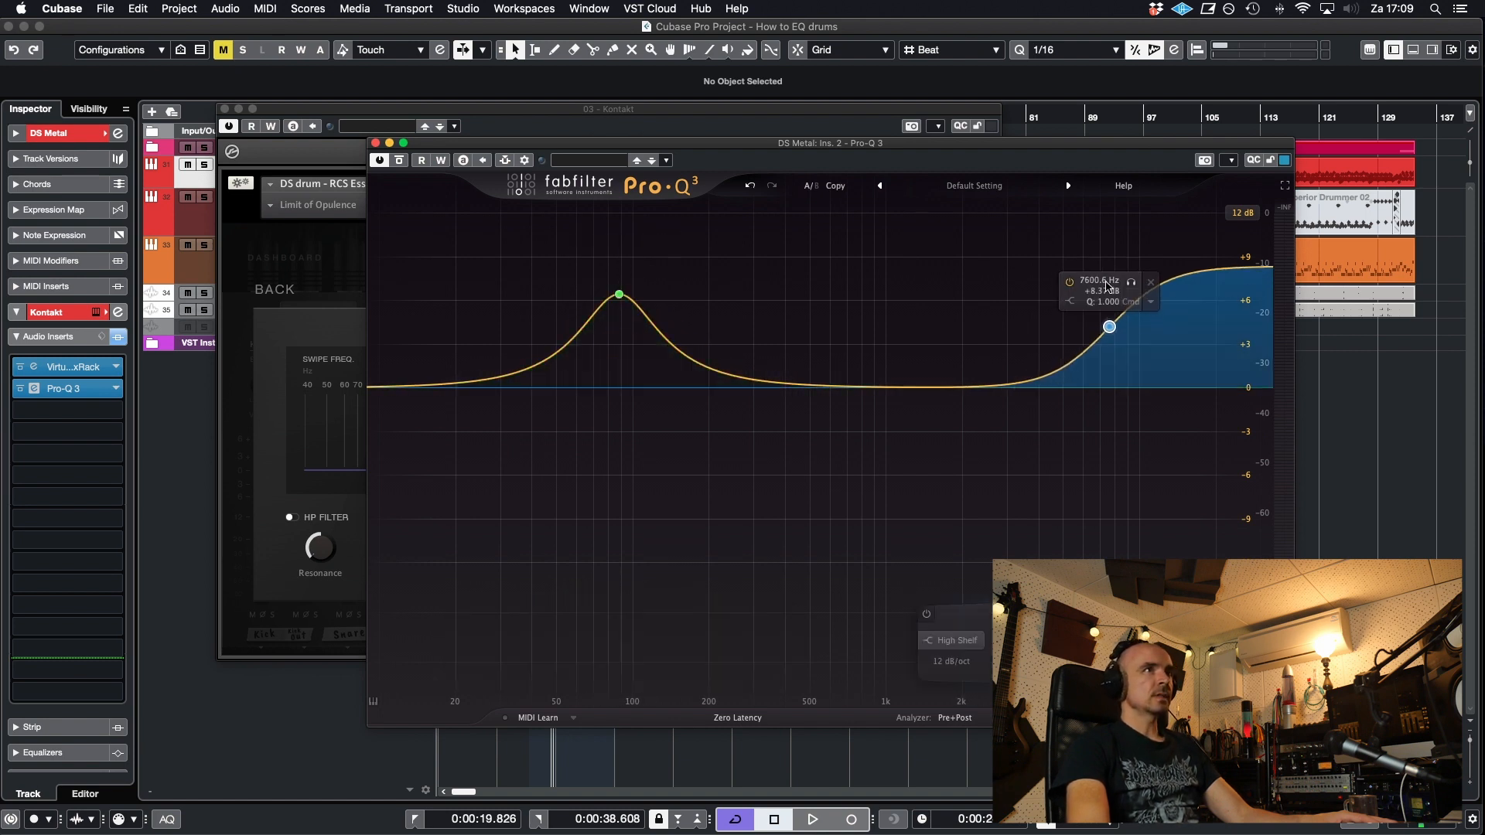
left_click_drag(1109, 326, 1101, 322)
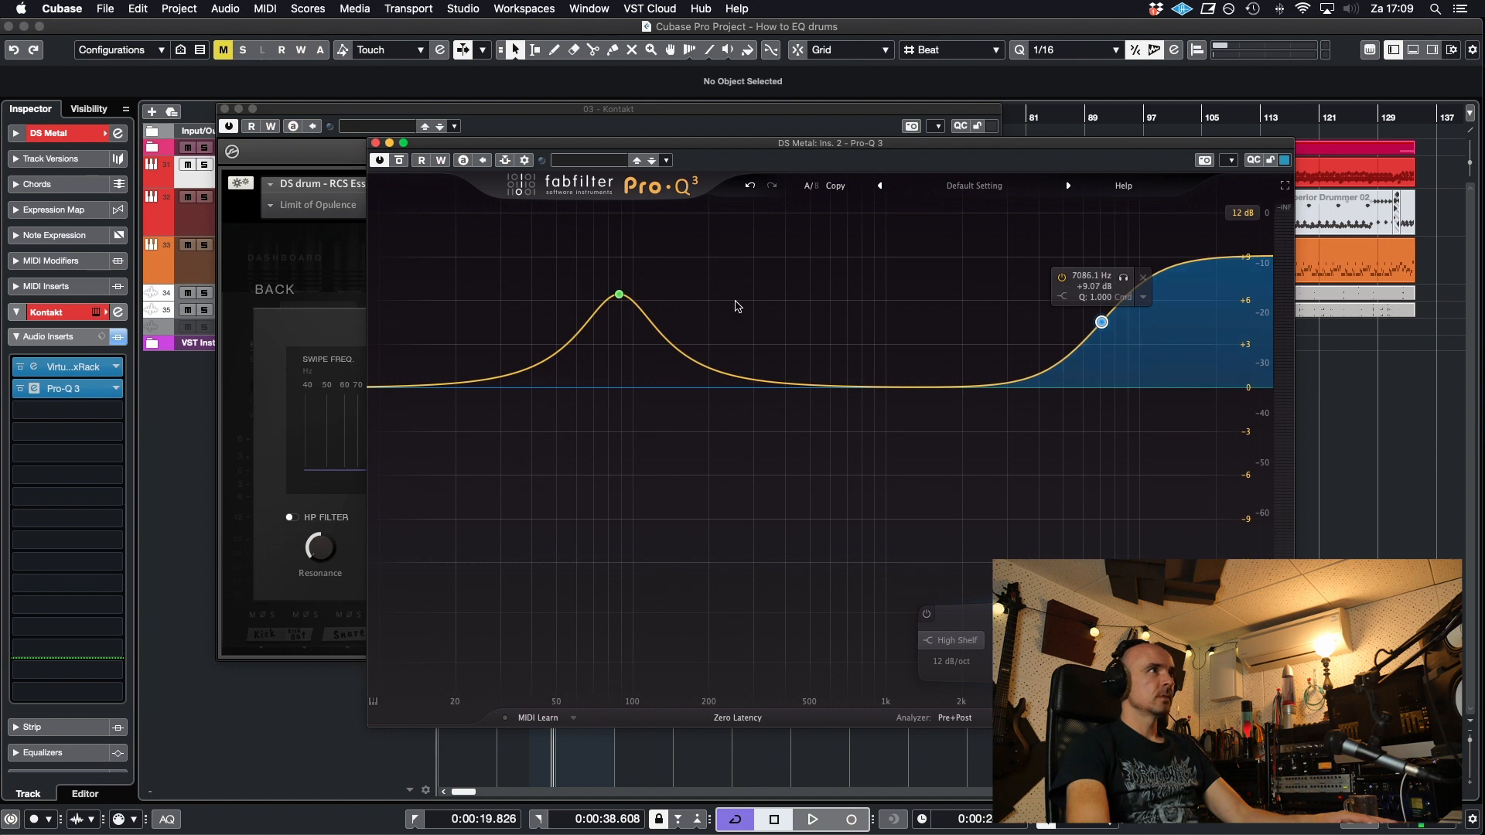
left_click(619, 294)
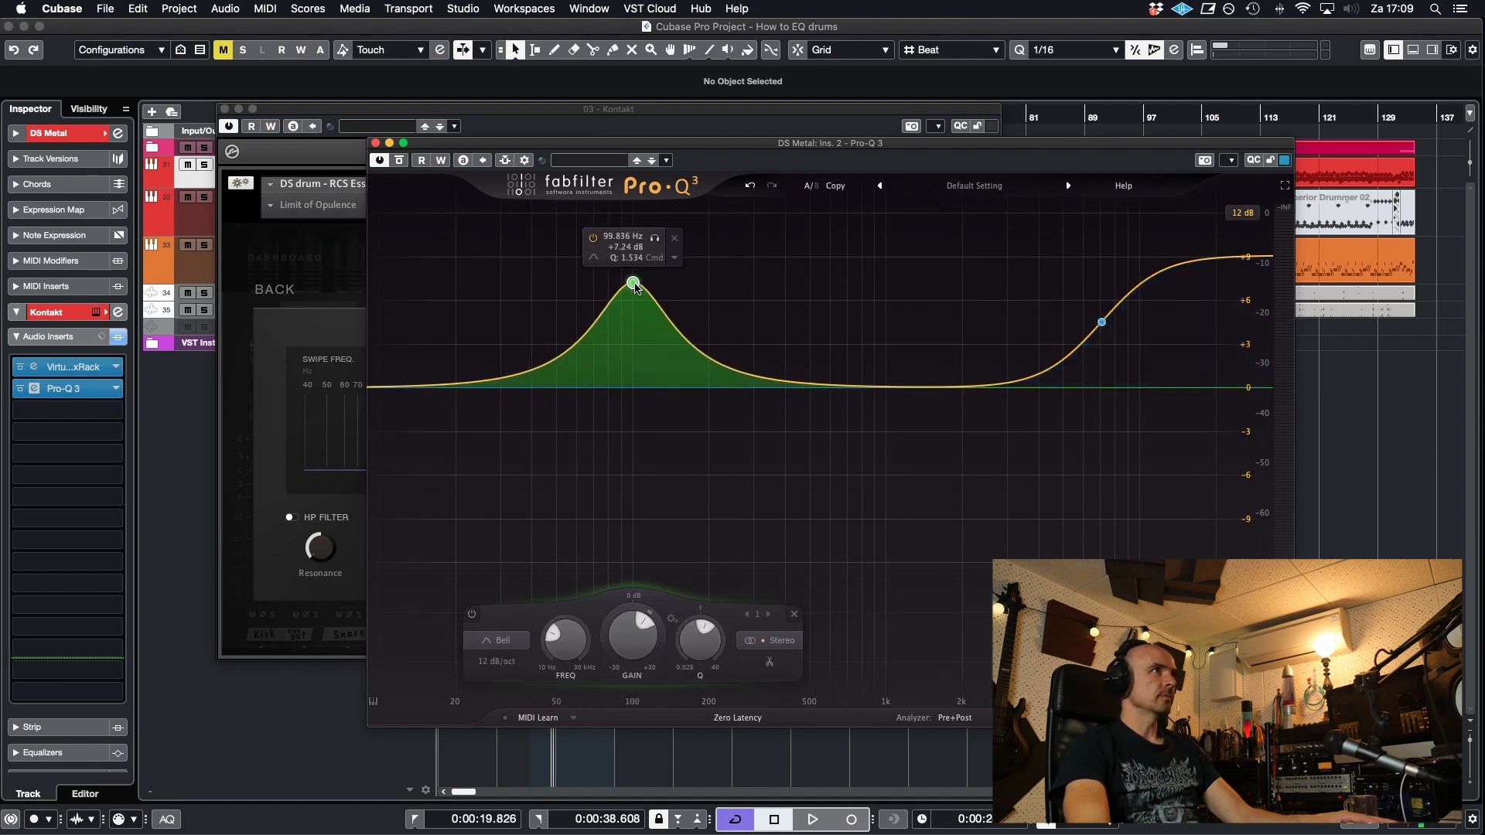
Turn the low boost into a low shelf near 90 Hz for comparison, then back into a bell.
left_click_drag(633, 281, 610, 288)
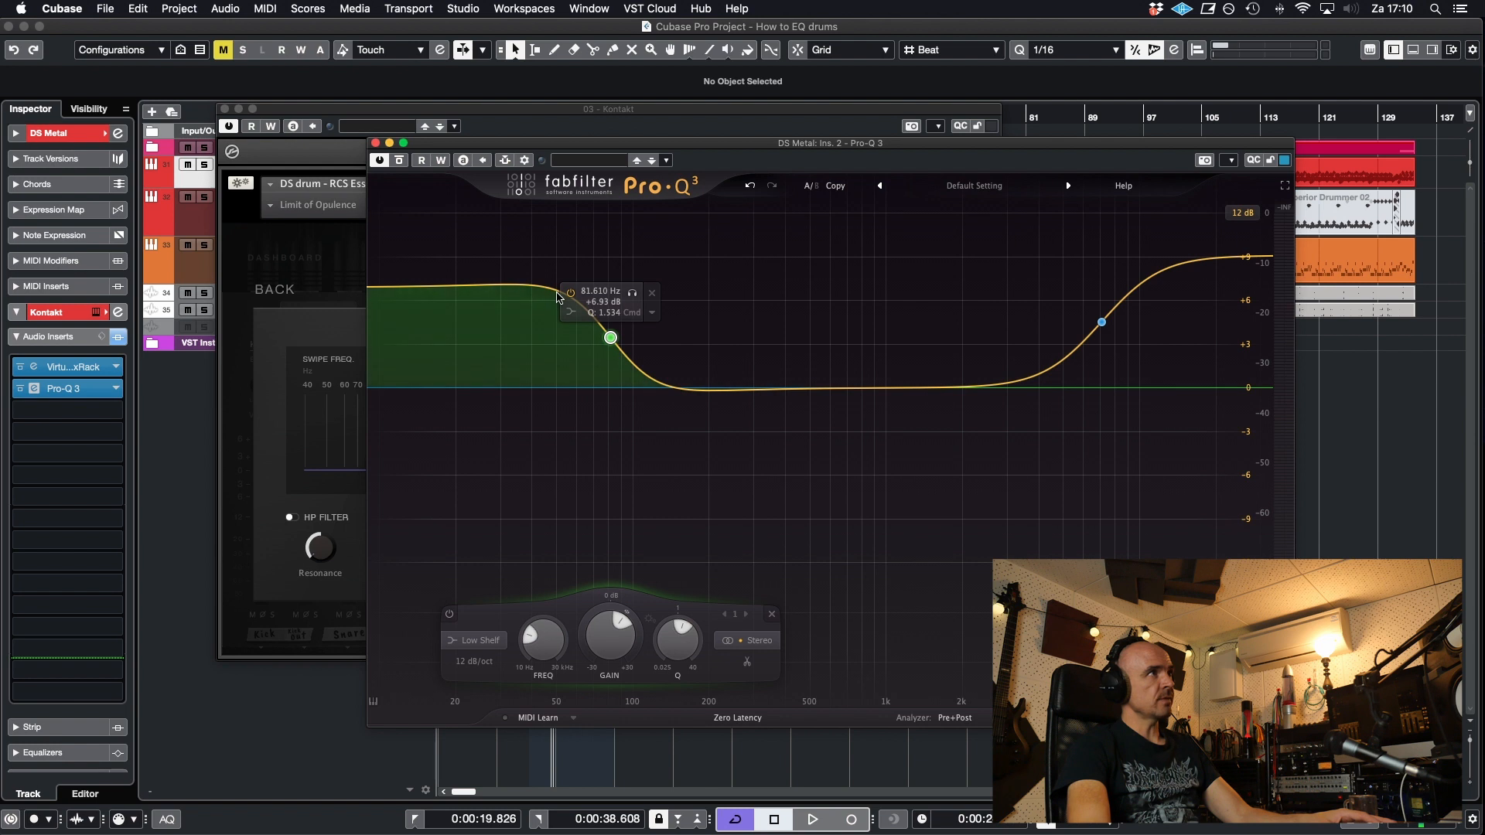
left_click_drag(610, 337, 613, 339)
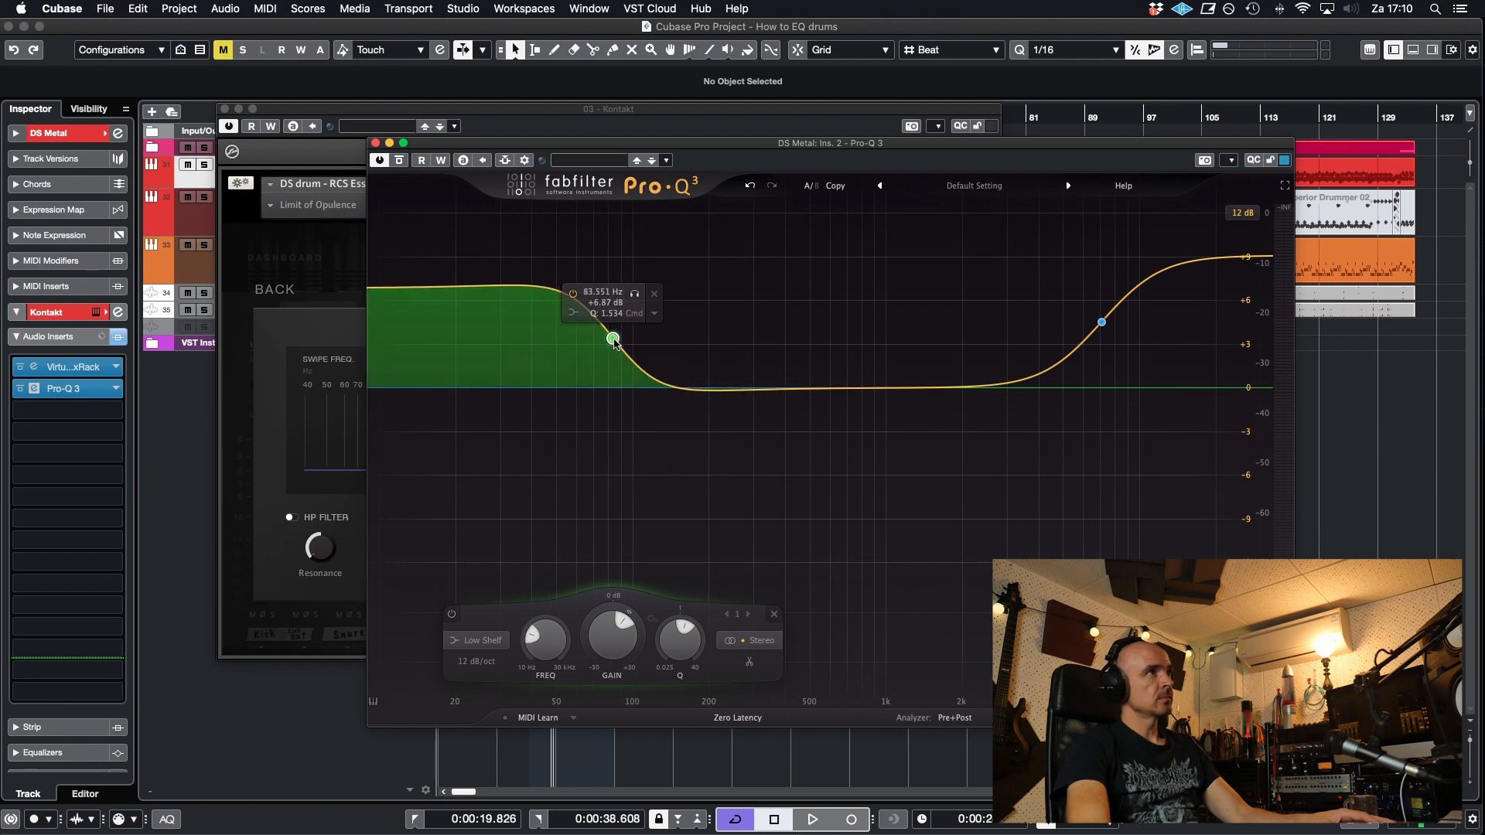
left_click_drag(612, 338, 624, 343)
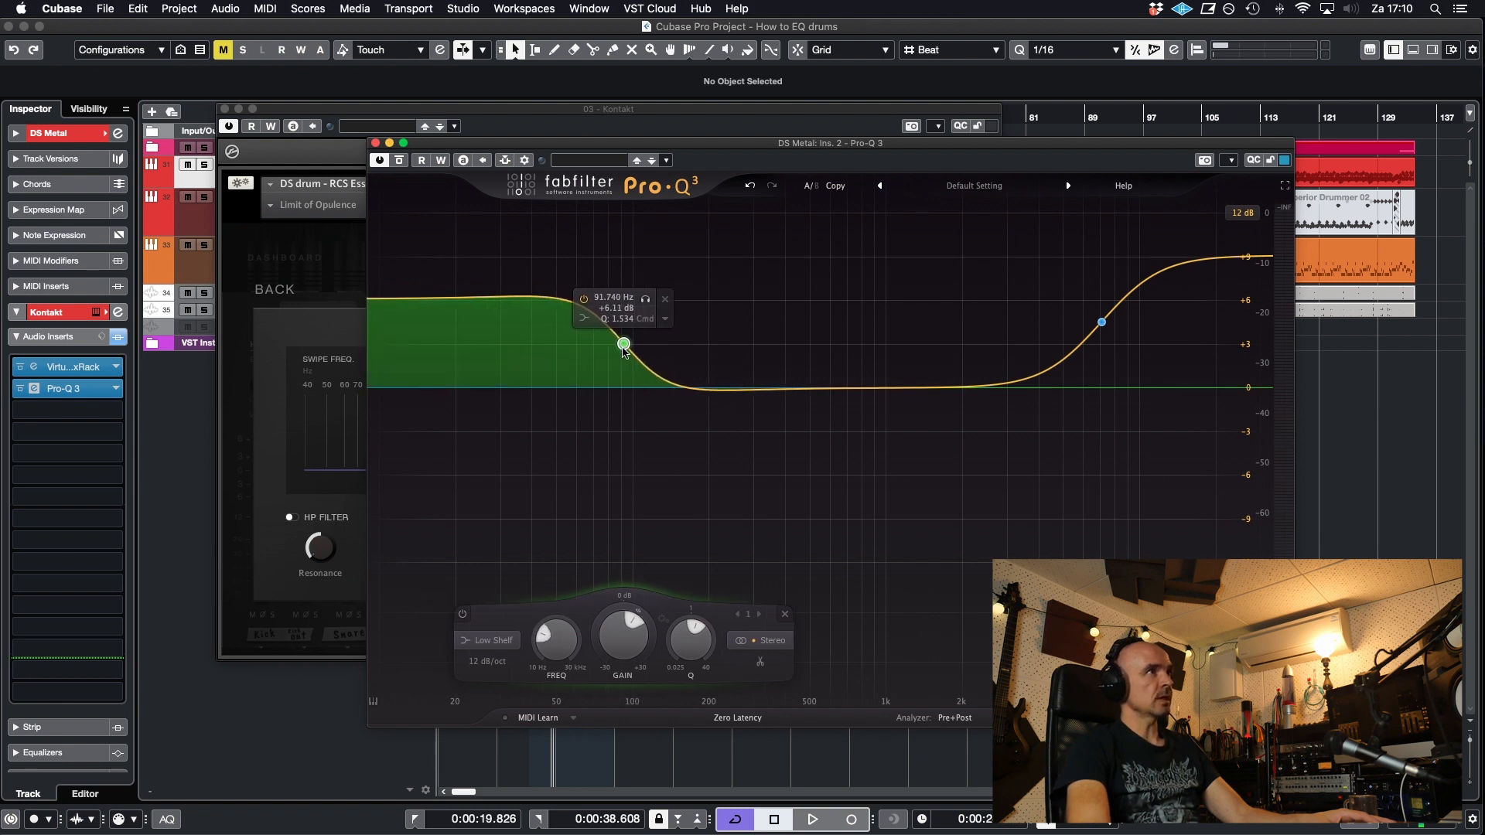
left_click_drag(622, 344, 619, 339)
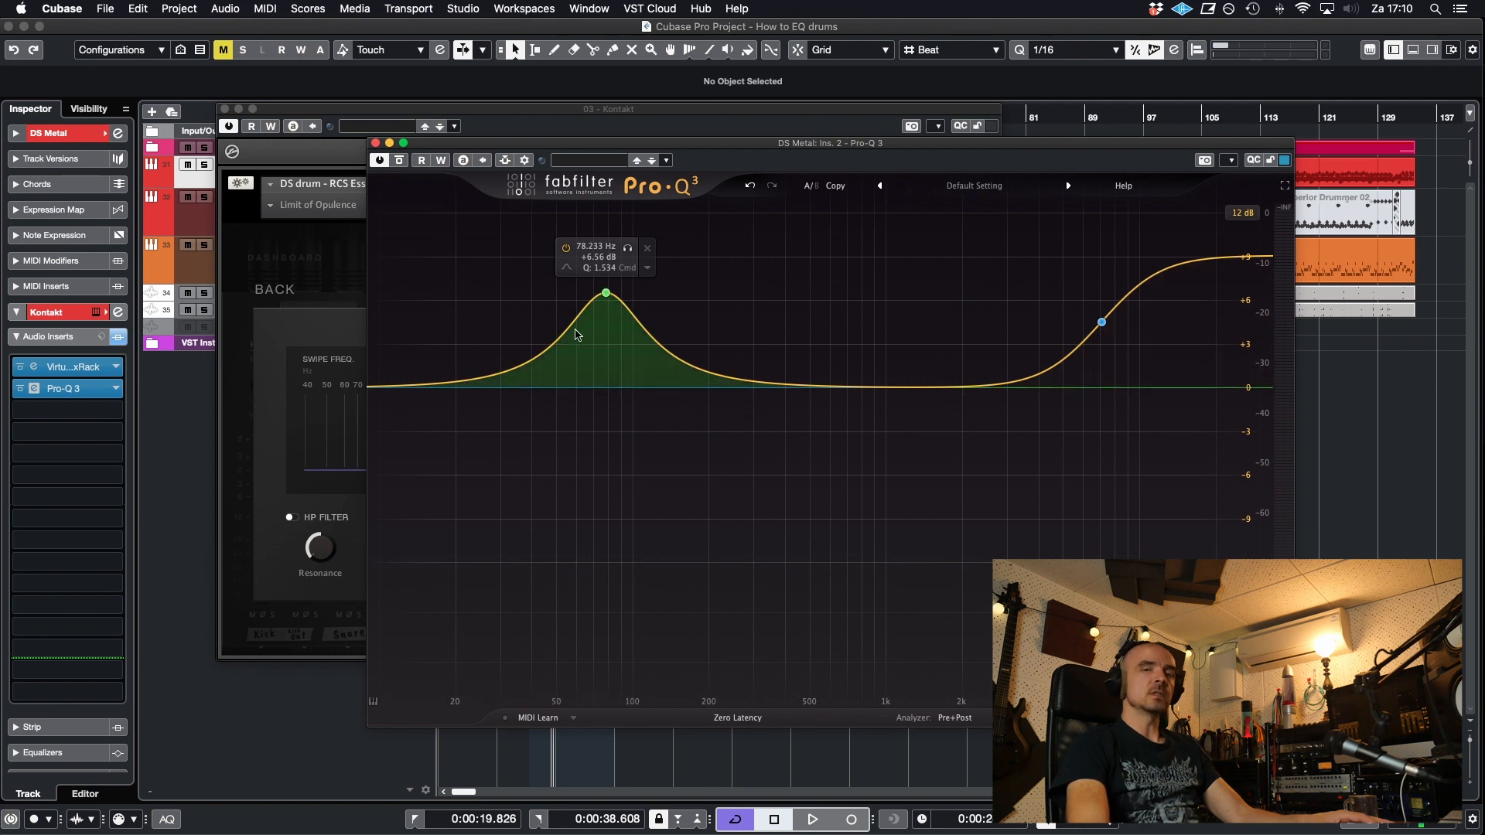
Select the 78 Hz bell band and widen its Q to hear a broad boost.
left_click(605, 294)
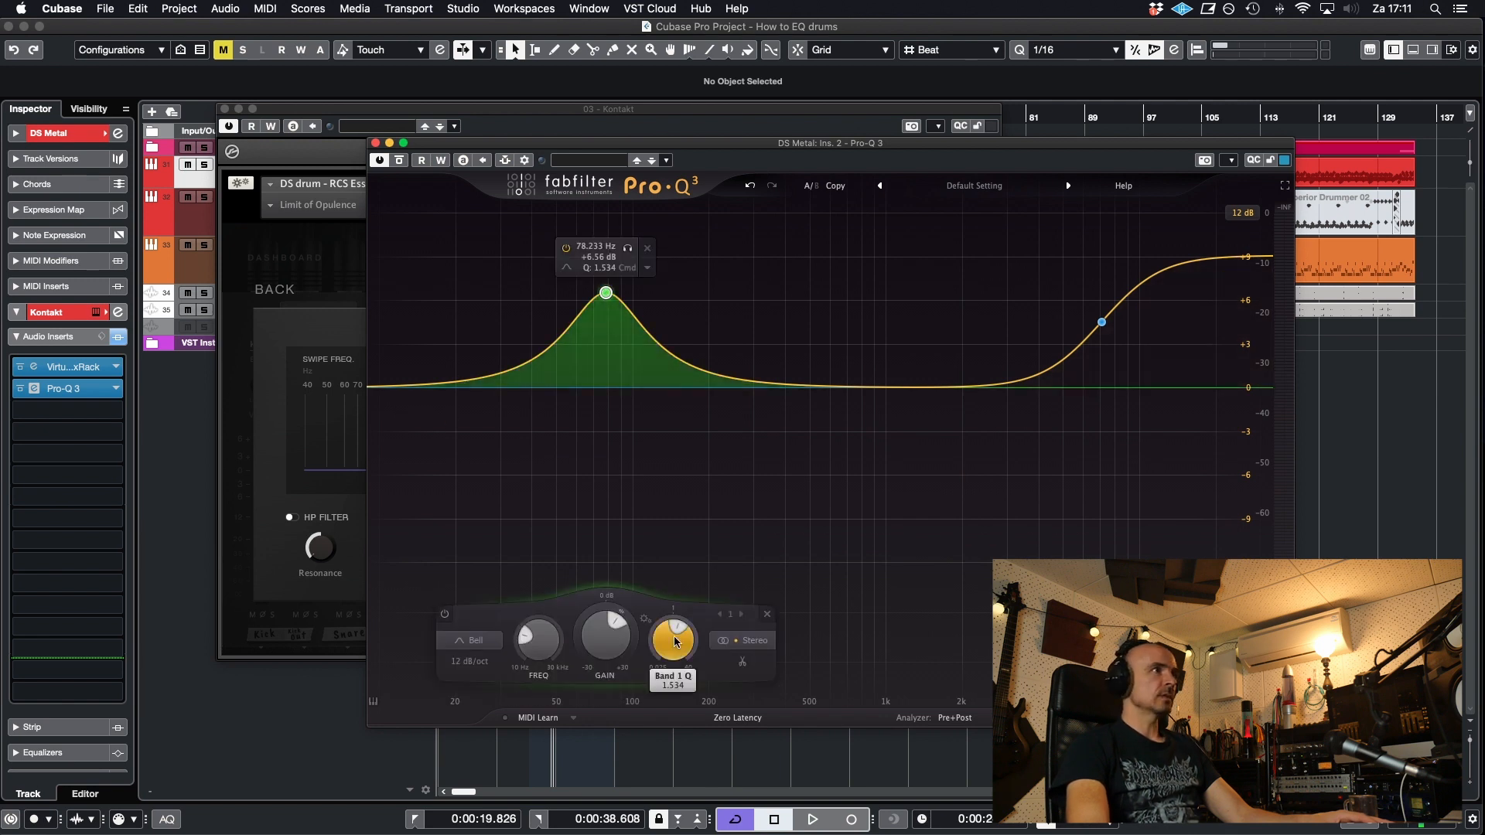
left_click_drag(673, 634, 673, 625)
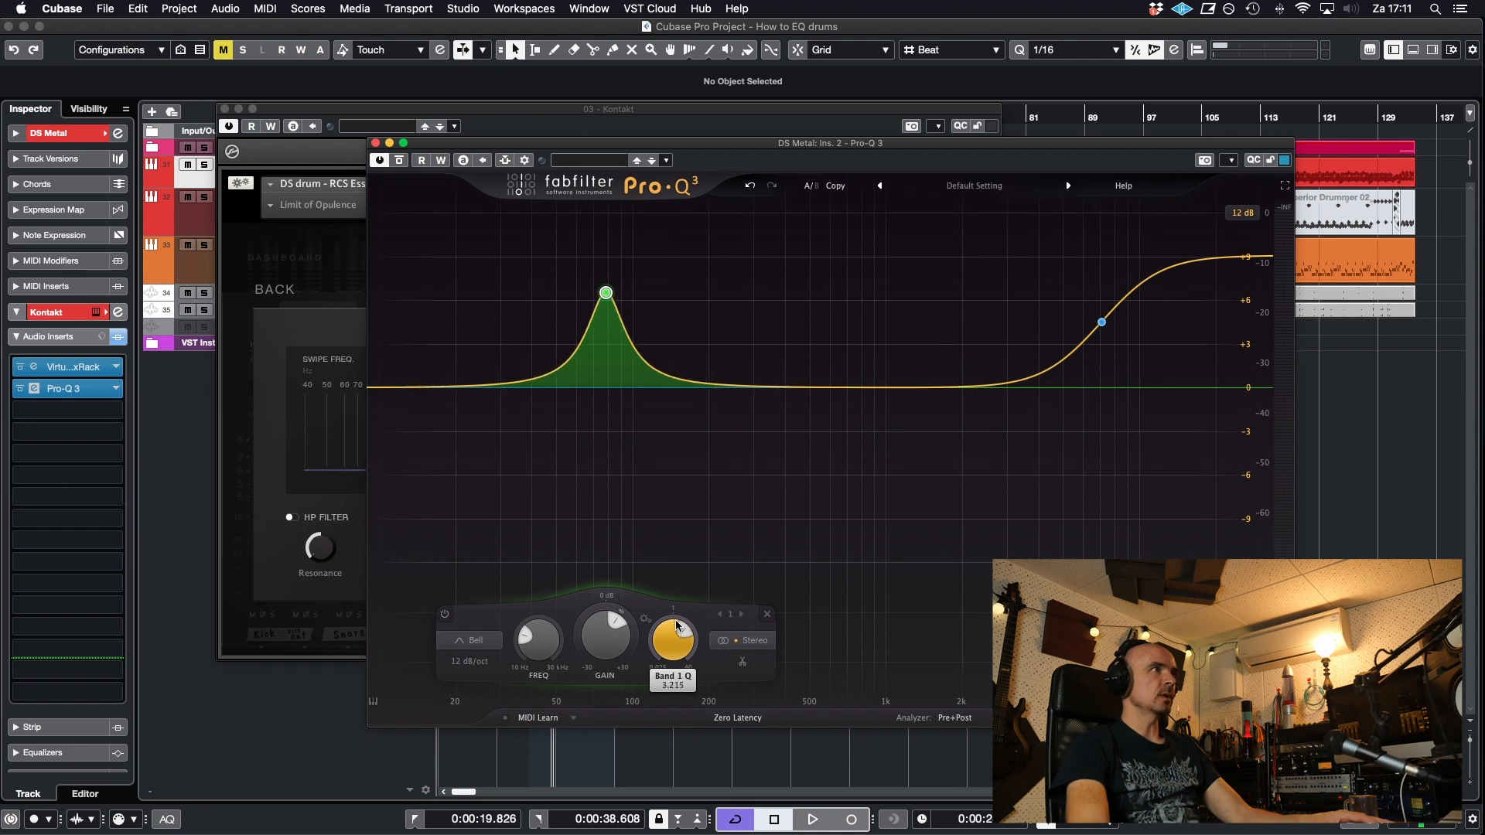
left_click_drag(673, 639, 679, 597)
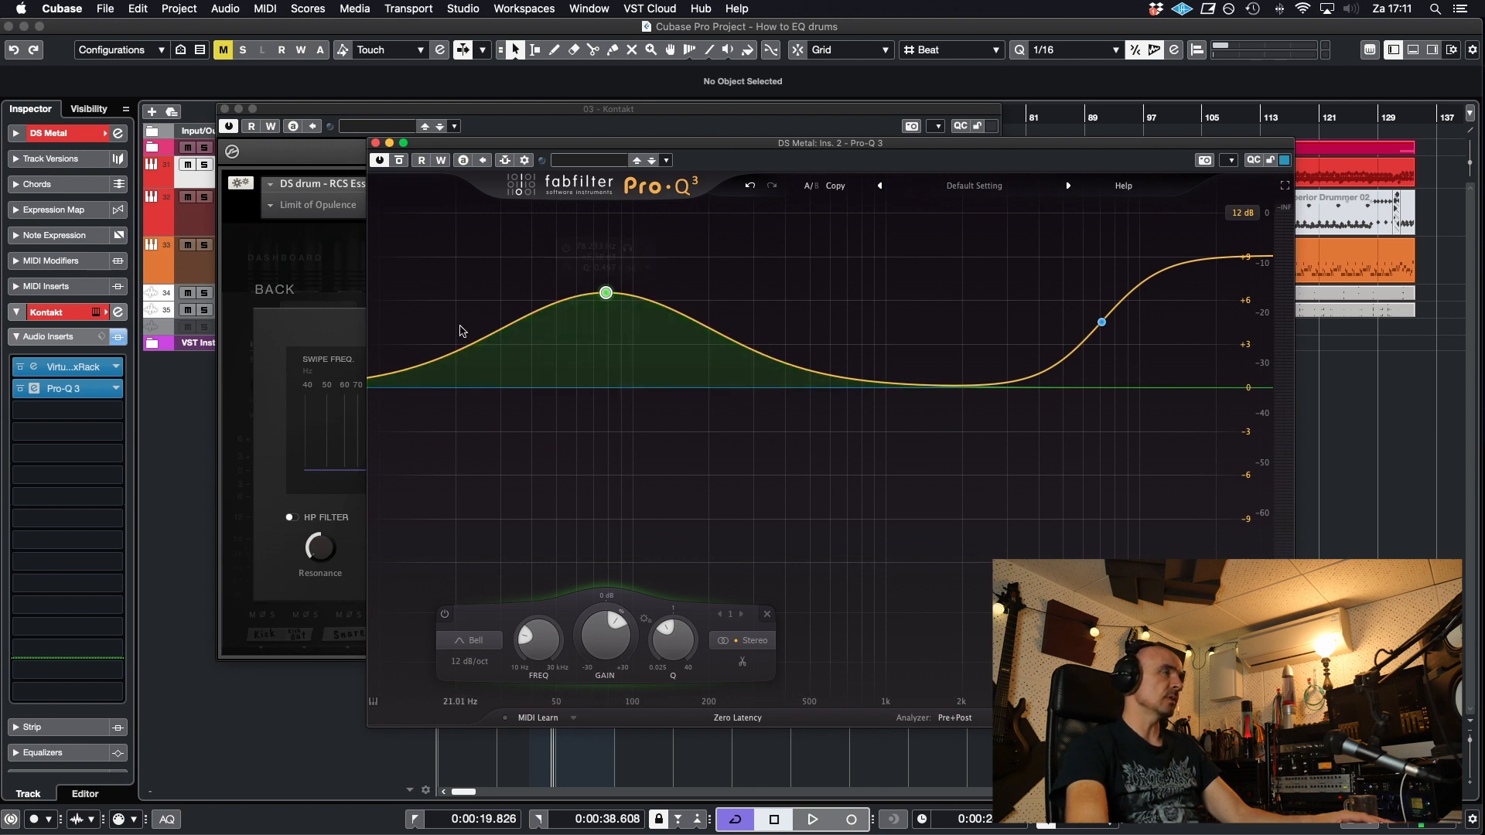
left_click_drag(673, 639, 673, 652)
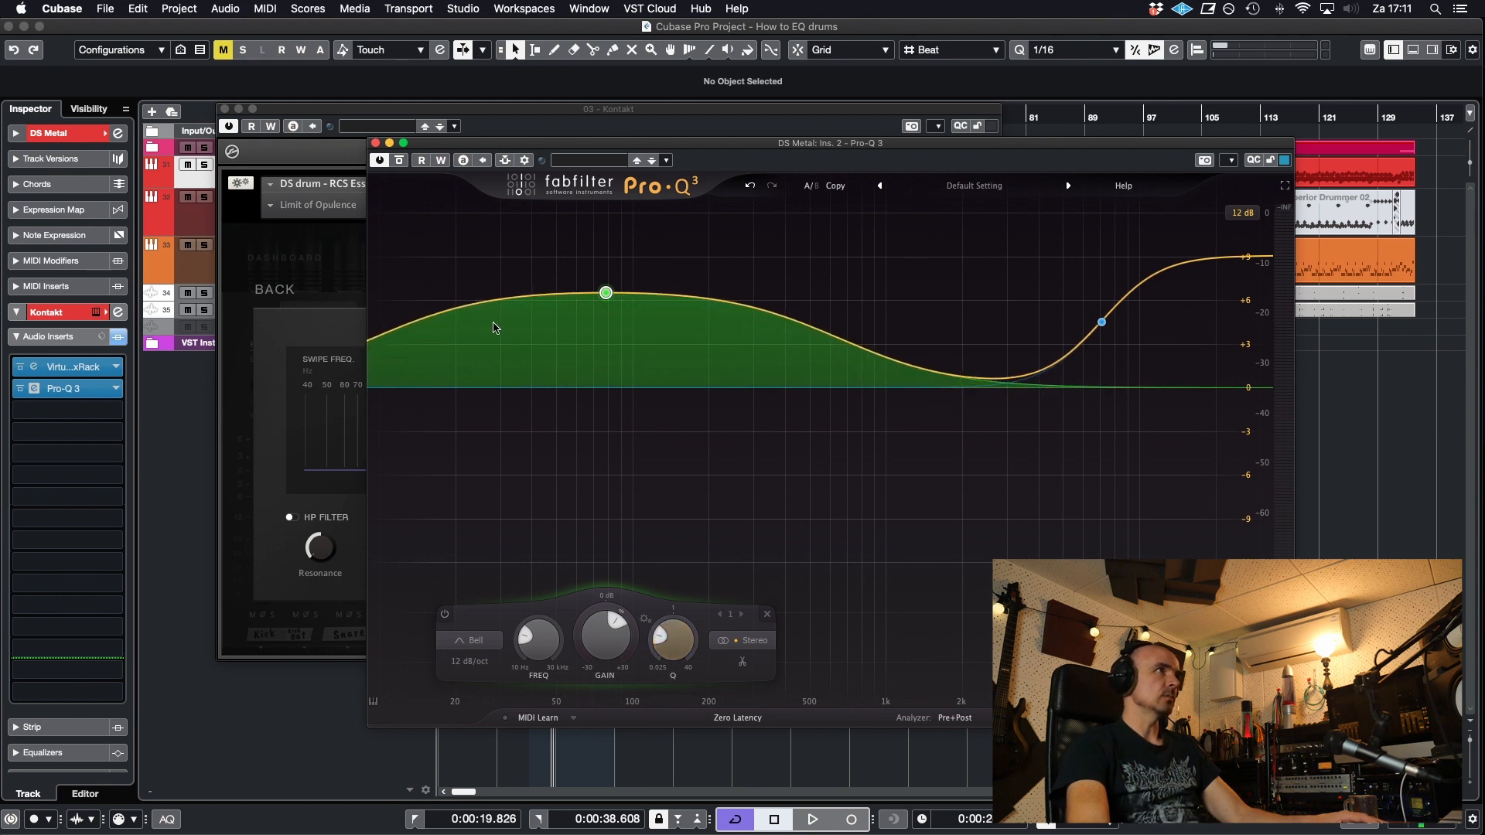
Narrow the 78 Hz bell band down to a Q of about 4.9.
left_click(605, 292)
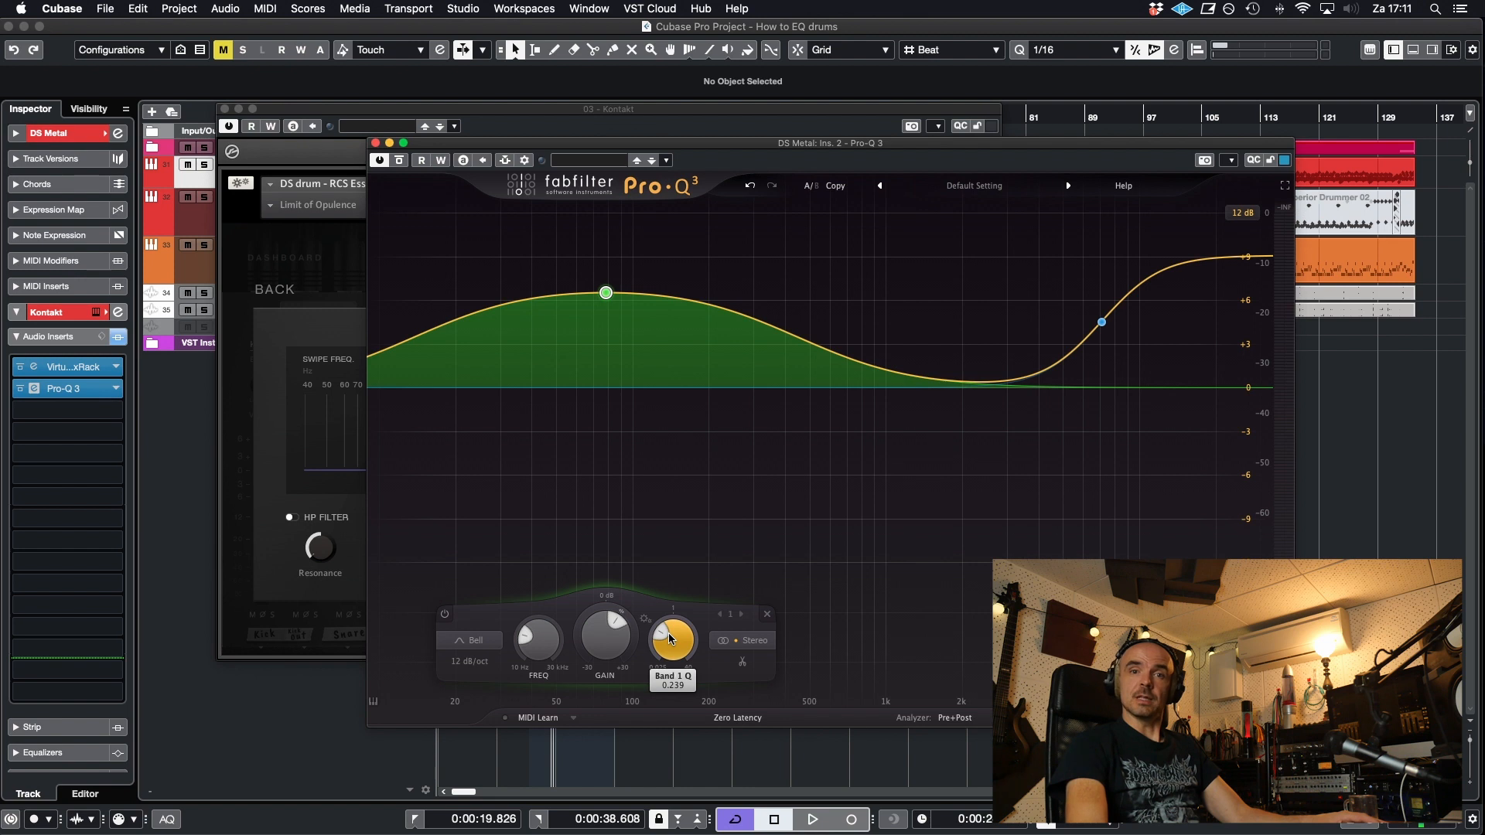
left_click_drag(673, 635, 673, 607)
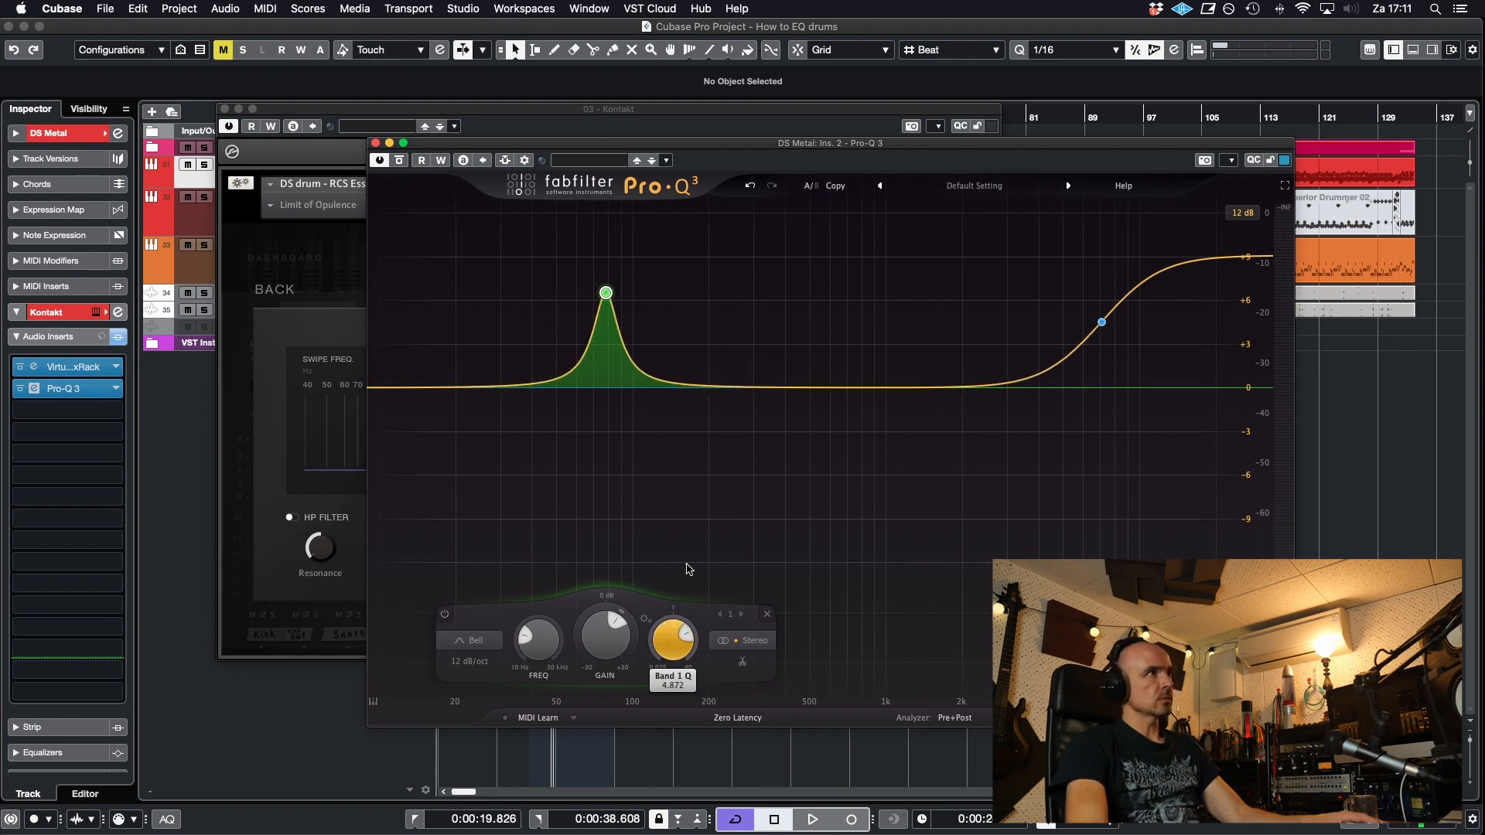
left_click_drag(673, 635, 673, 648)
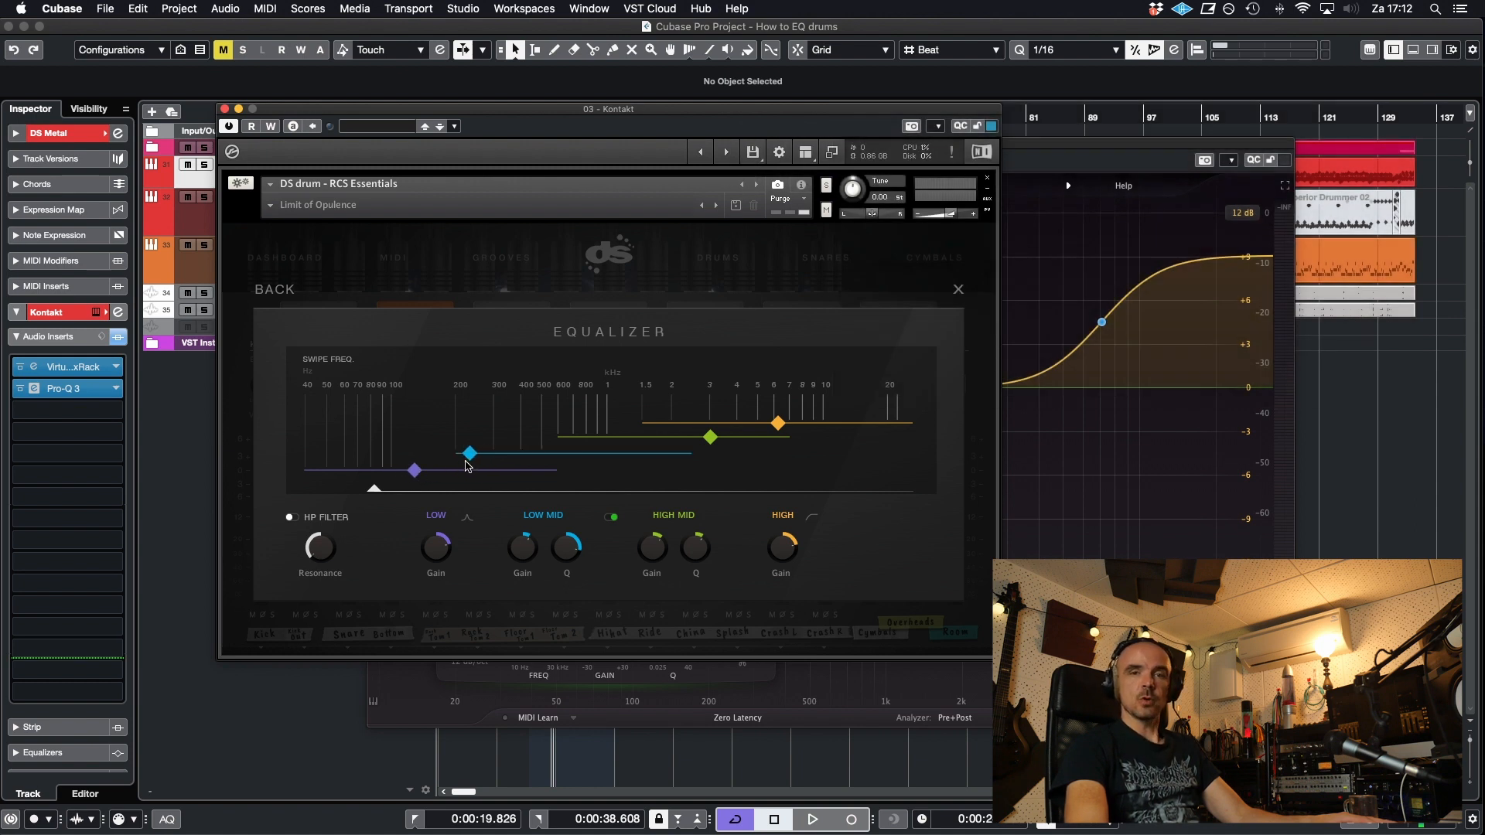
left_click_drag(470, 453, 455, 453)
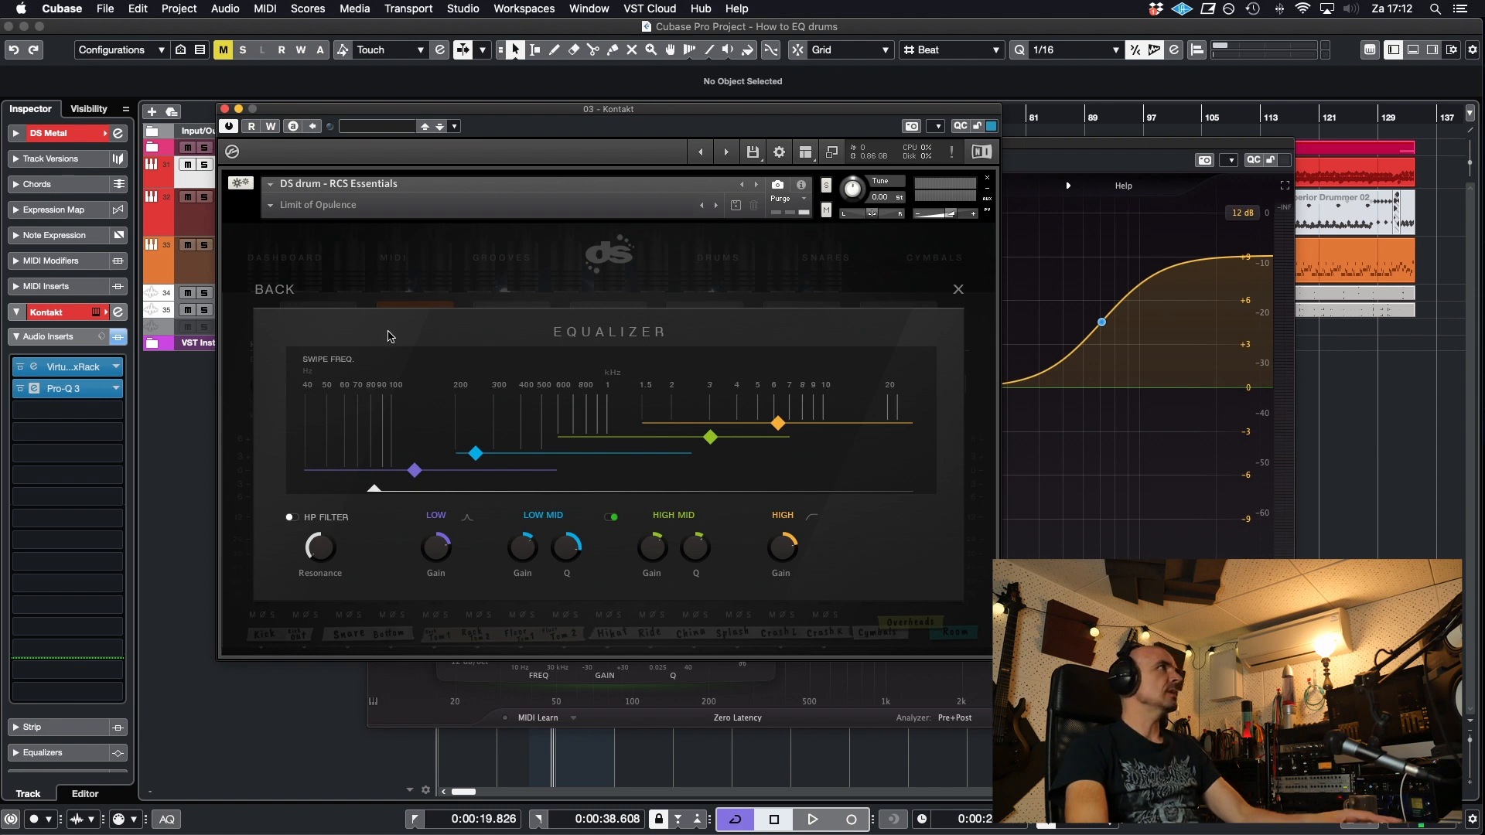
With the beat playing, sweep the low-mid band up toward 400 Hz.
left_click(817, 820)
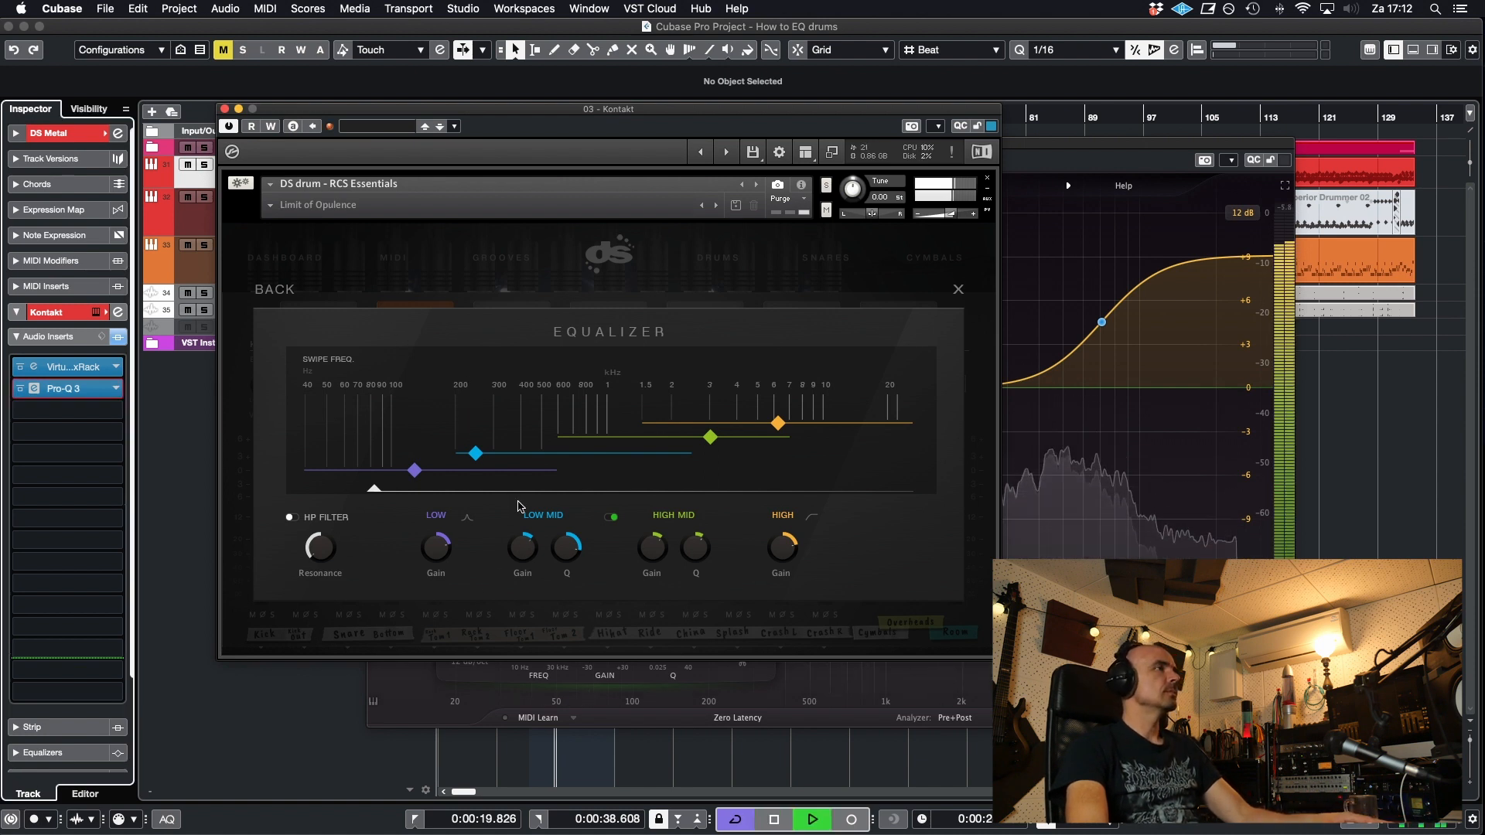
mouse_move(576, 532)
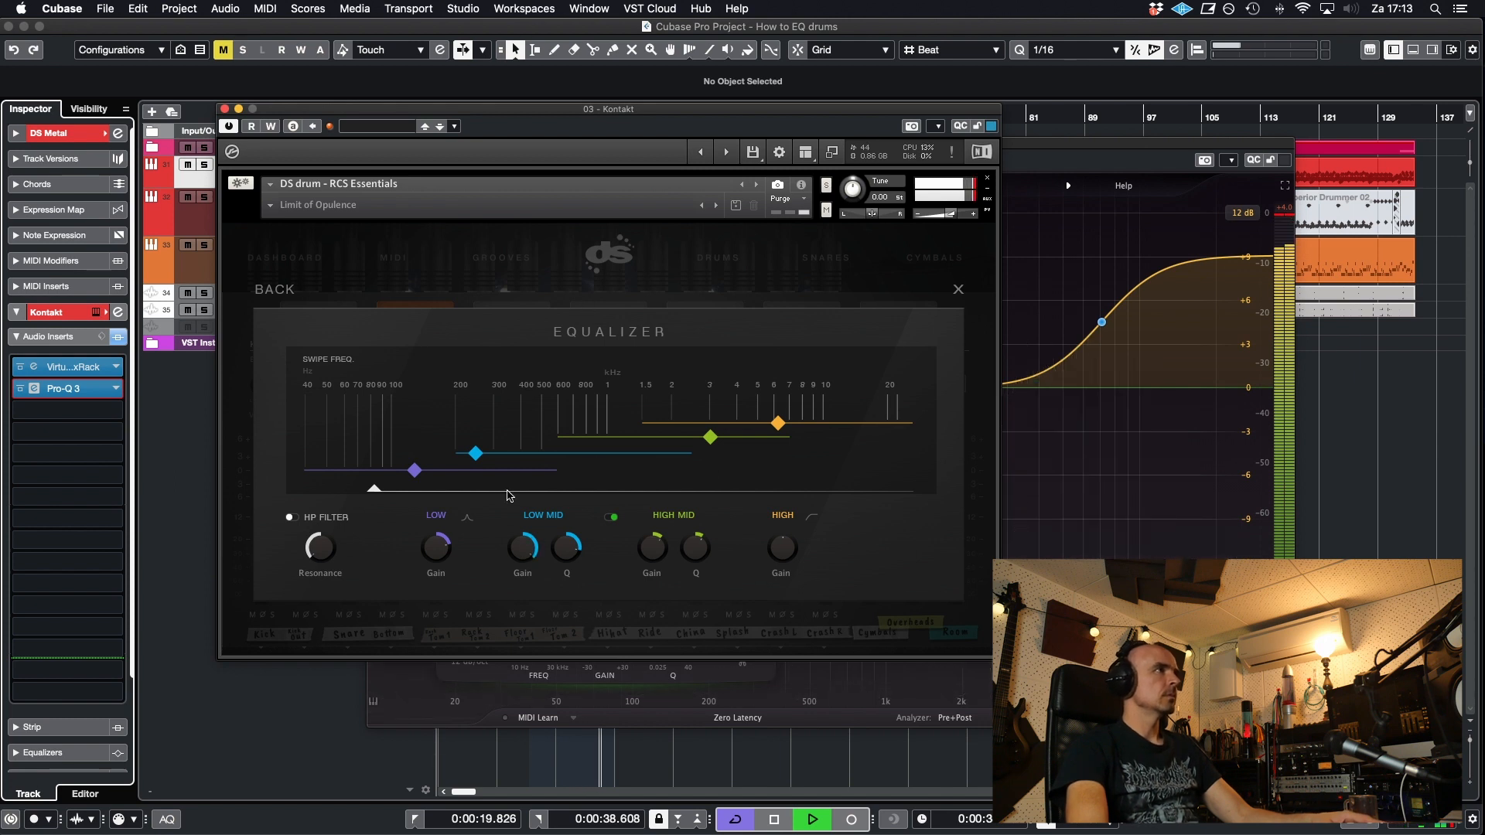
left_click_drag(475, 454, 455, 453)
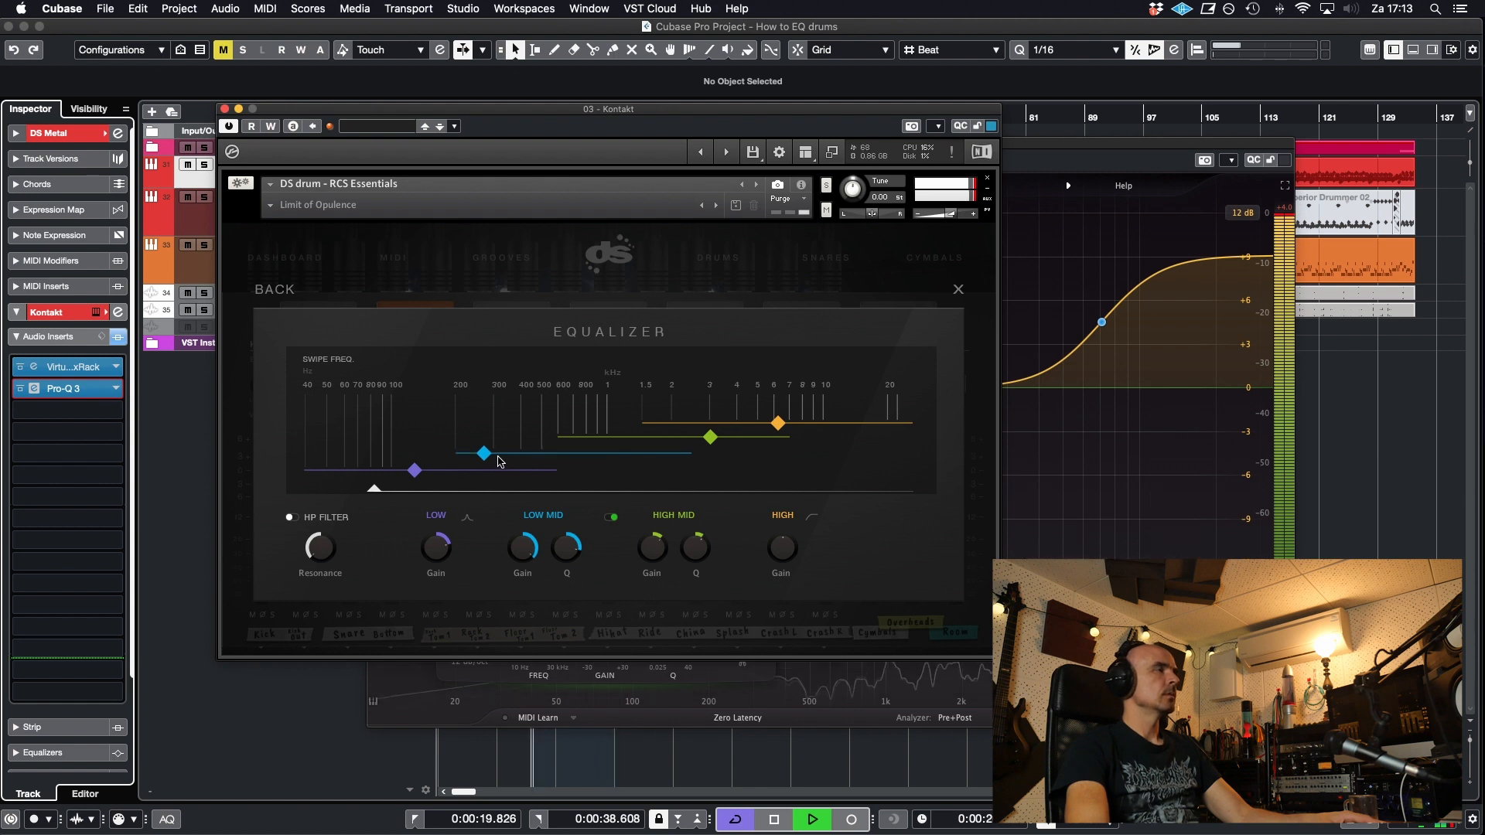
left_click_drag(483, 453, 524, 454)
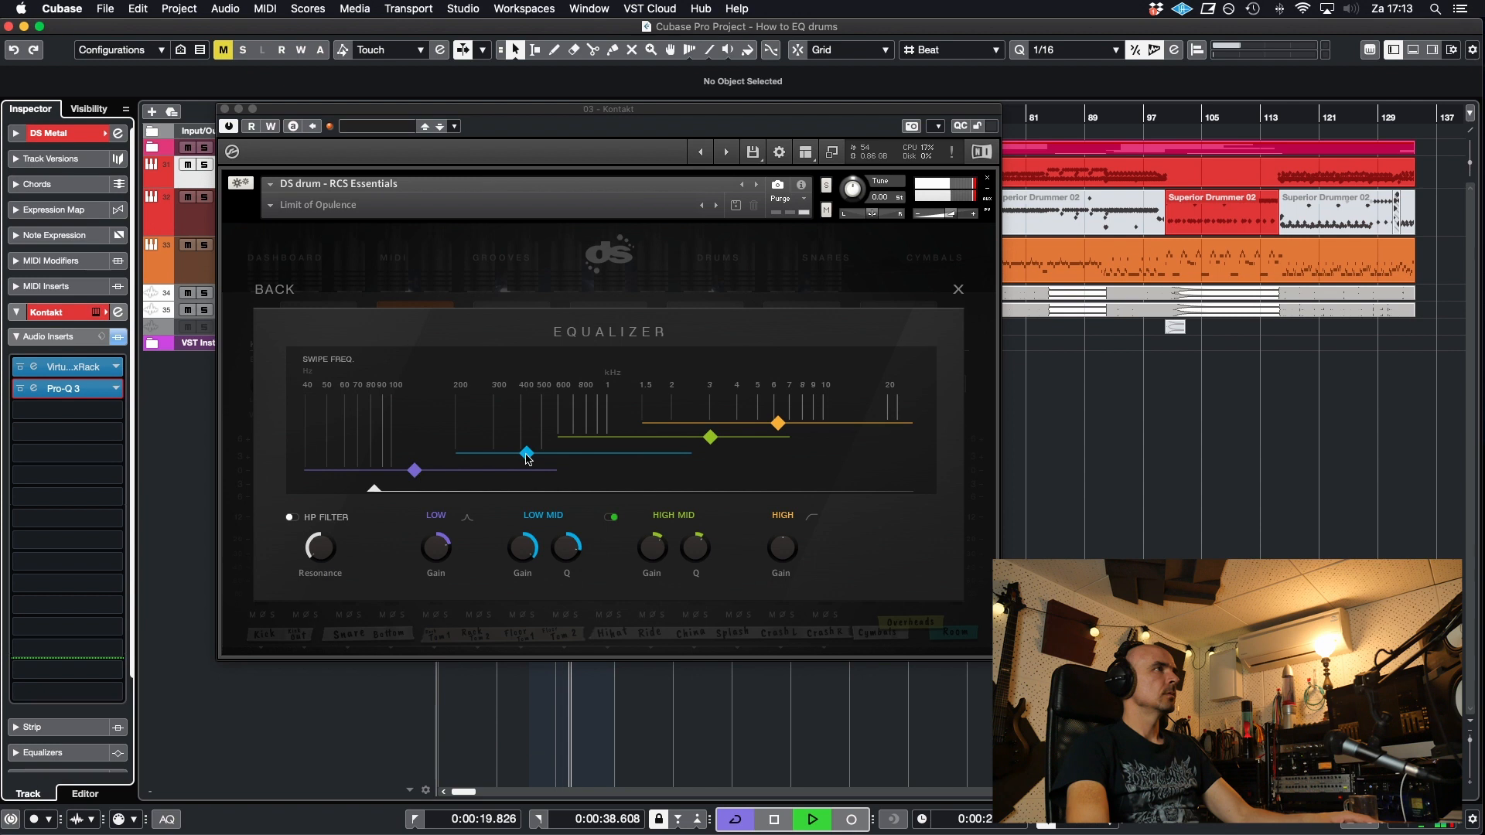
Sweep the low-mid band back down and settle it between 200 and 300 Hz.
left_click_drag(526, 453, 471, 453)
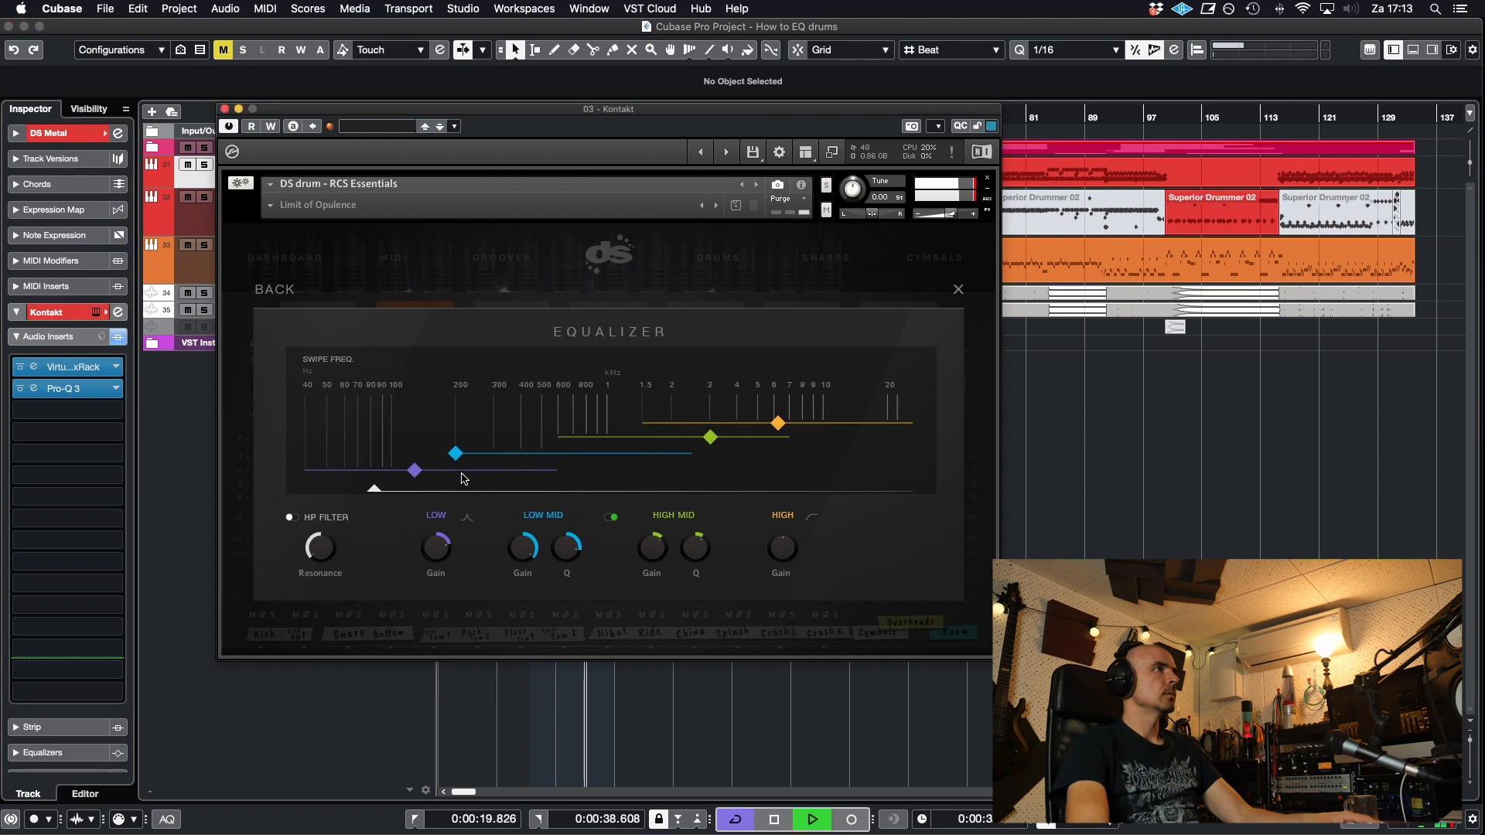
left_click_drag(454, 453, 474, 454)
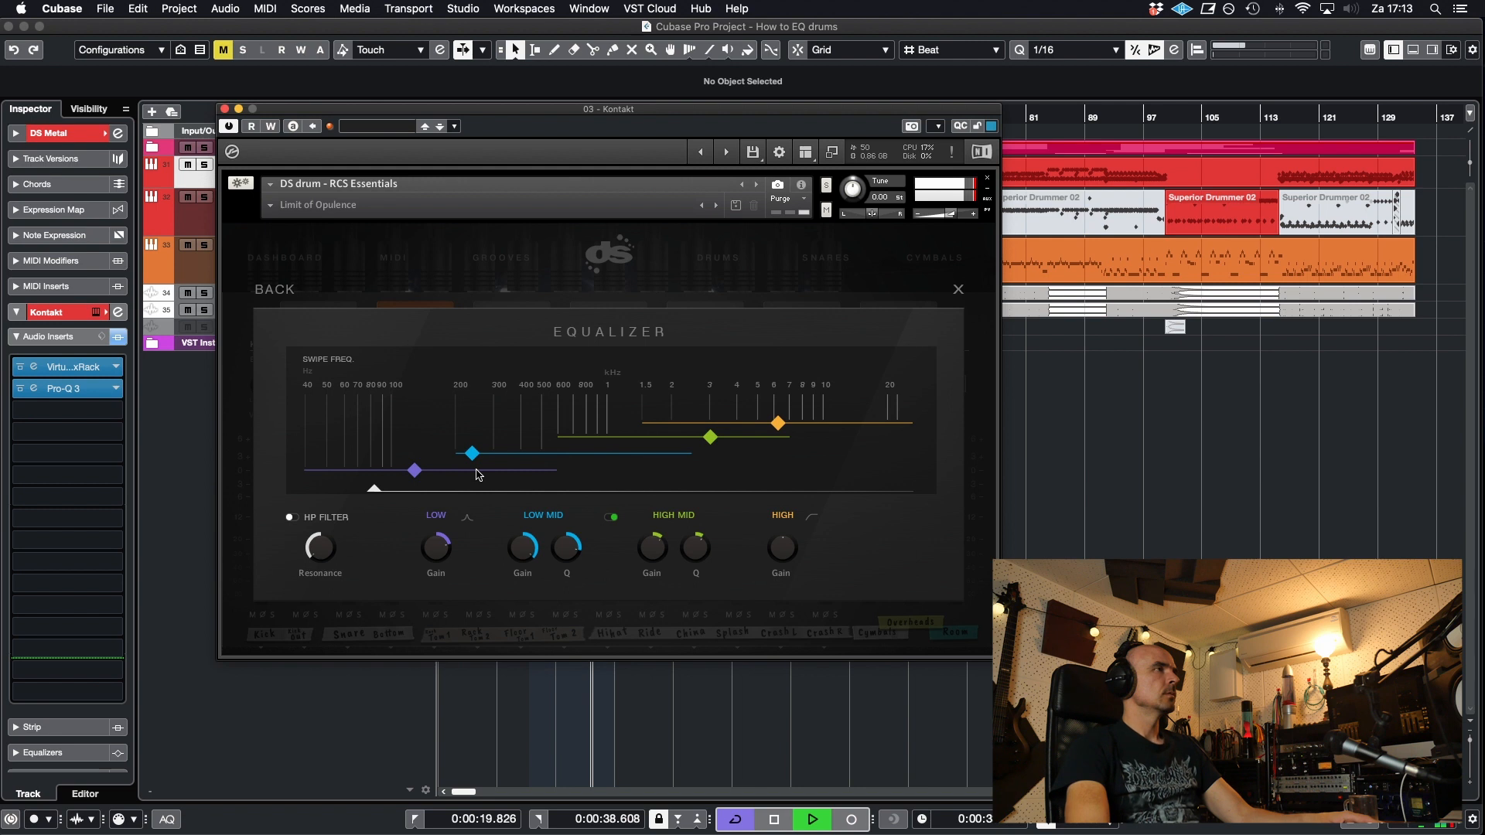
left_click_drag(472, 453, 512, 453)
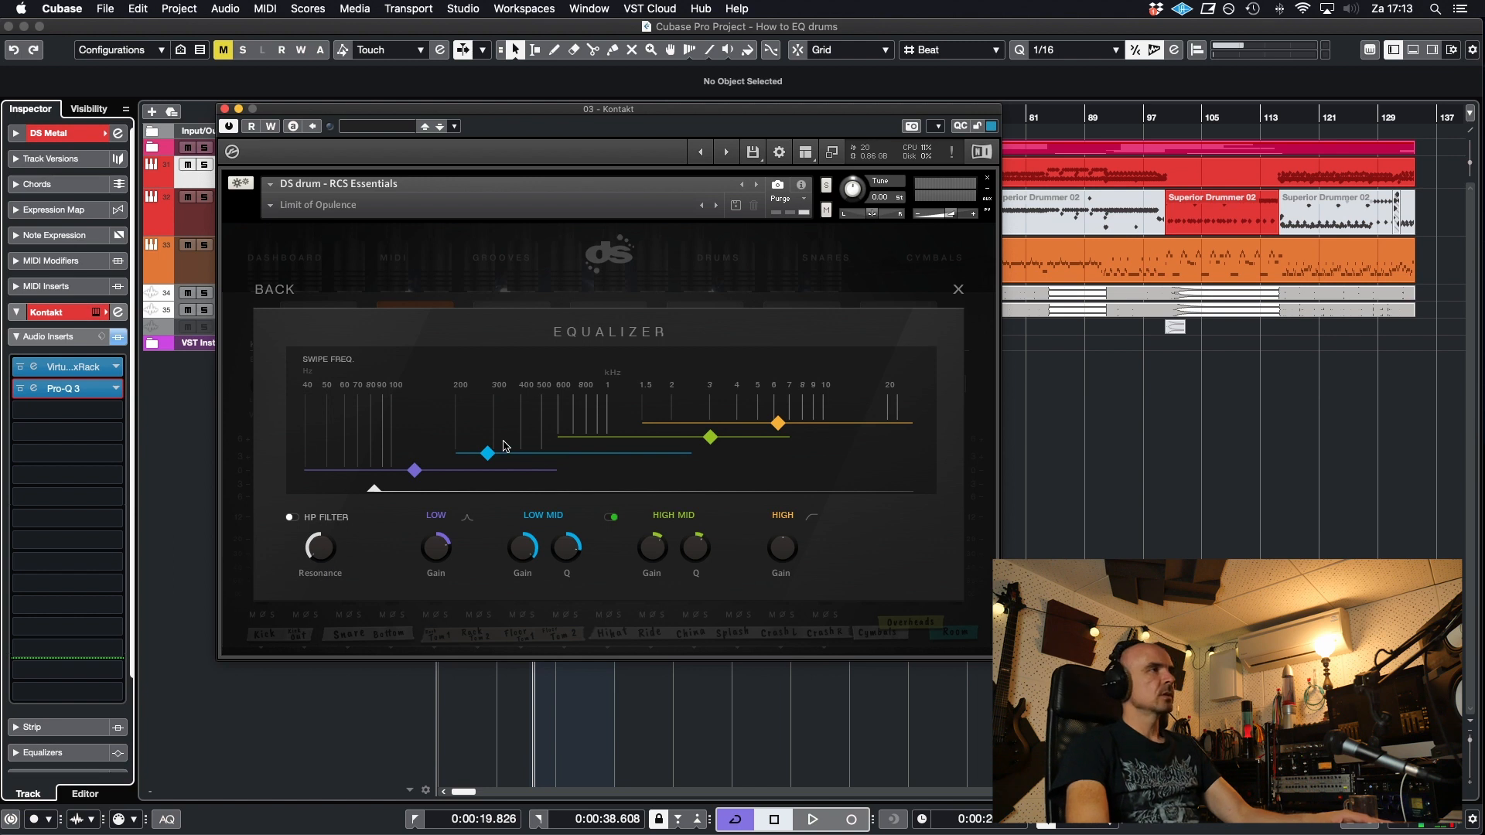
mouse_move(529, 557)
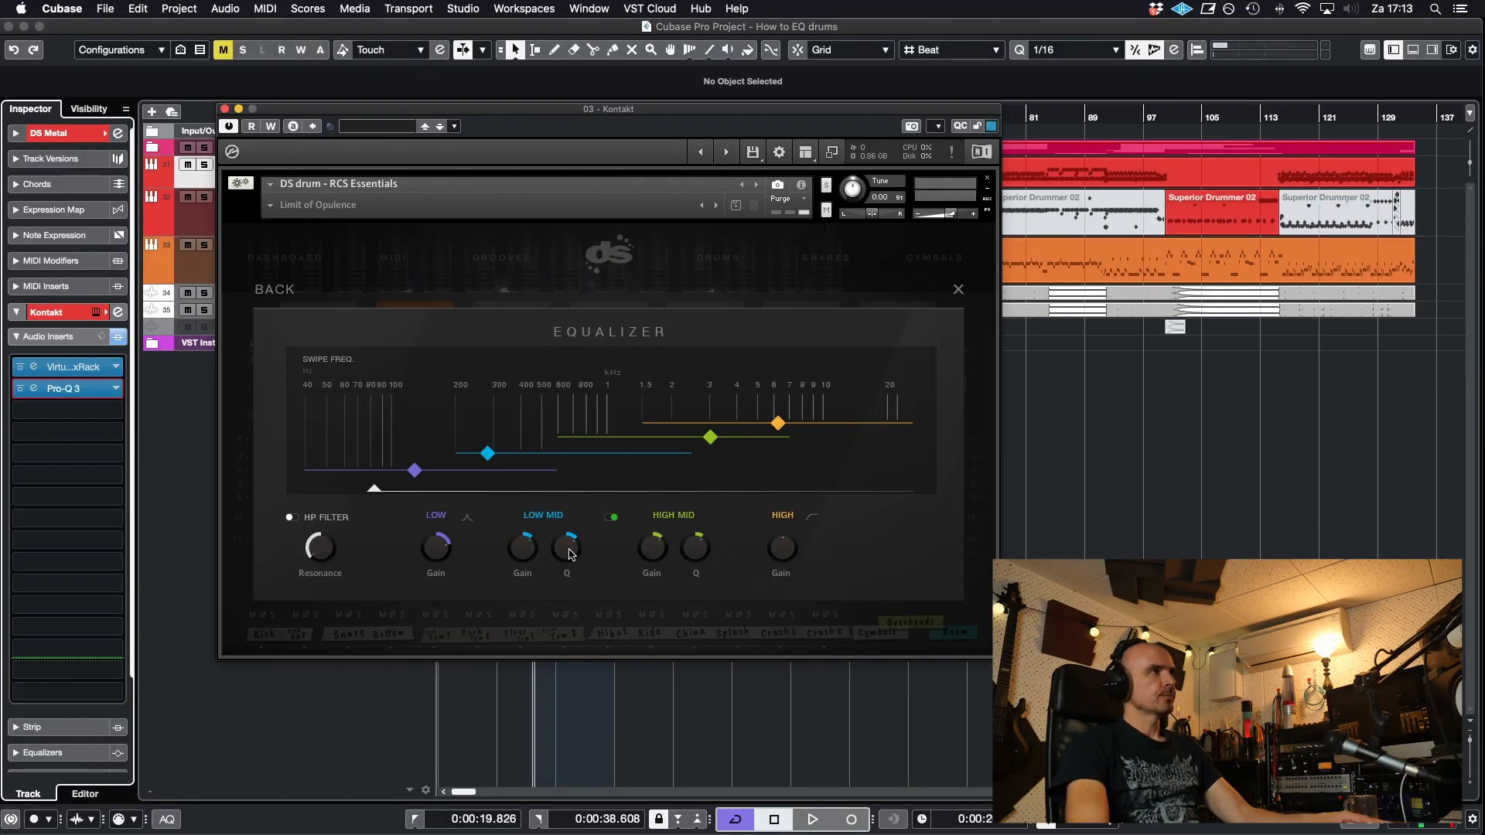
mouse_move(597, 560)
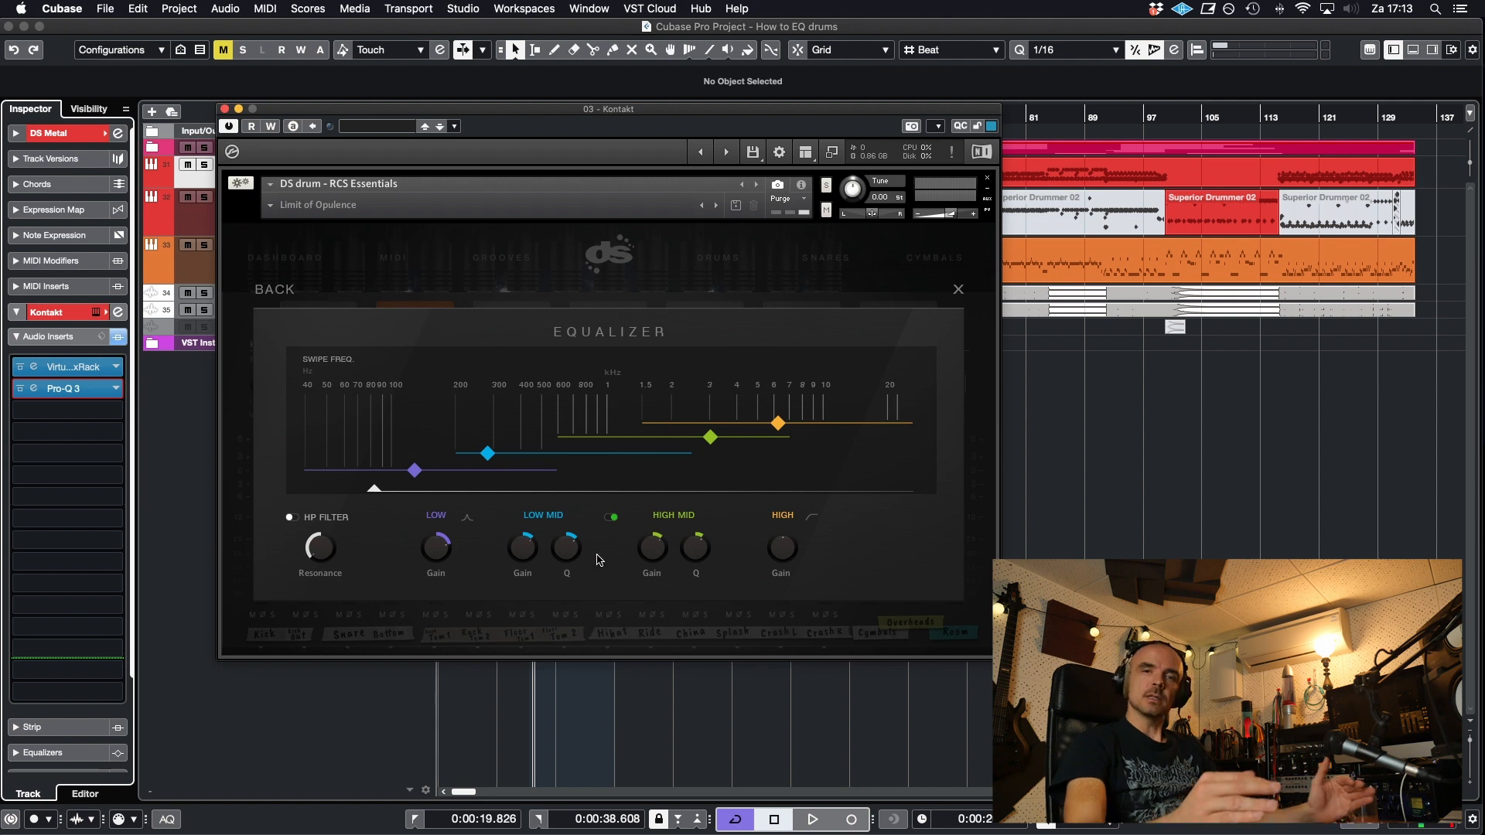
After a playback check, move the low-mid band to ~700 Hz and the high-mid band to ~7 kHz.
left_click(816, 820)
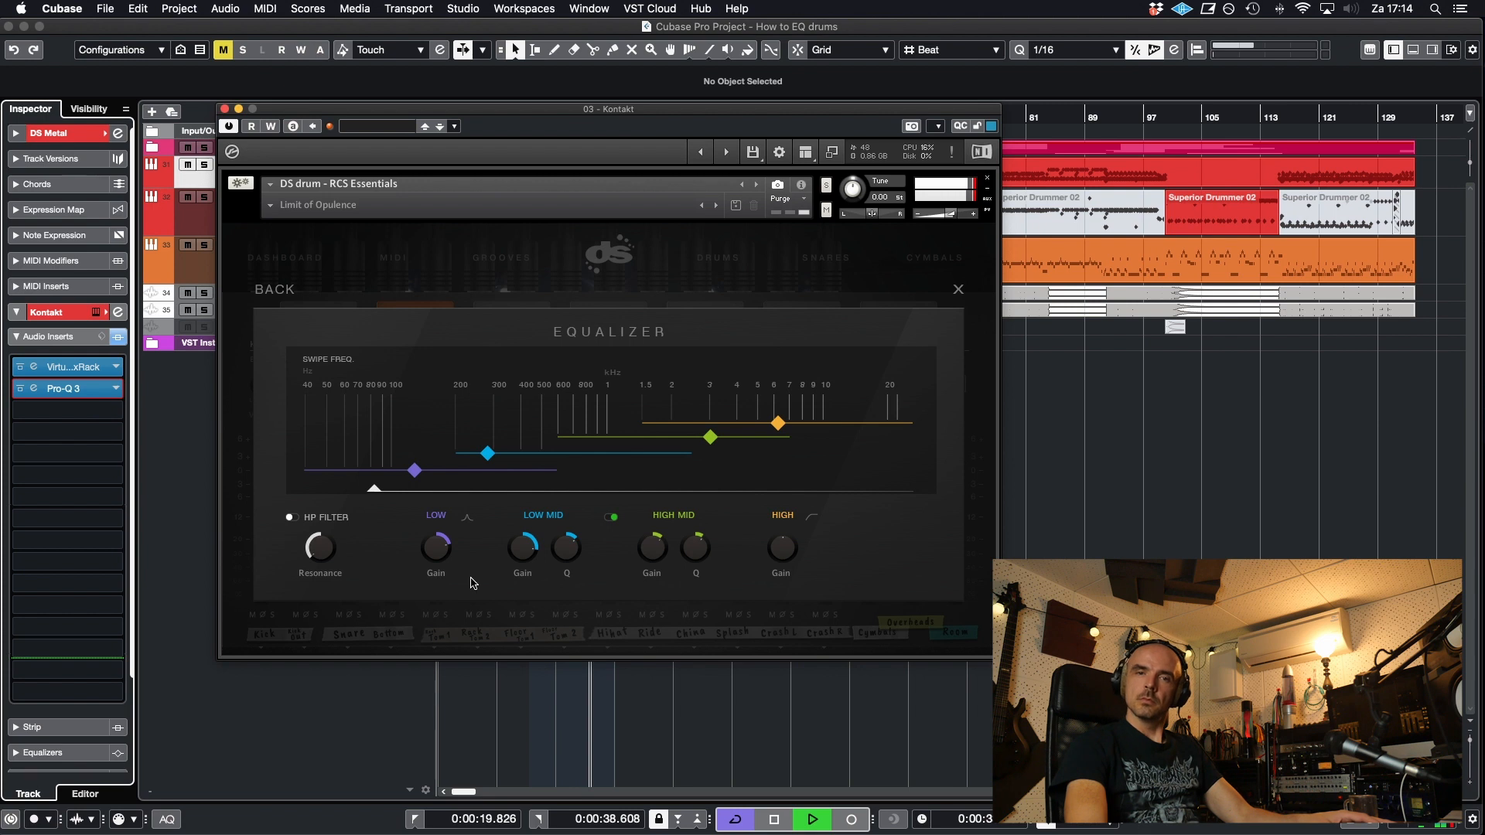
left_click(817, 820)
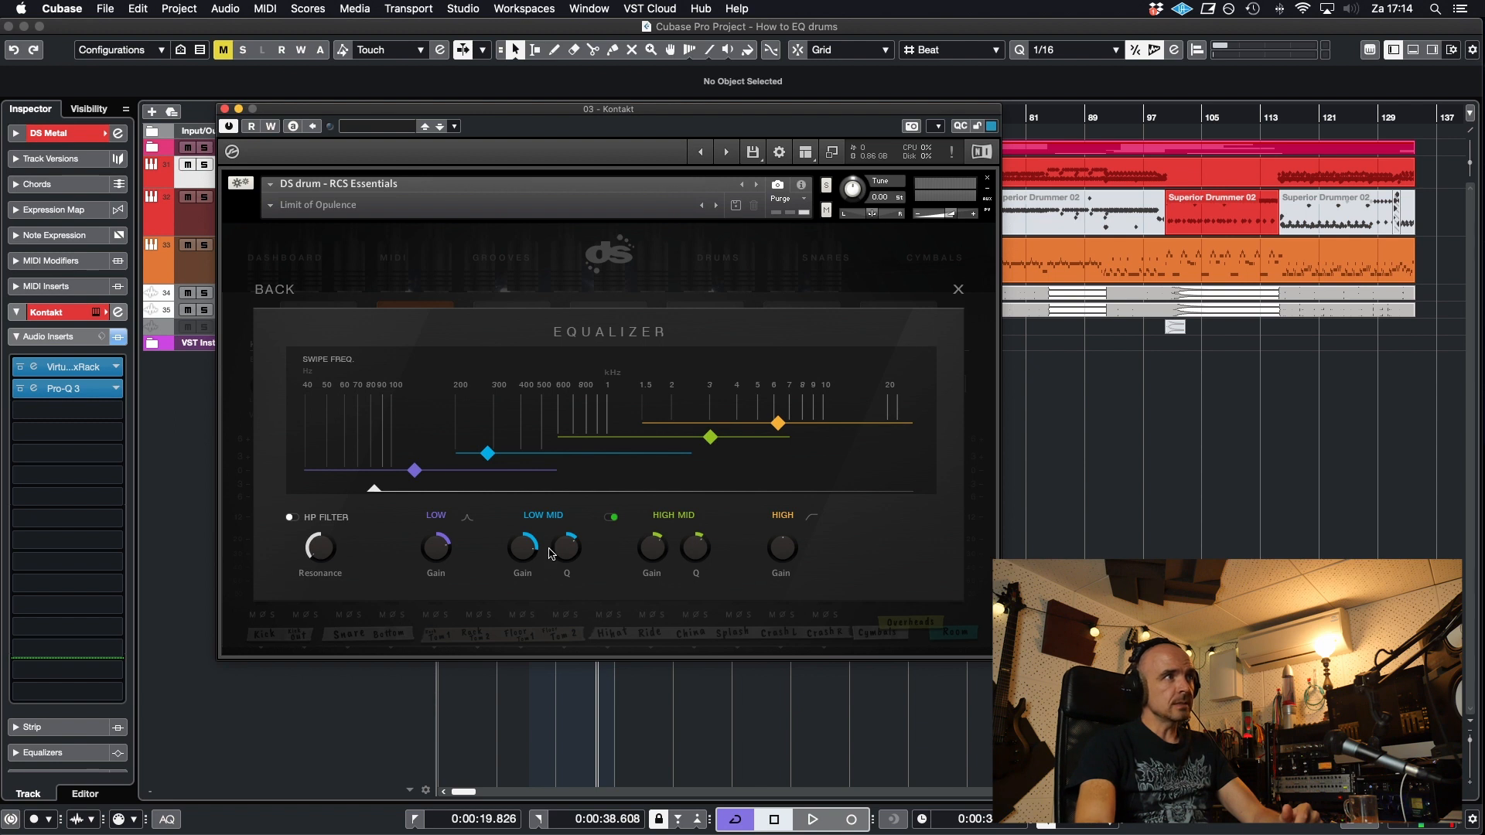
mouse_move(545, 538)
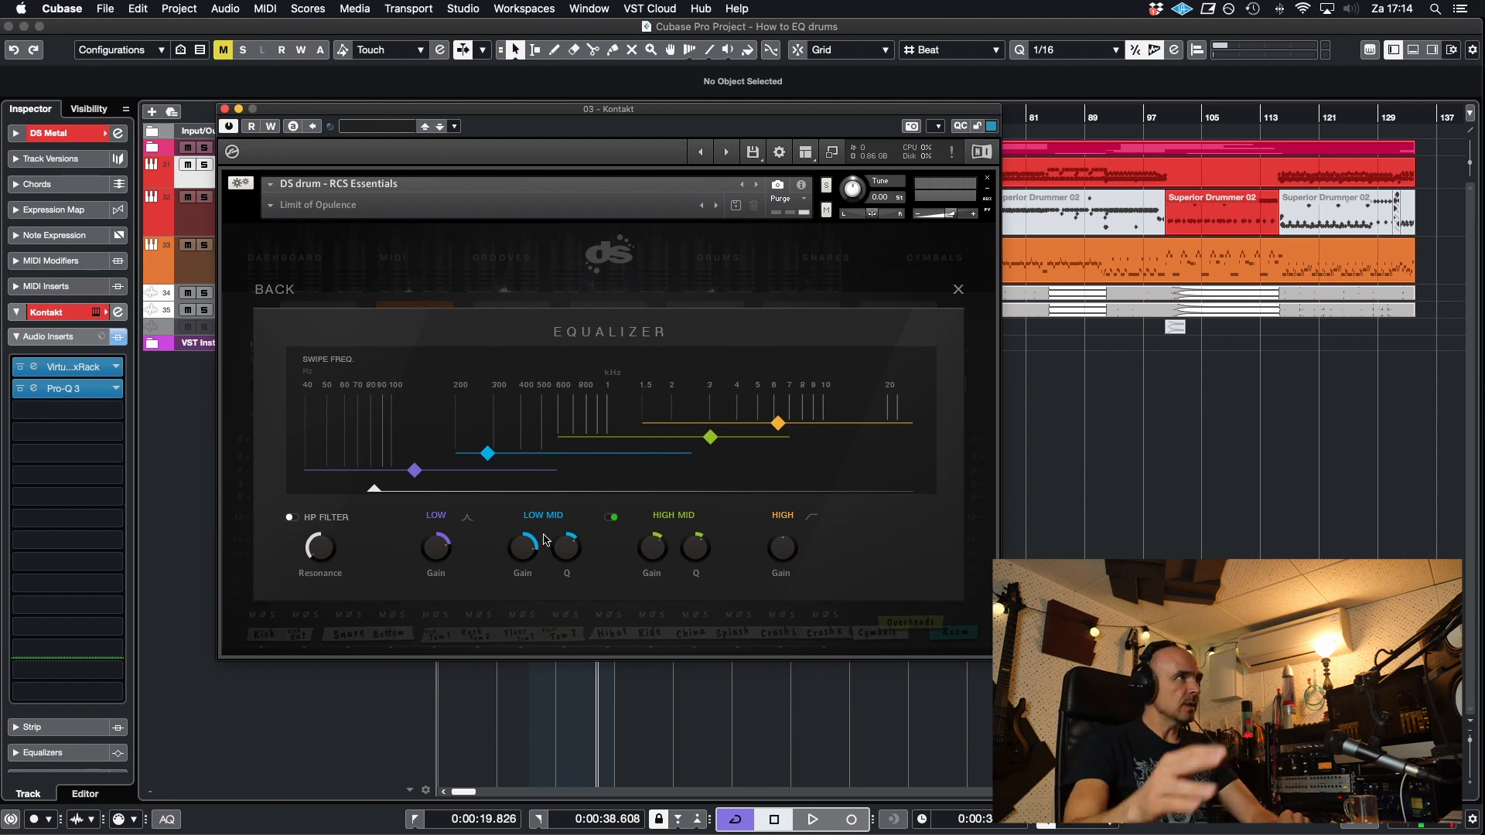
left_click_drag(487, 453, 573, 453)
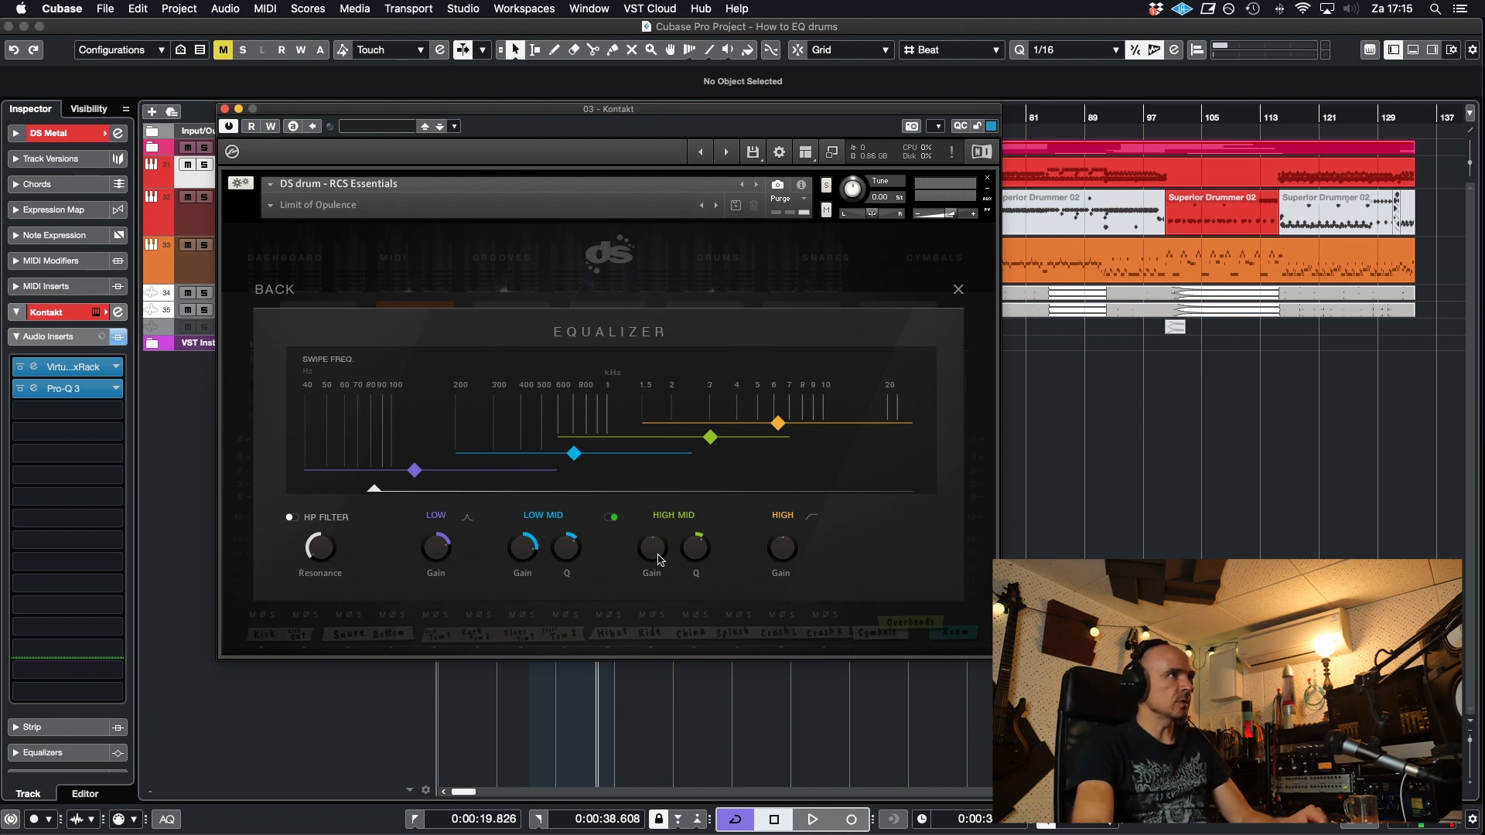
left_click_drag(711, 436, 783, 436)
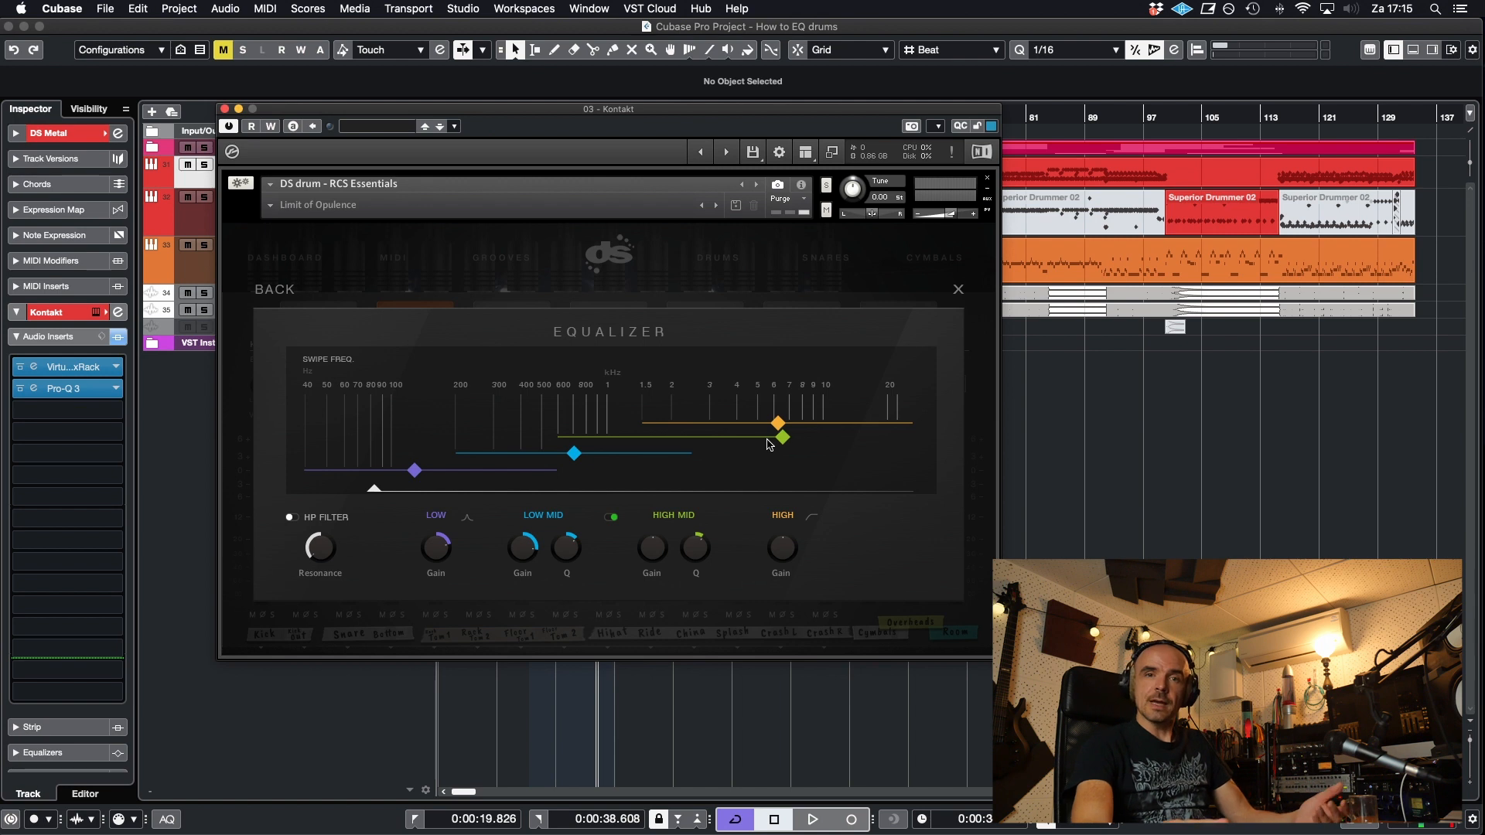